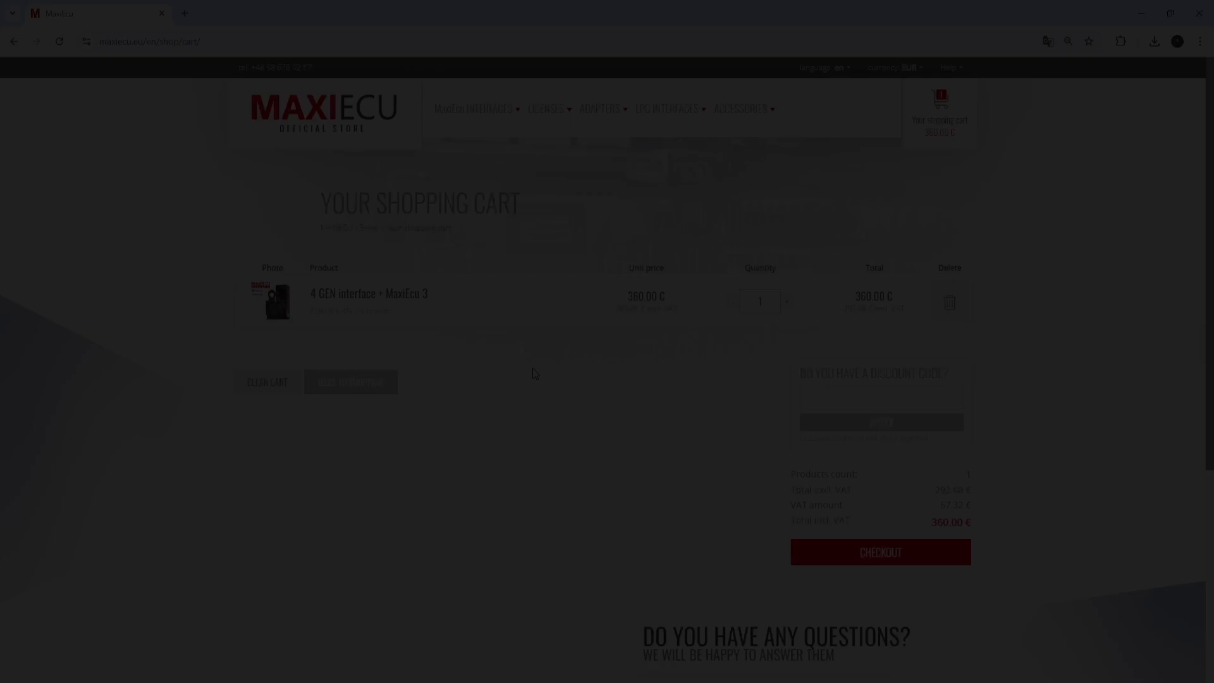
# Step: Enter the MAXIECUYT discount code and apply it to the shopping cart
pyautogui.write('MAXIECUYT')
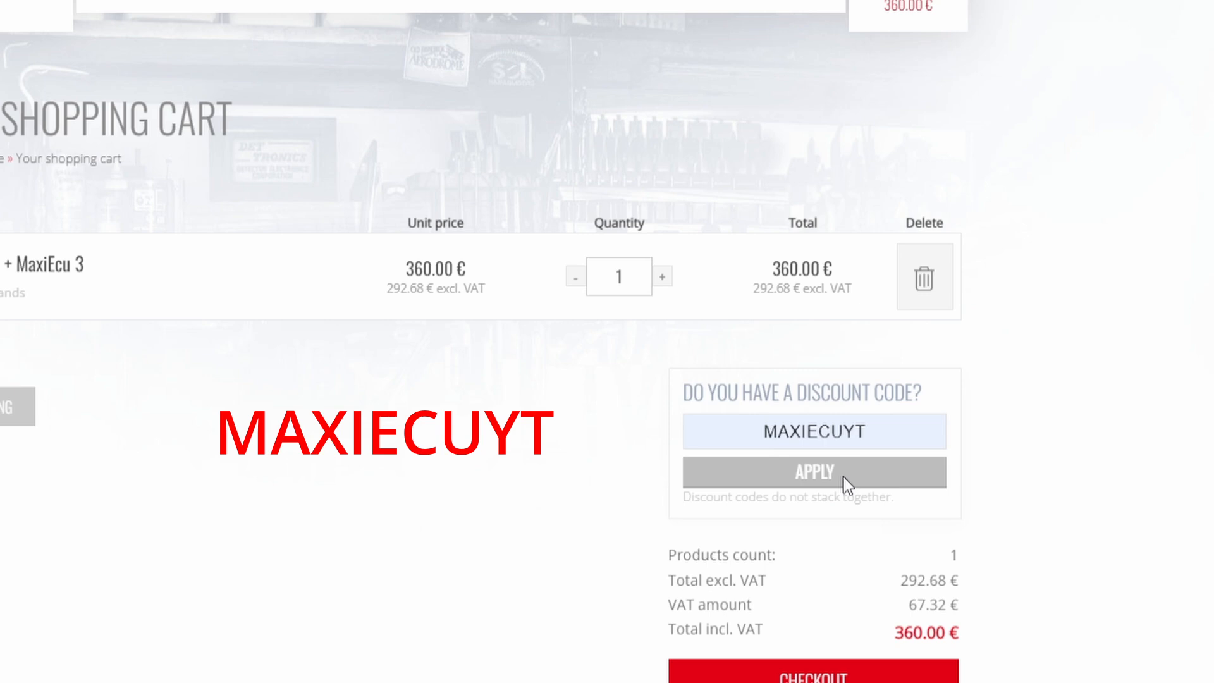
pyautogui.click(813, 472)
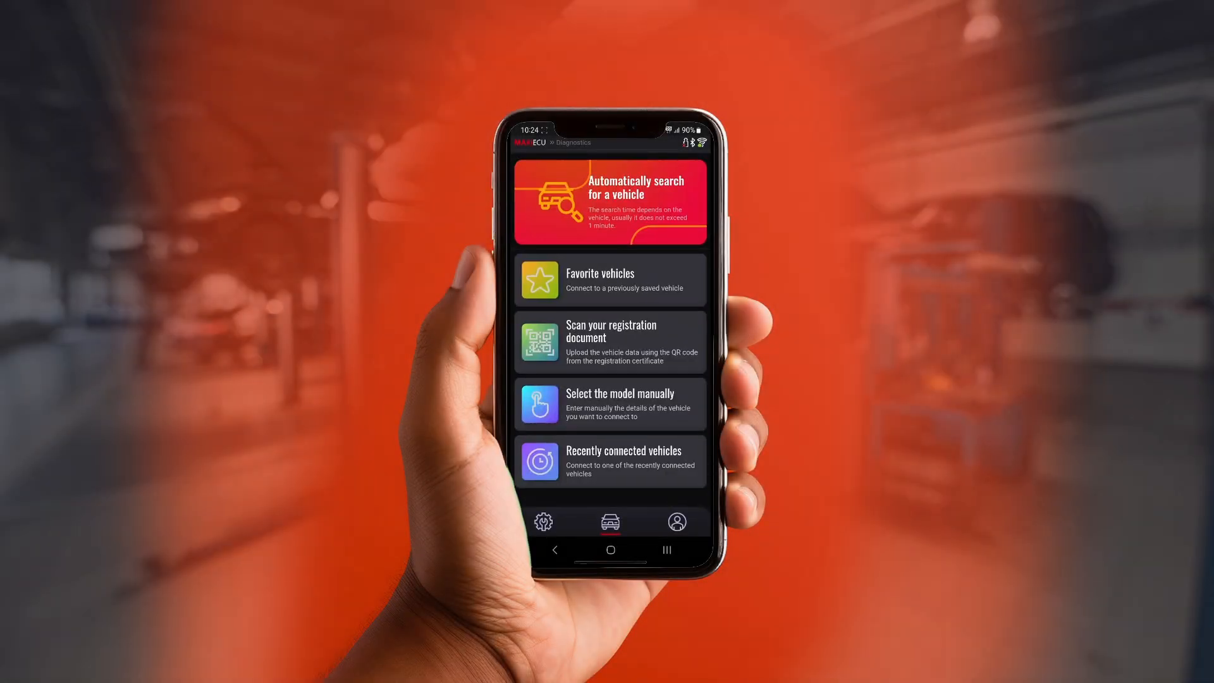
# Step: Review the app language (keeping English), then open My account and save the report data form
pyautogui.click(544, 521)
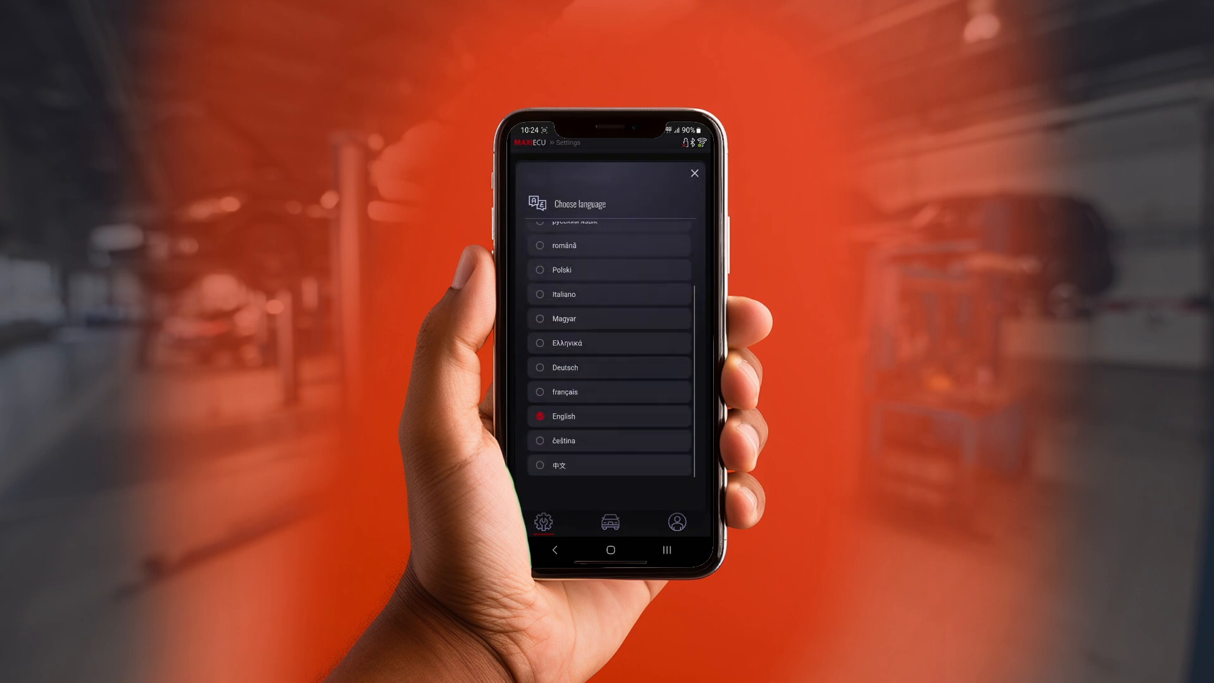
pyautogui.click(695, 174)
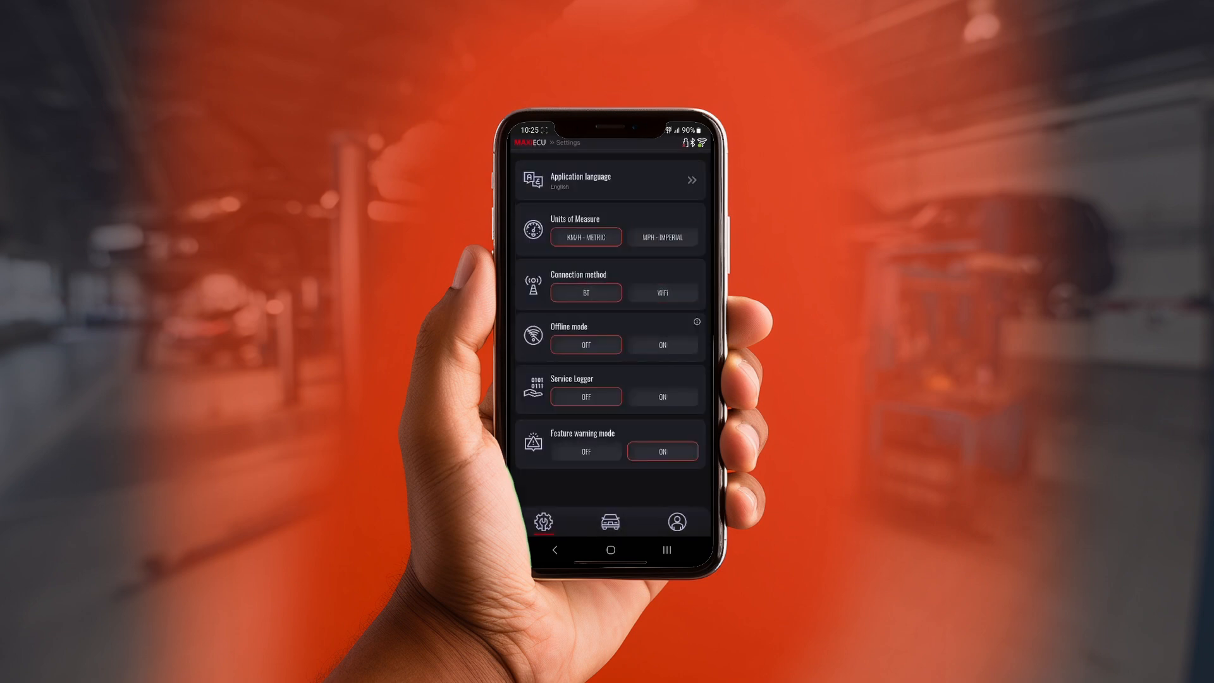
pyautogui.click(695, 322)
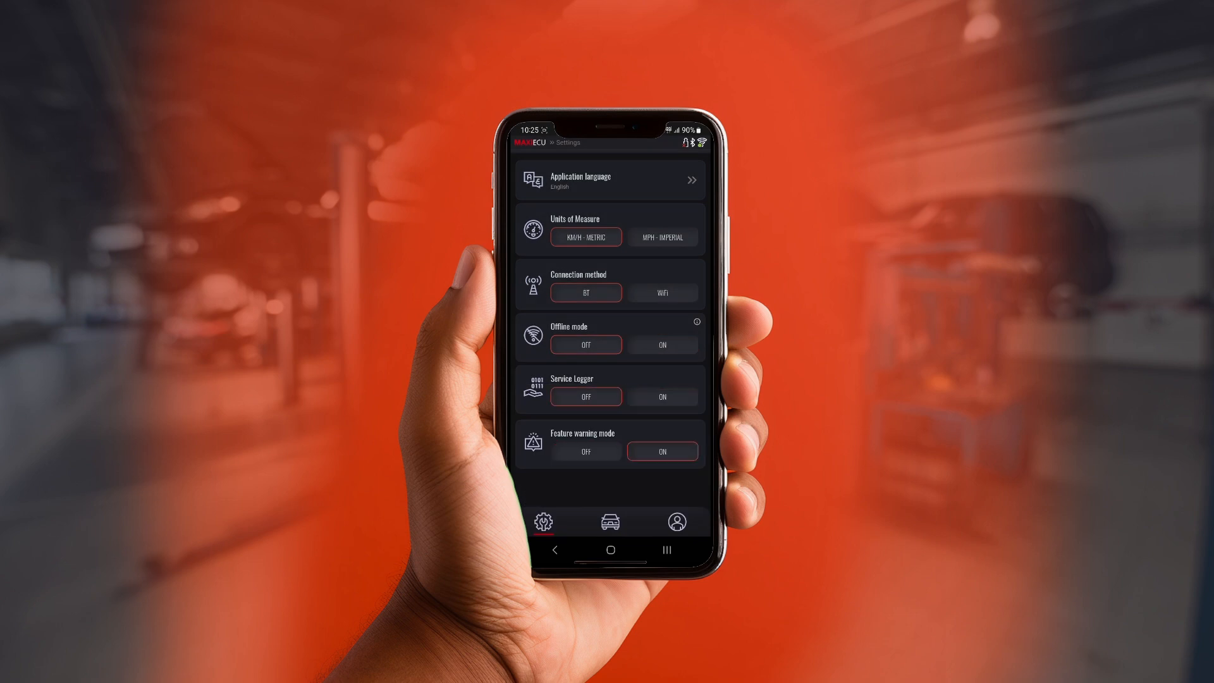
pyautogui.click(675, 521)
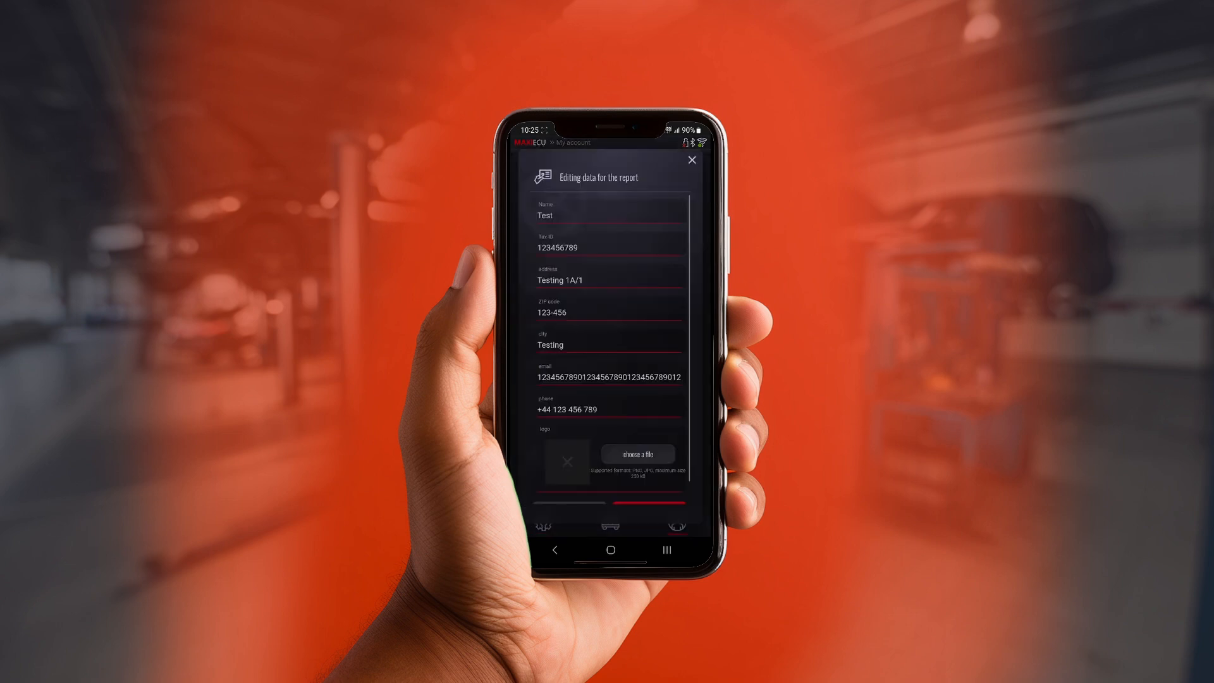
pyautogui.click(692, 160)
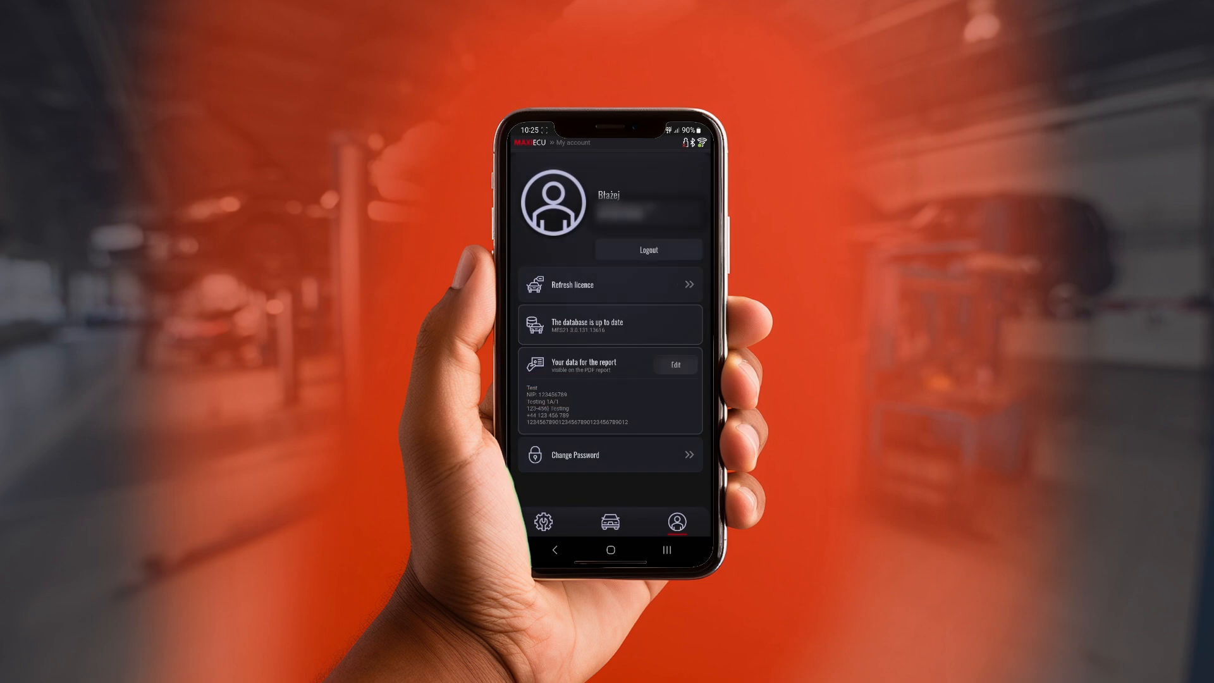
# Step: From the home screen choose manual model selection and accept the scanned registration document
pyautogui.click(610, 523)
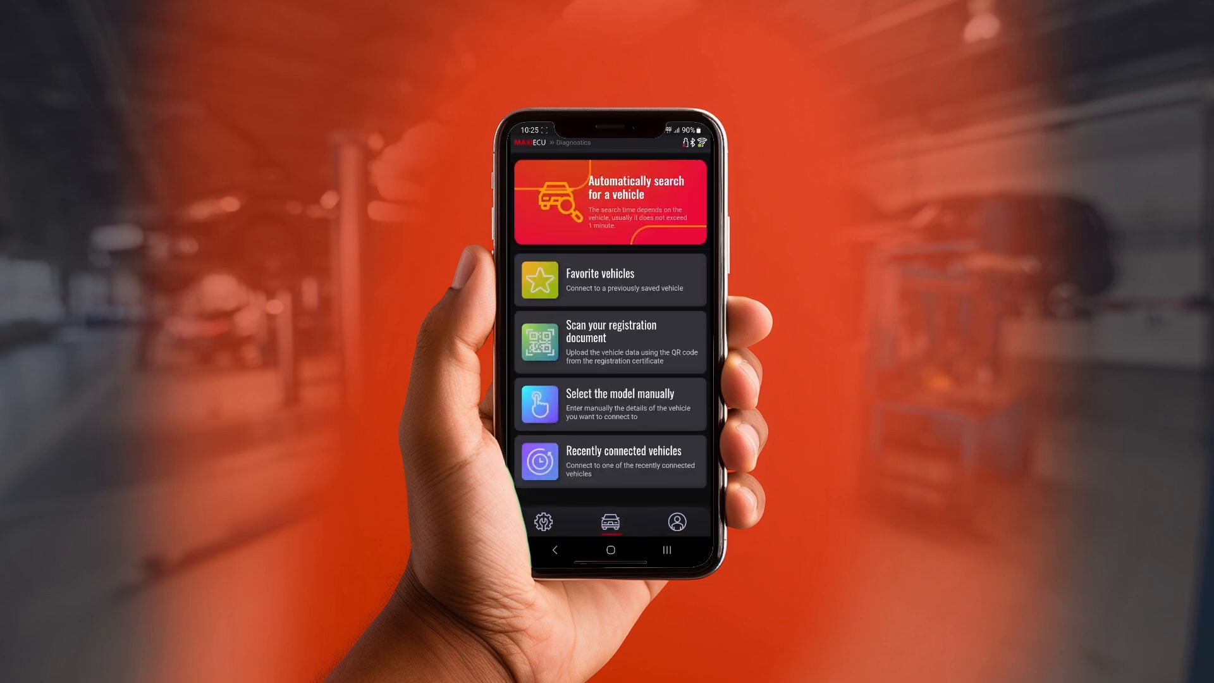
pyautogui.click(608, 402)
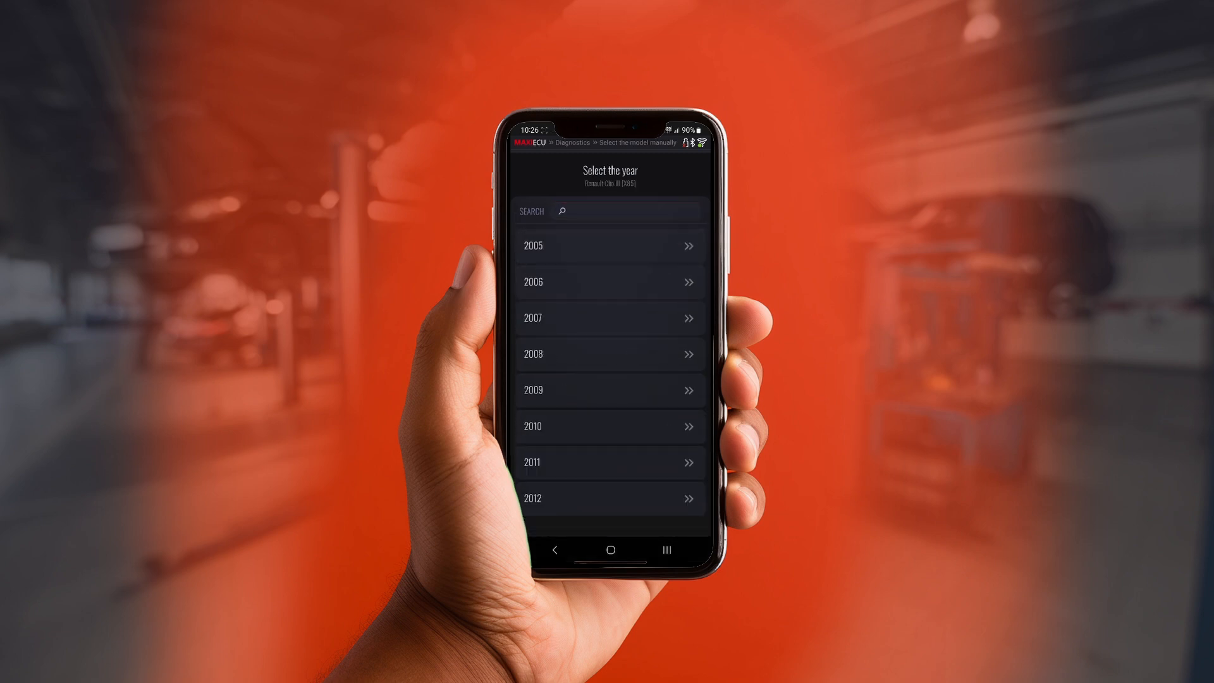
pyautogui.click(610, 317)
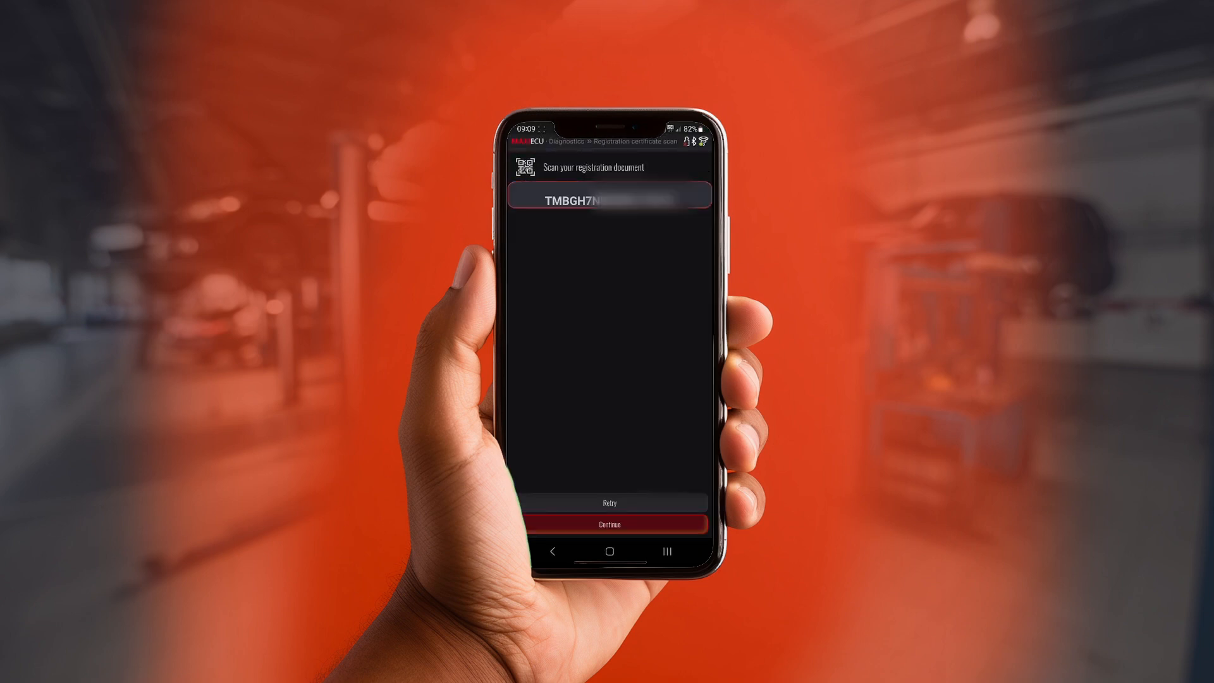
pyautogui.click(610, 524)
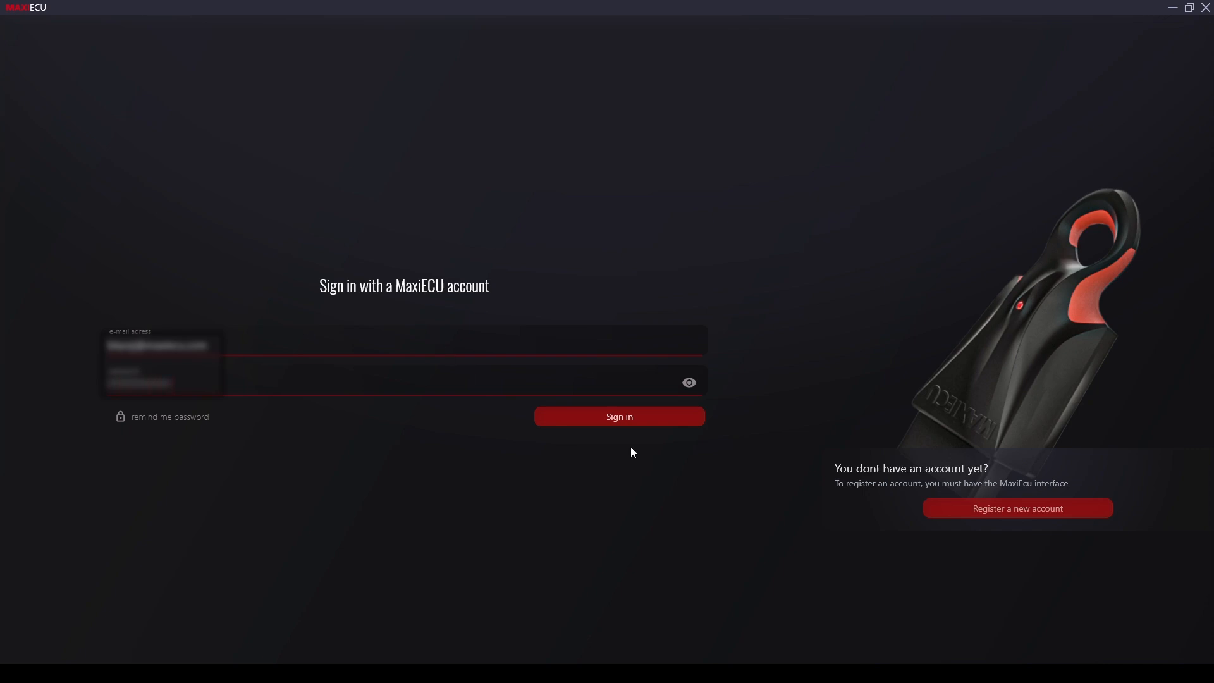
# Step: Sign in to the MaxiECU account with the entered e-mail and password
pyautogui.click(618, 416)
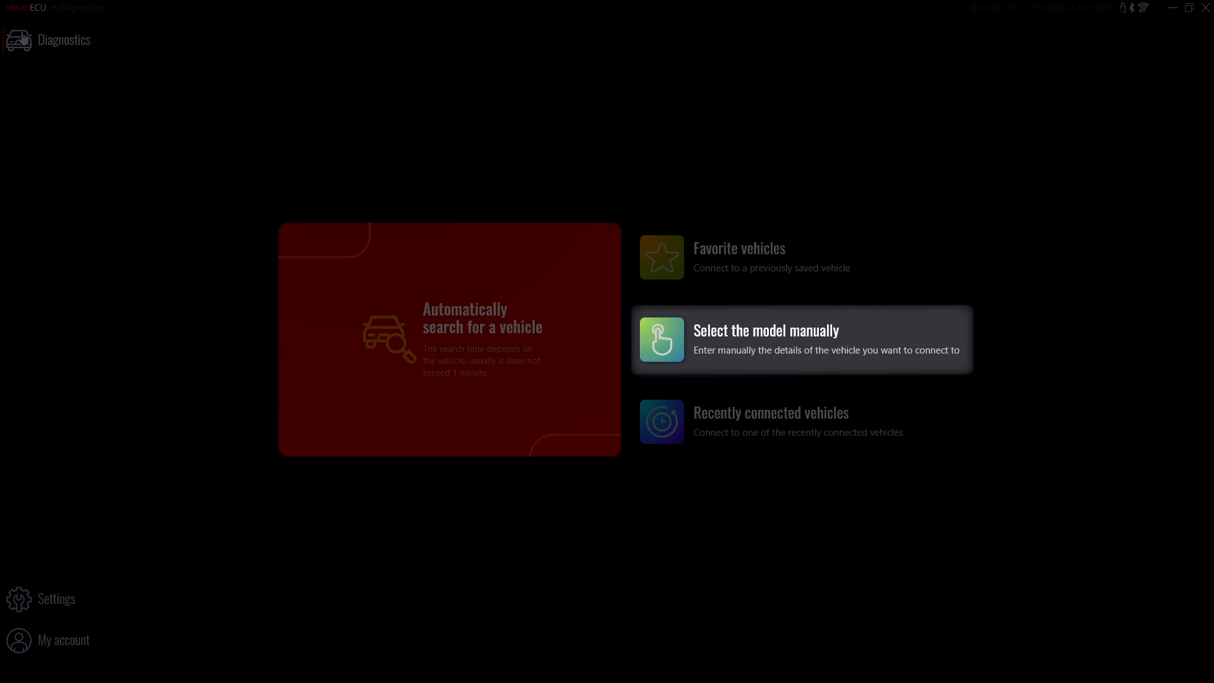
pyautogui.moveTo(802, 422)
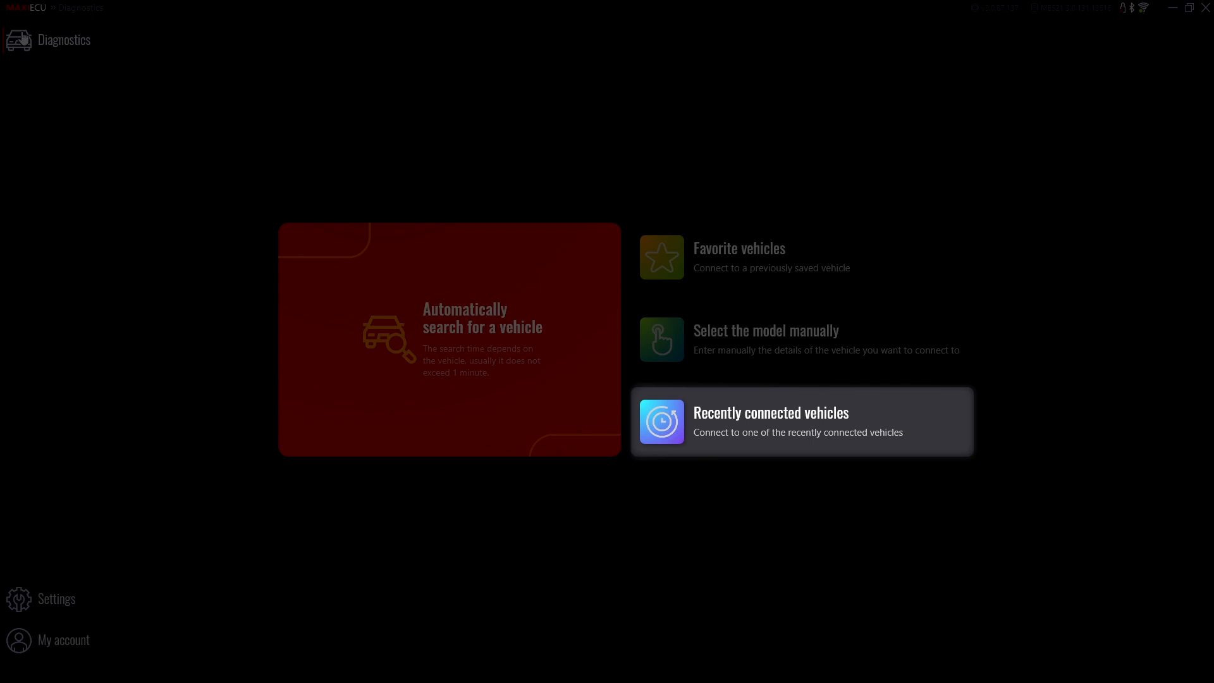
# Step: Show the settings page with language, units, connection and logger options
pyautogui.click(54, 598)
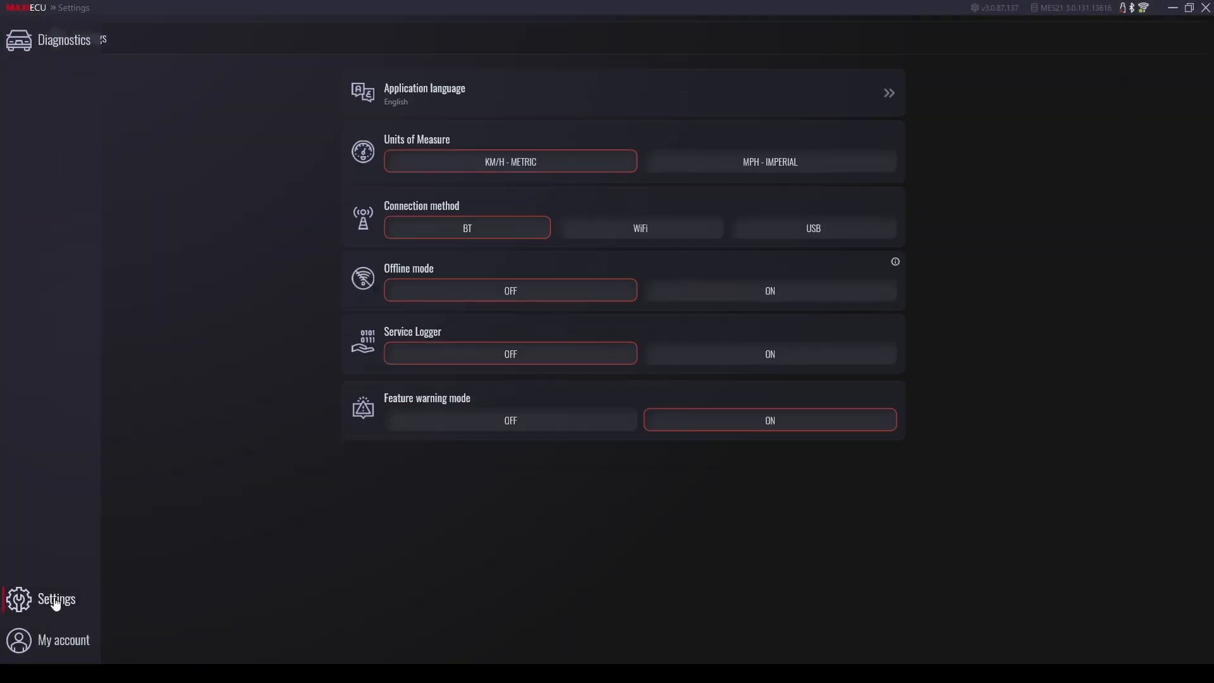
pyautogui.click(54, 598)
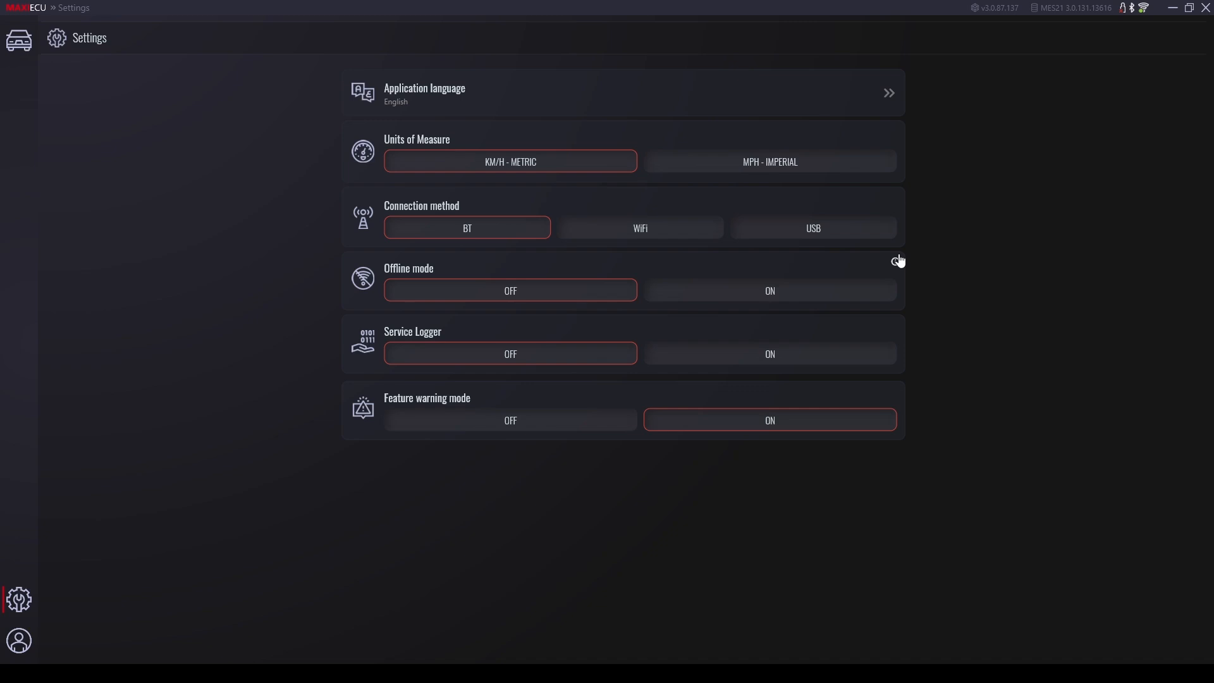
# Step: On My account, open the report-data editing form and cancel it without changes
pyautogui.click(19, 640)
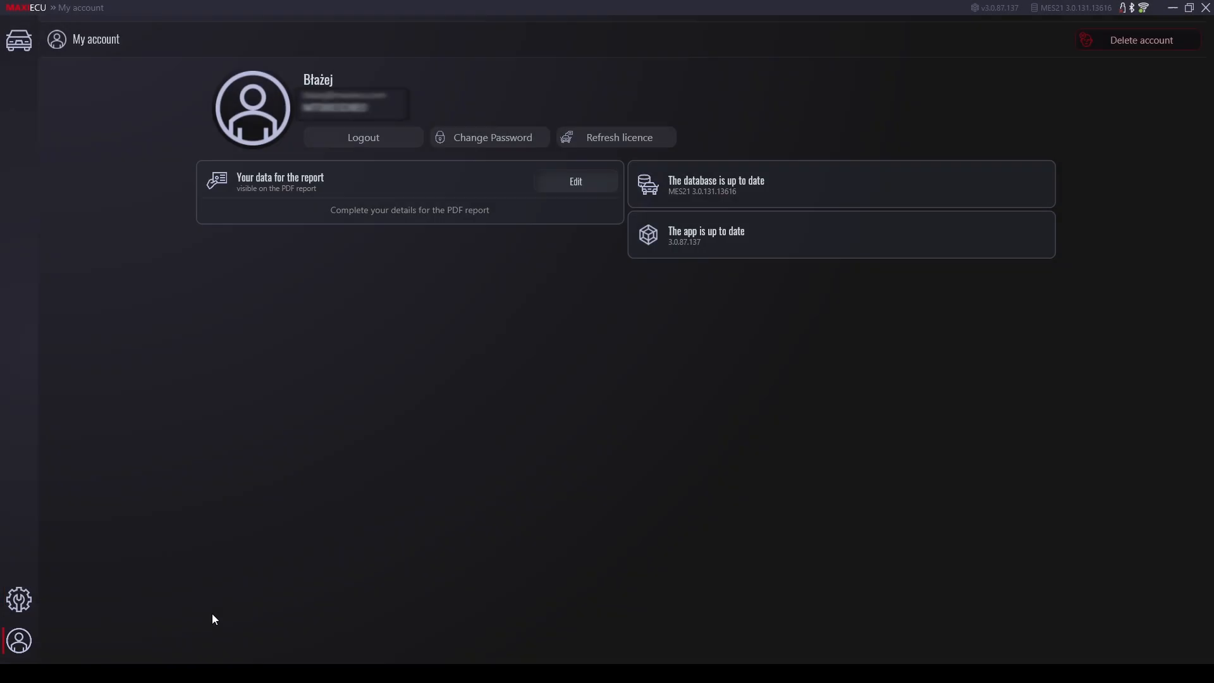
pyautogui.moveTo(219, 618)
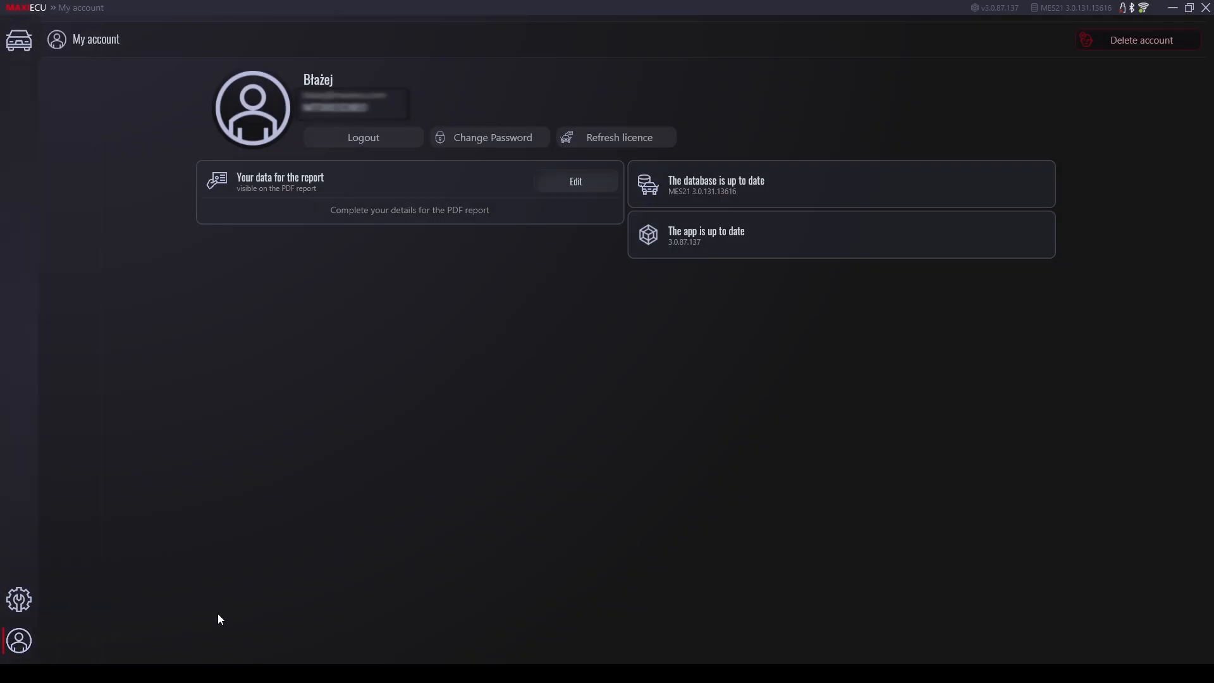
pyautogui.moveTo(584, 241)
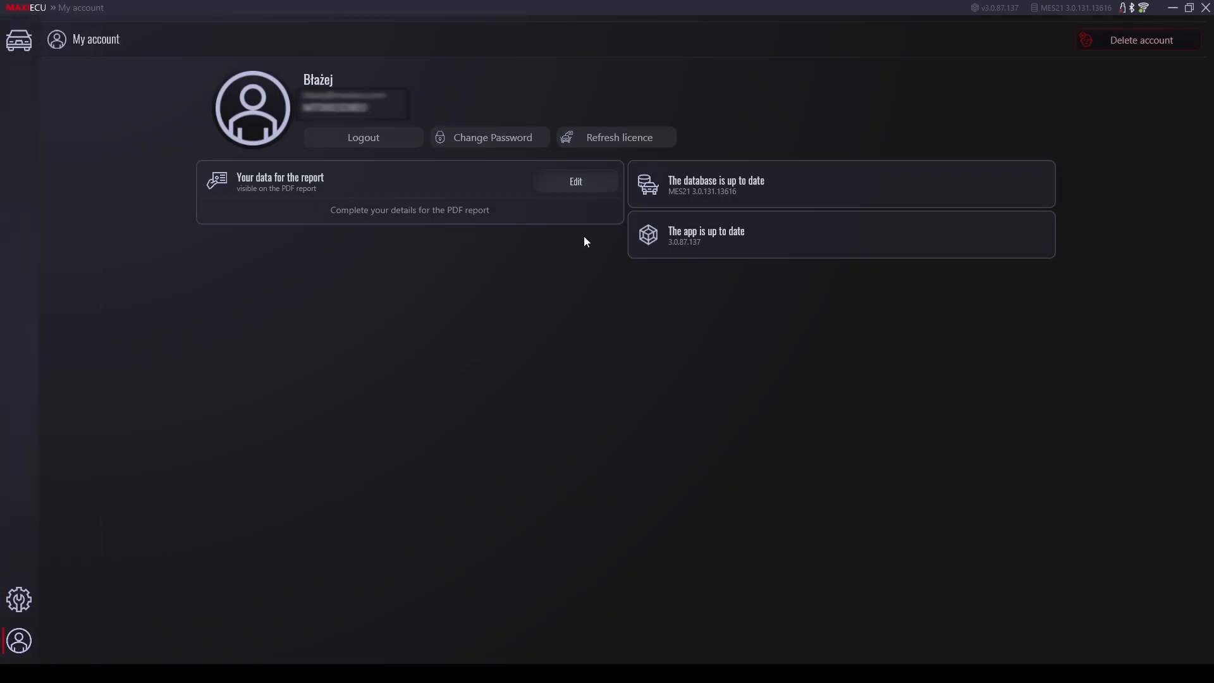
pyautogui.moveTo(595, 180)
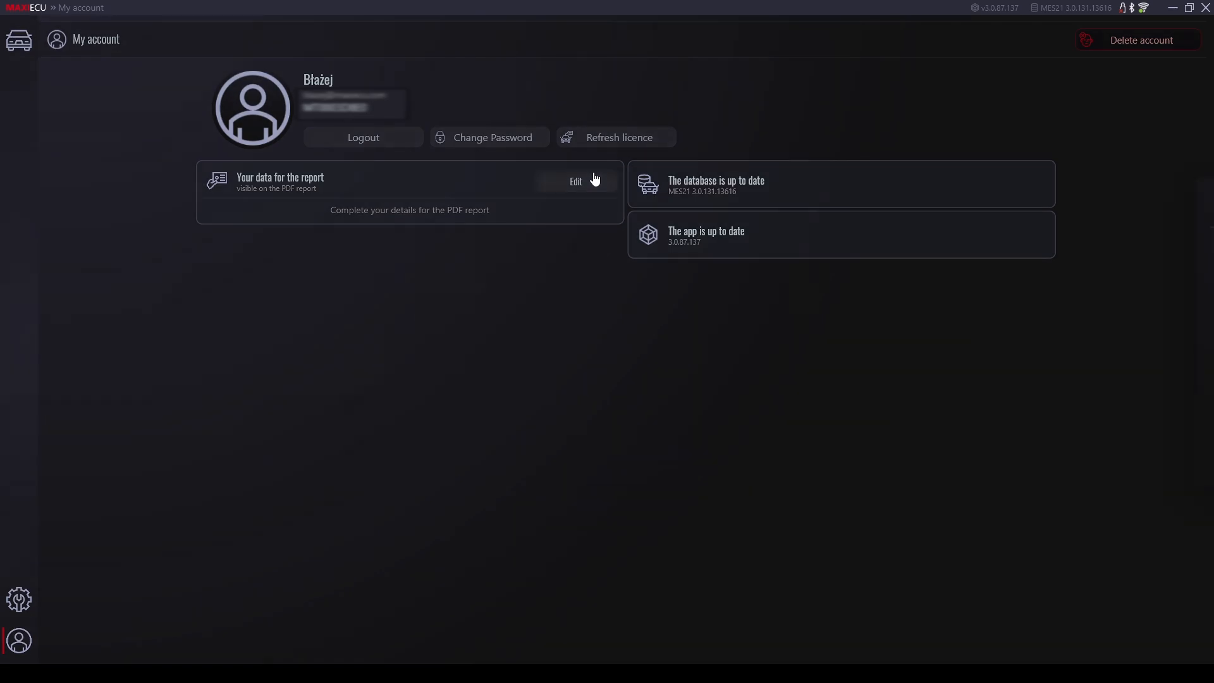
pyautogui.click(575, 181)
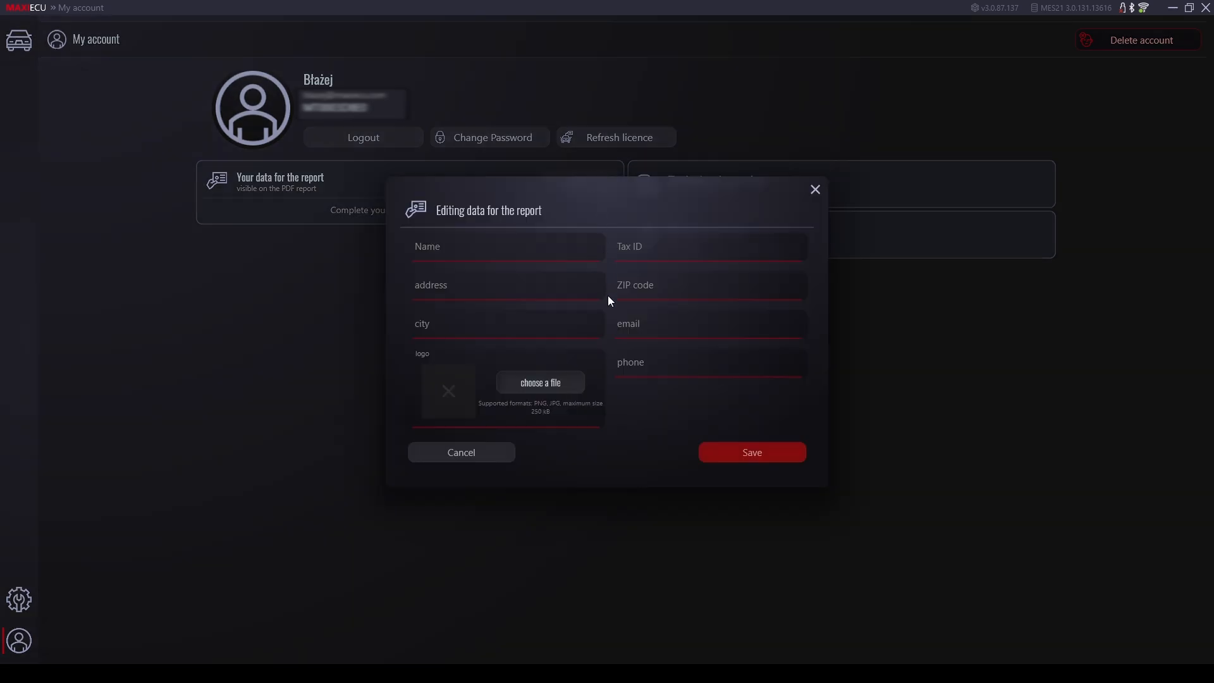
pyautogui.moveTo(460, 453)
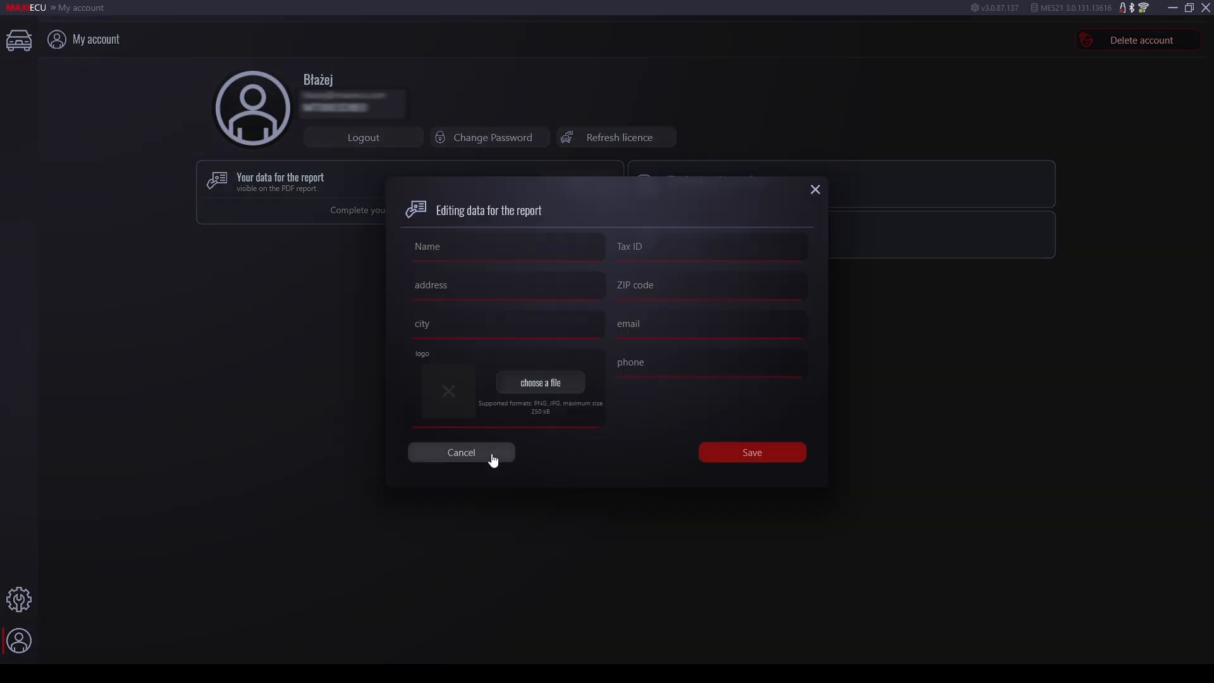
pyautogui.click(460, 452)
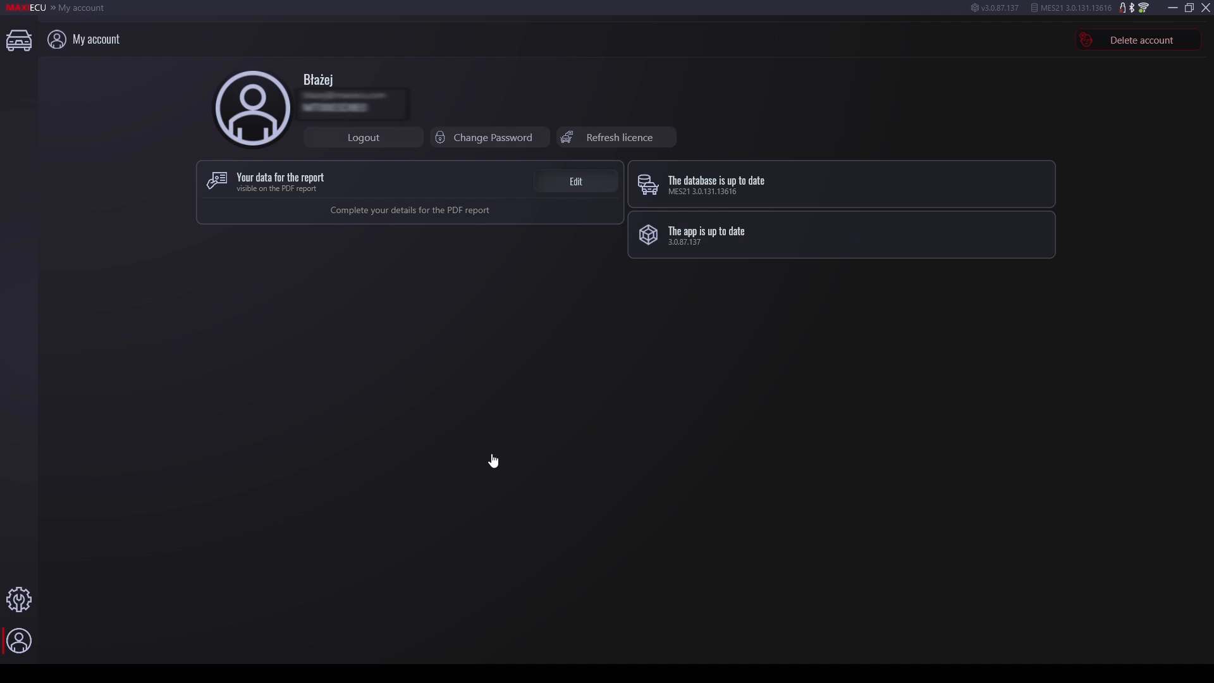
pyautogui.moveTo(260, 316)
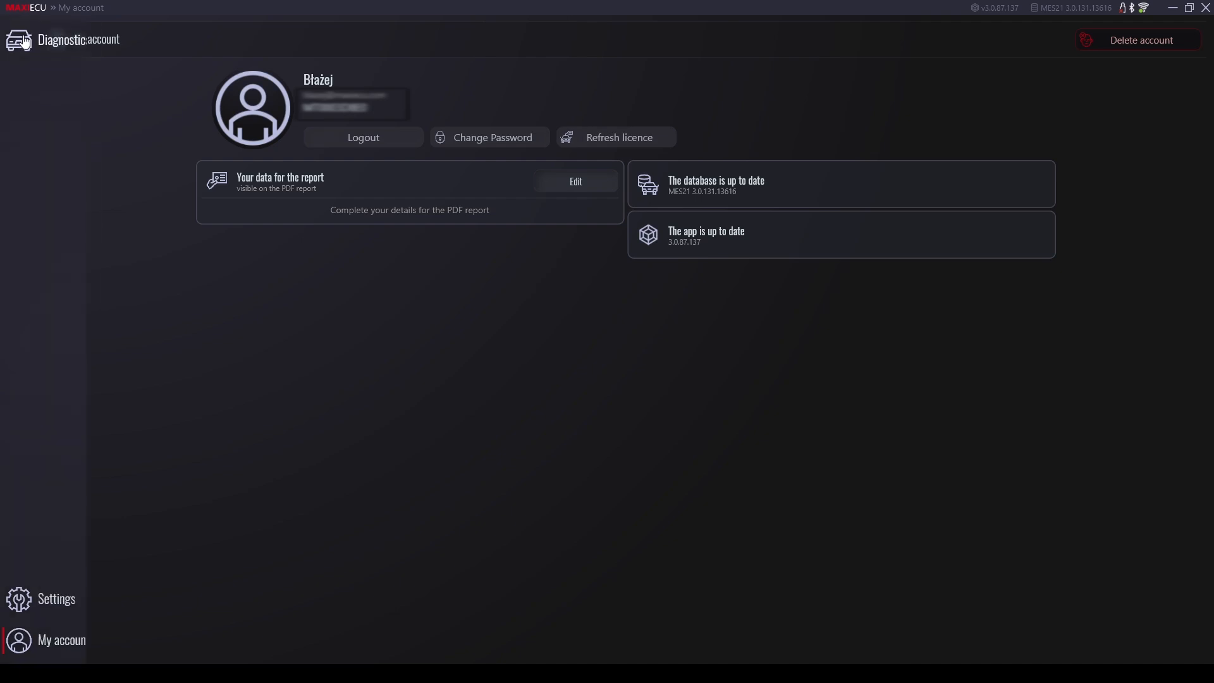
# Step: Run the automatic vehicle search from the diagnostics home until the 2015 BMW X4 [F26] is detected
pyautogui.click(21, 49)
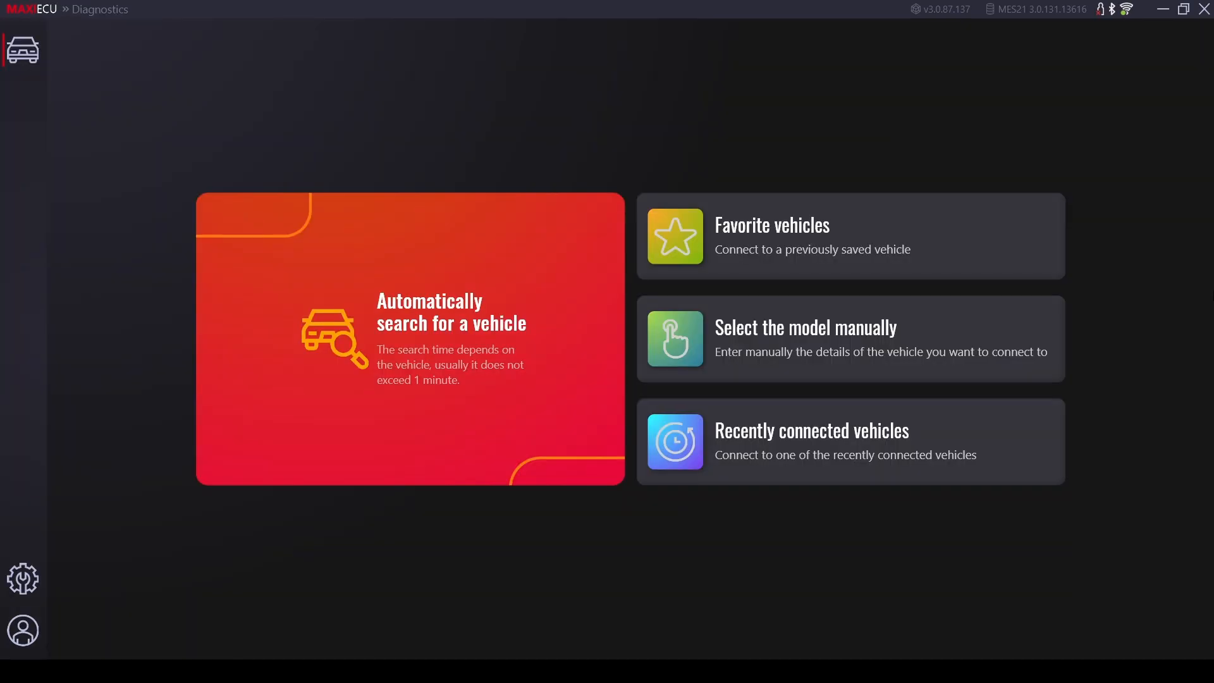
pyautogui.click(410, 339)
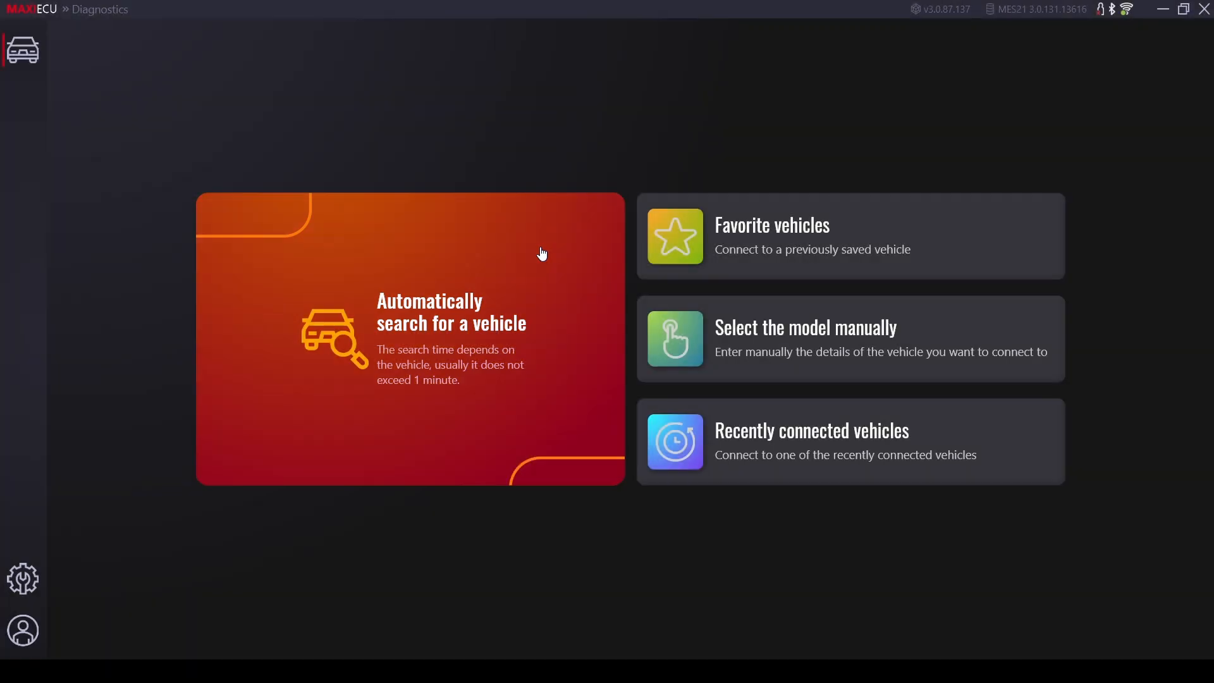
pyautogui.click(409, 339)
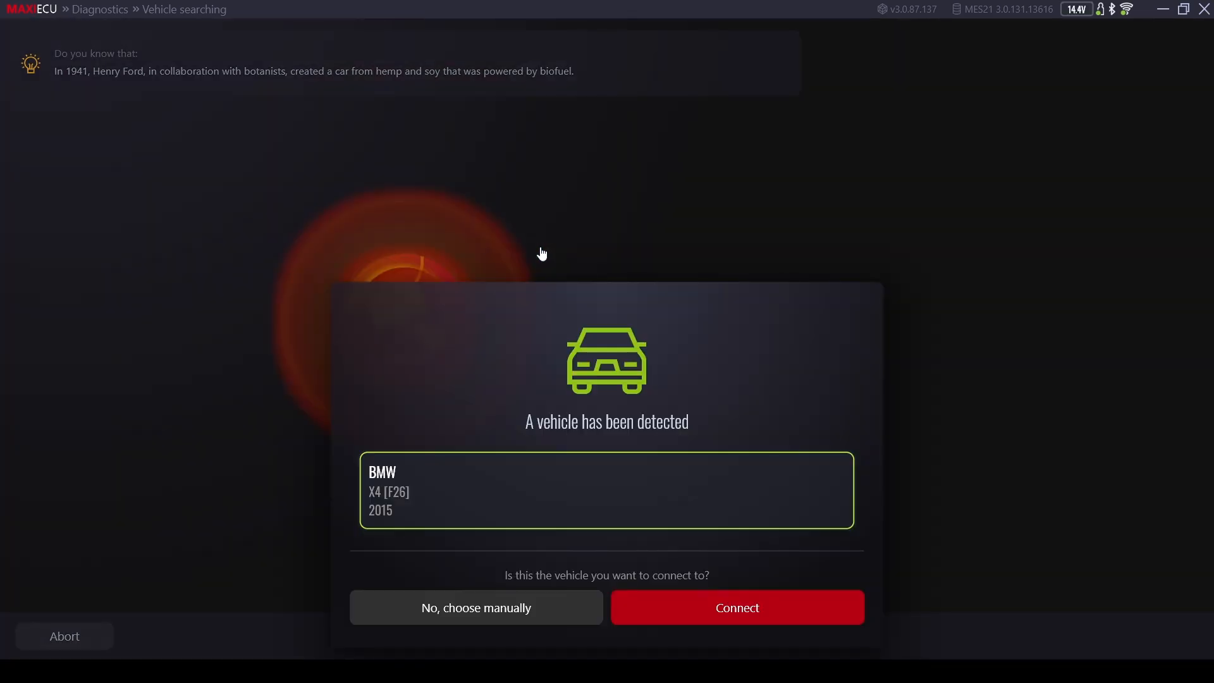
# Step: Connect to the BMW X4, detect its B47D20 engine and recognize all ECUs
pyautogui.click(475, 607)
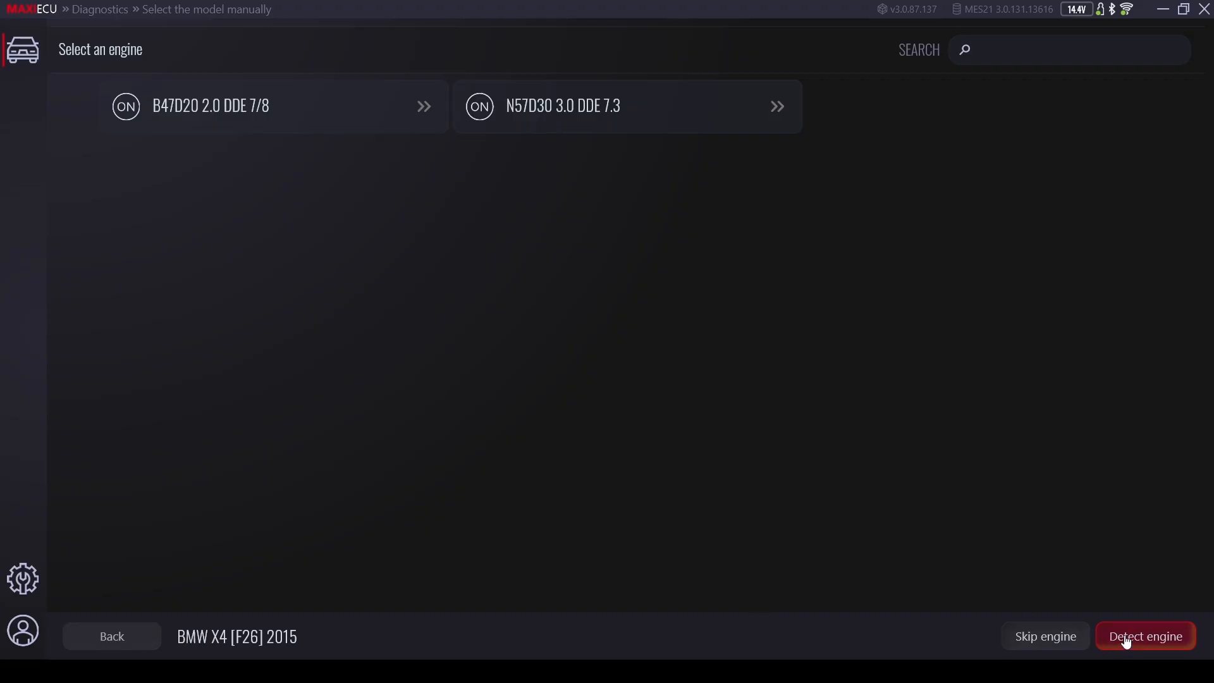
pyautogui.click(1144, 636)
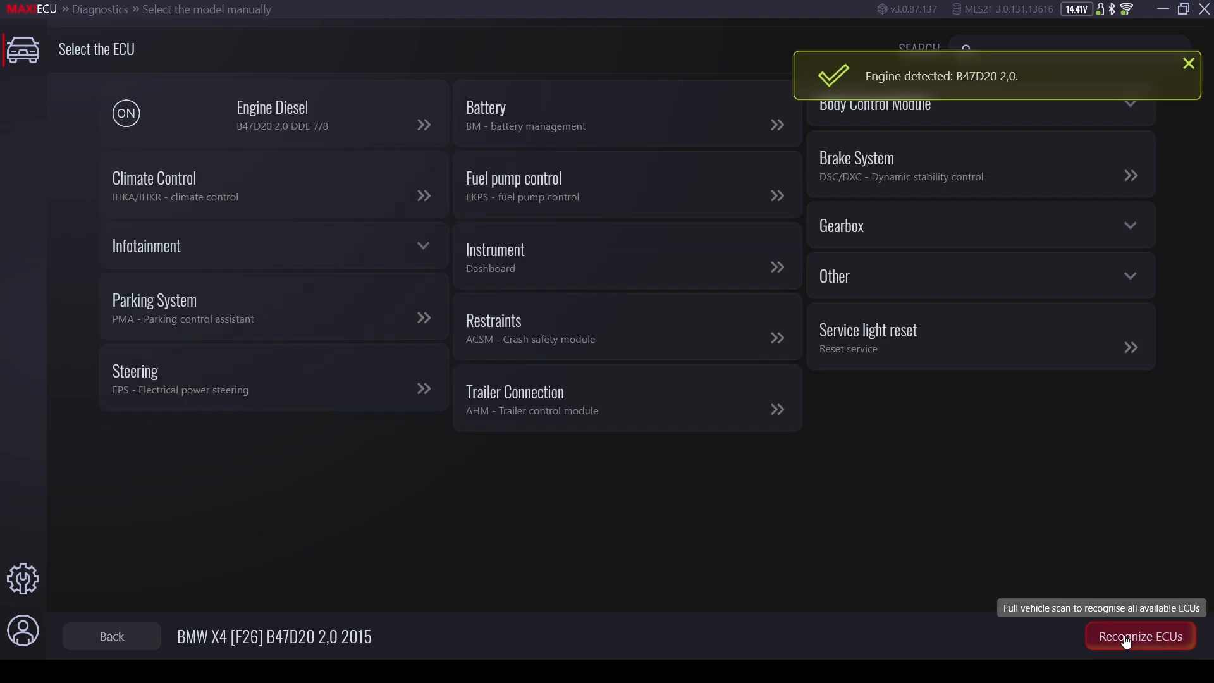
pyautogui.click(1189, 63)
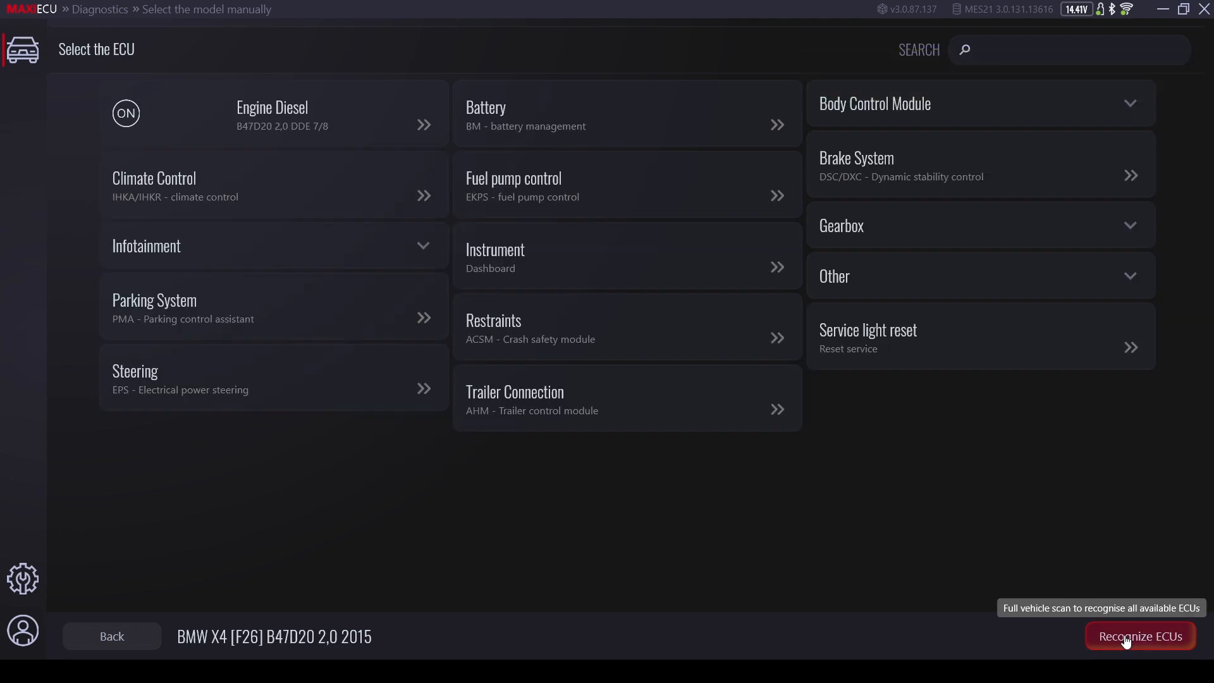
pyautogui.click(1140, 636)
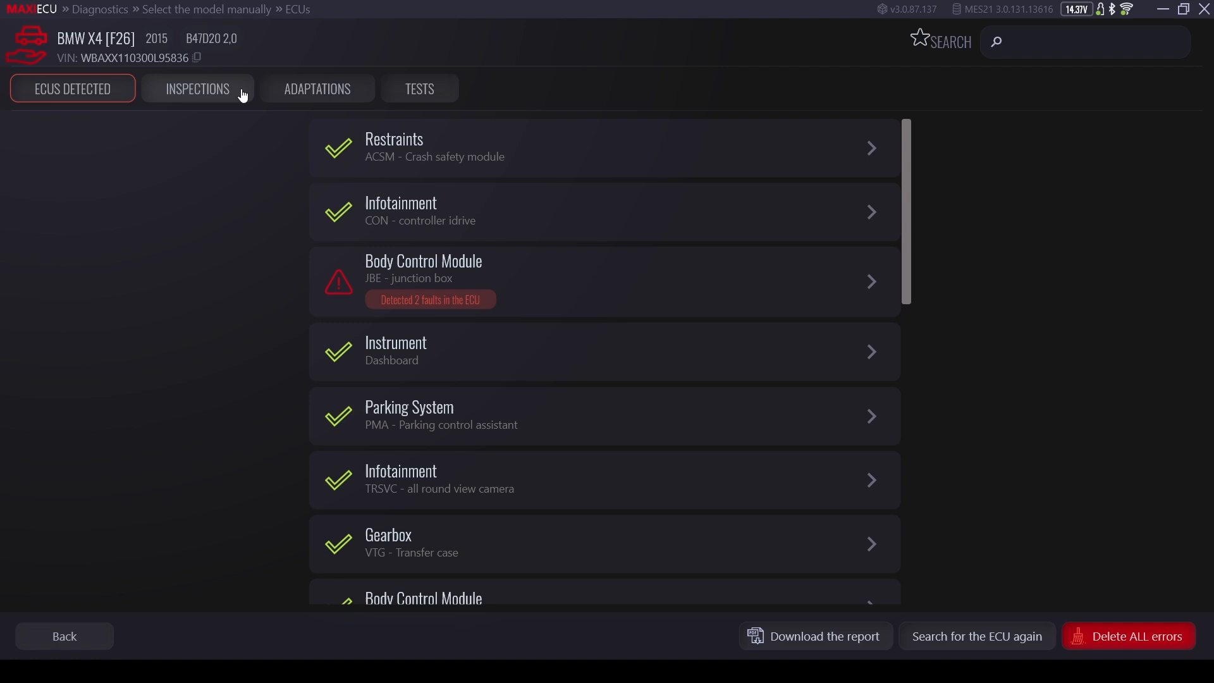
# Step: Under Inspections, execute the Engine oil service reset and dismiss the success message
pyautogui.click(197, 88)
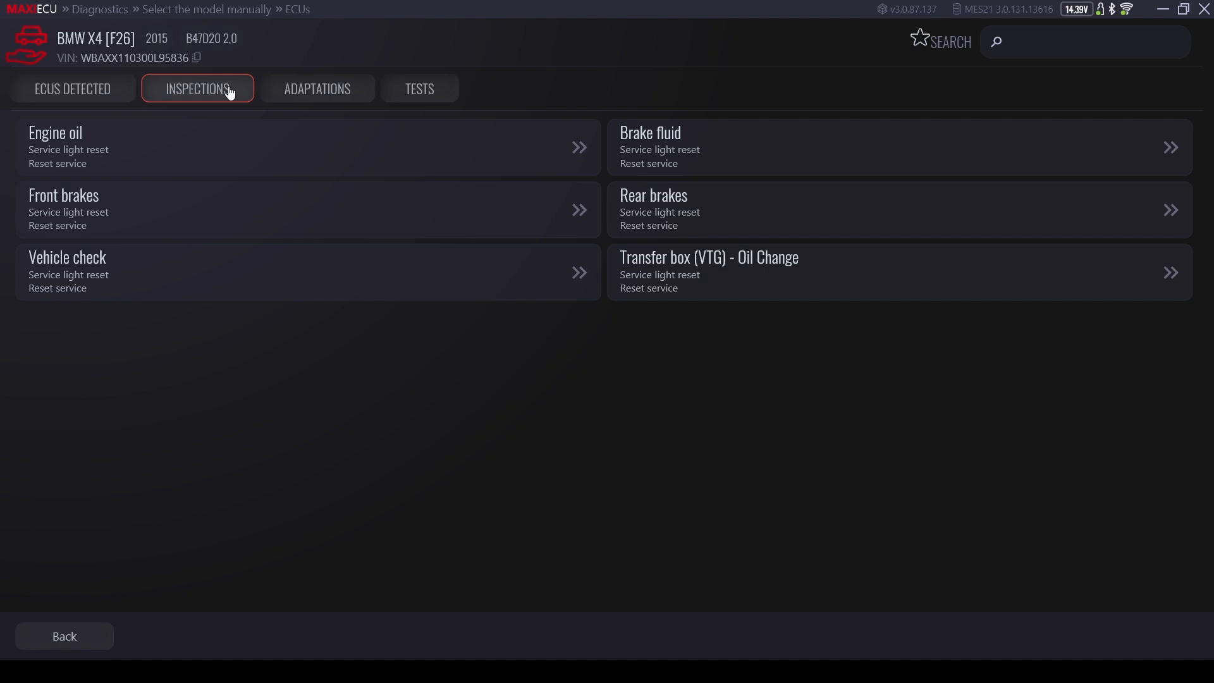
pyautogui.moveTo(468, 155)
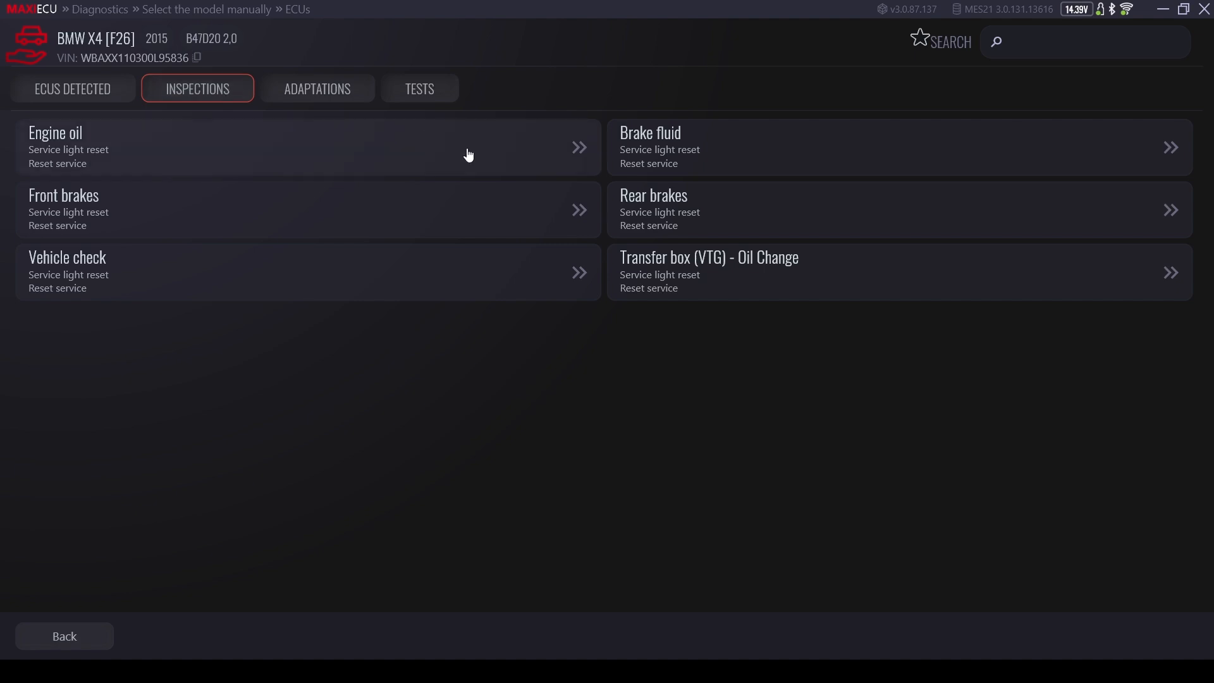
pyautogui.click(310, 146)
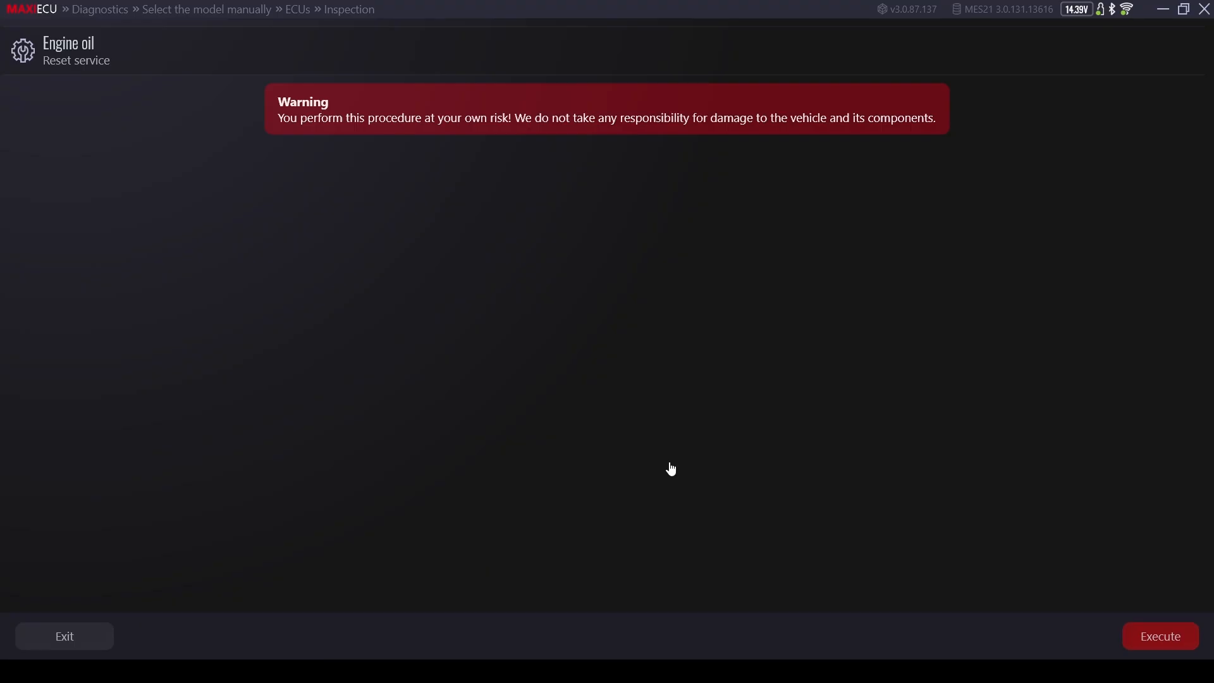
pyautogui.moveTo(1161, 637)
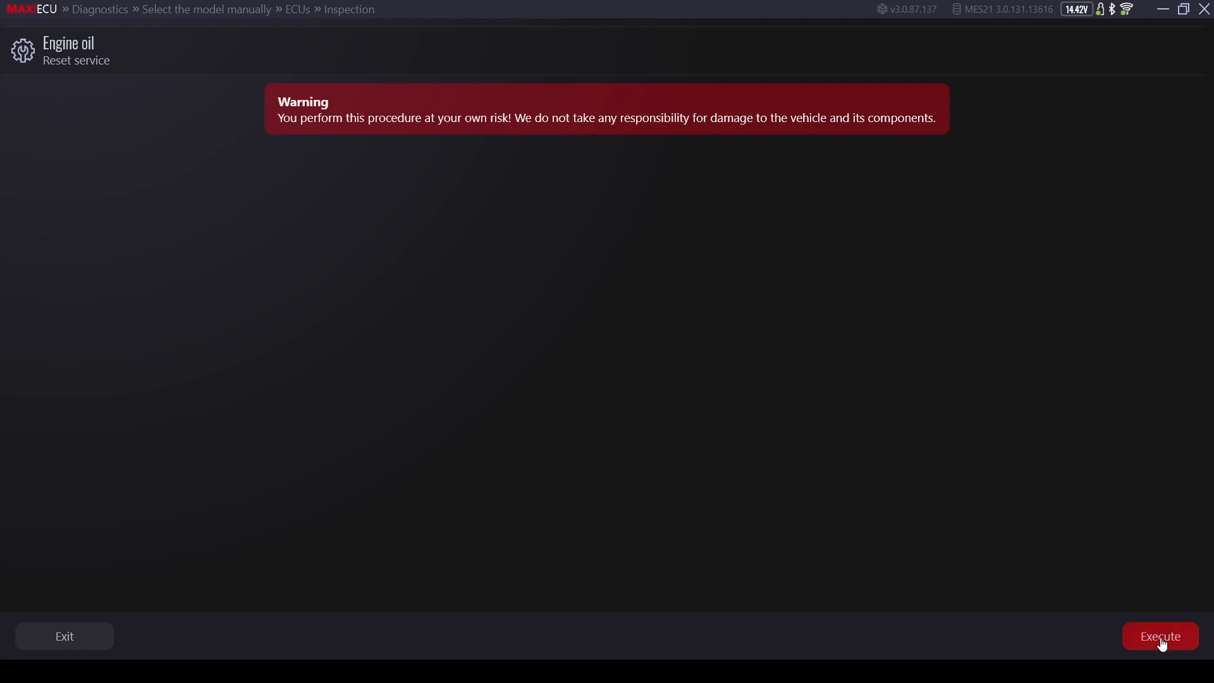
pyautogui.click(1160, 636)
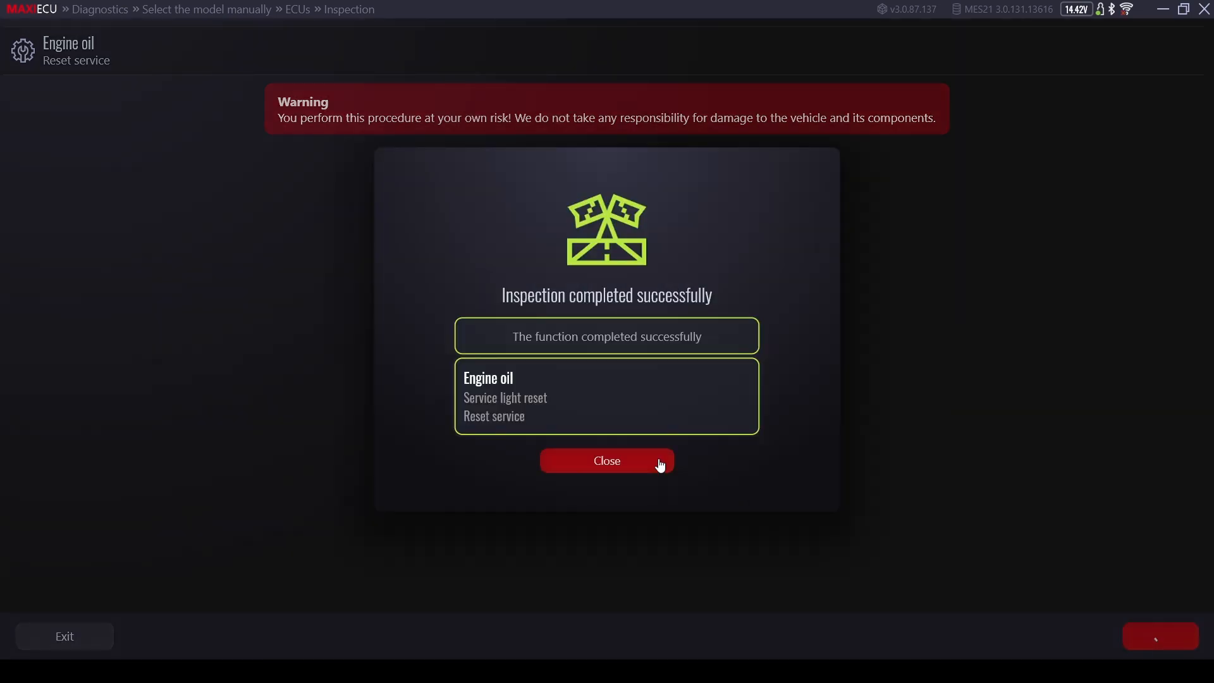
pyautogui.click(606, 460)
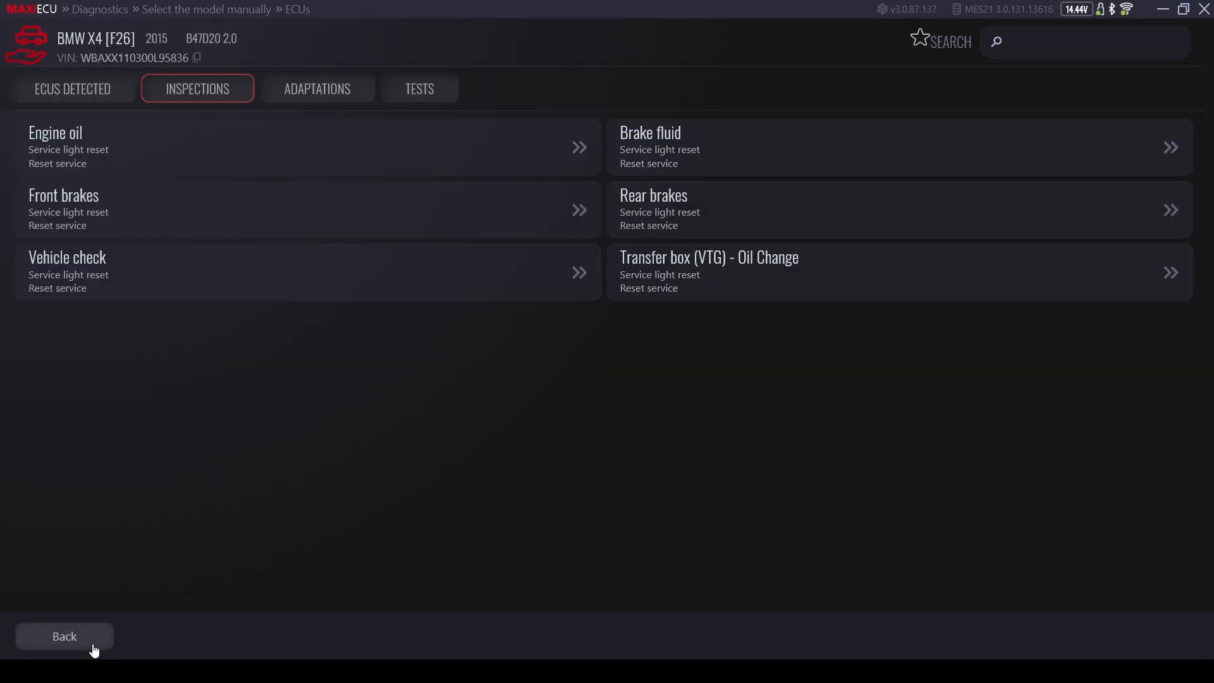
# Step: Delete all errors across ECUs and verify the Body Control Module's error codes are gone
pyautogui.click(72, 89)
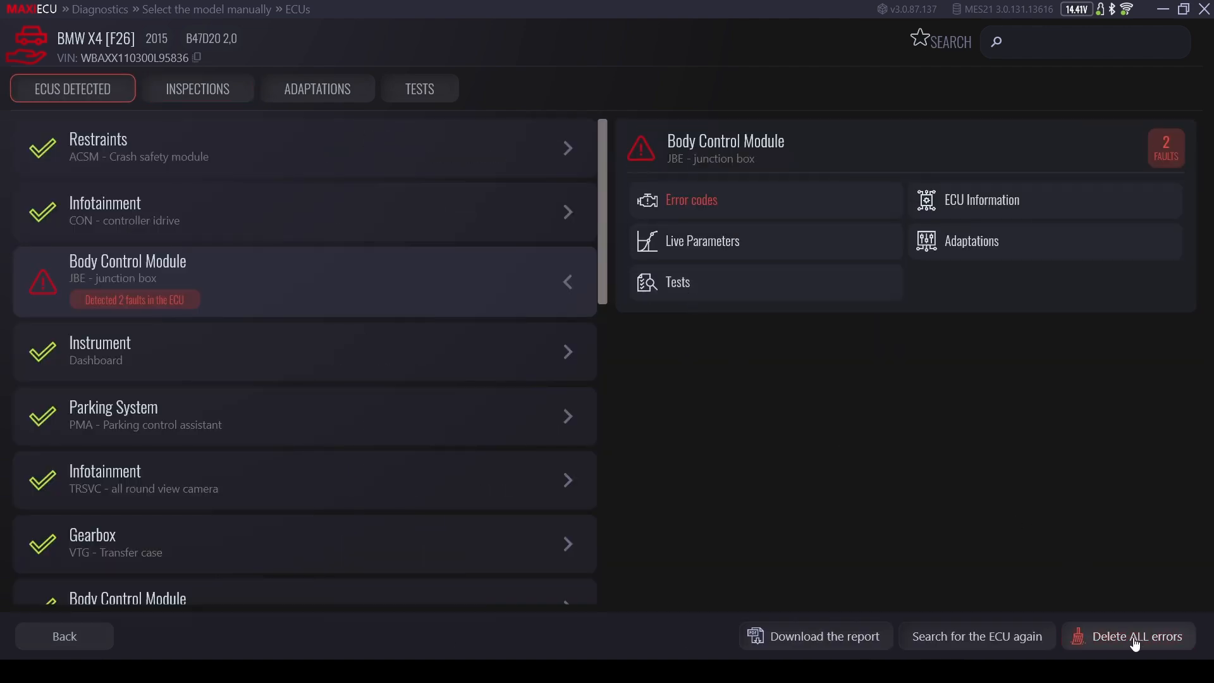
pyautogui.click(1136, 636)
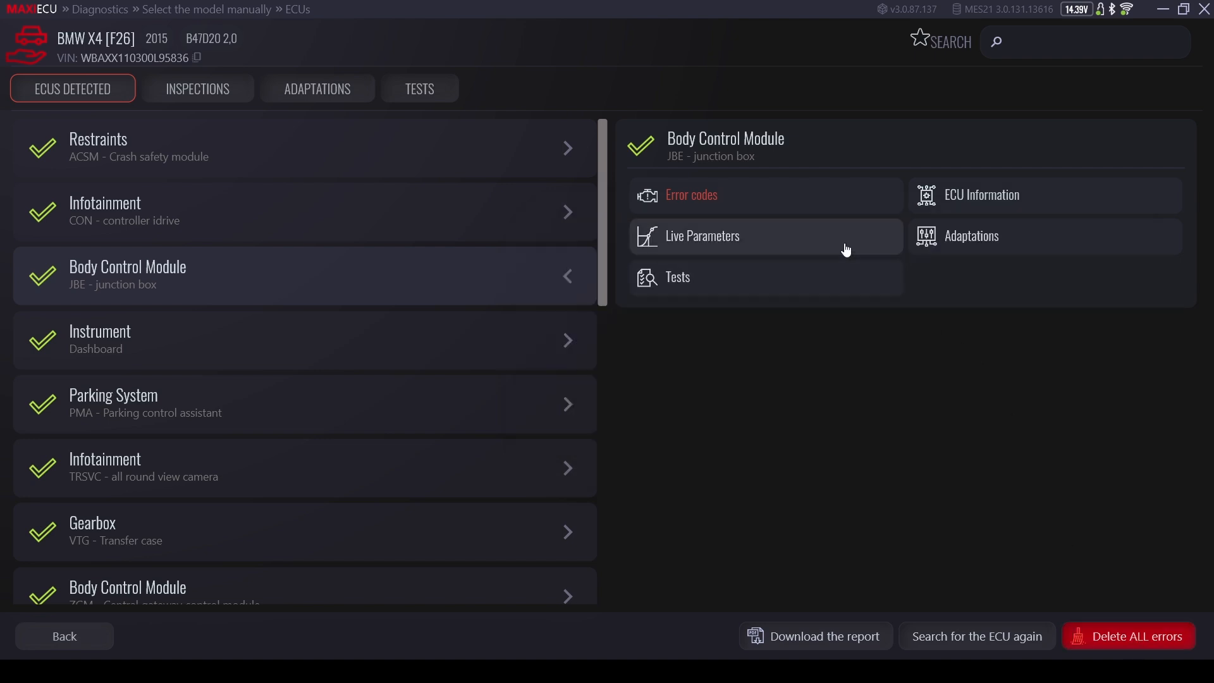
pyautogui.click(690, 195)
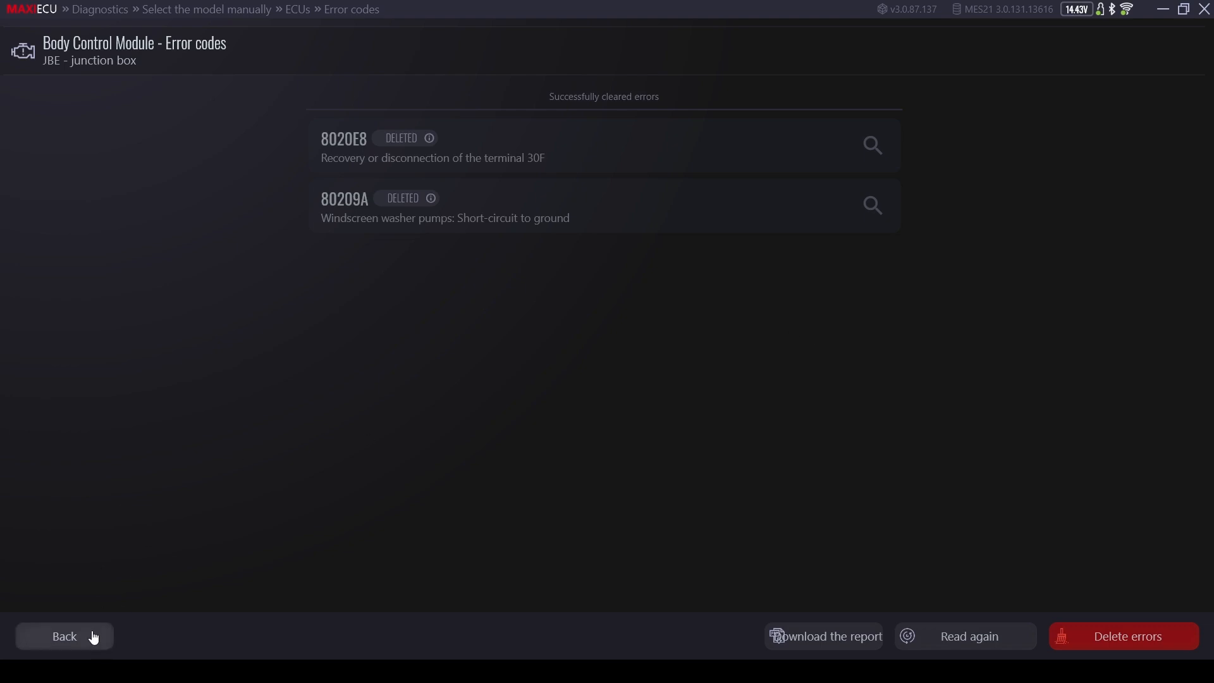
pyautogui.click(64, 636)
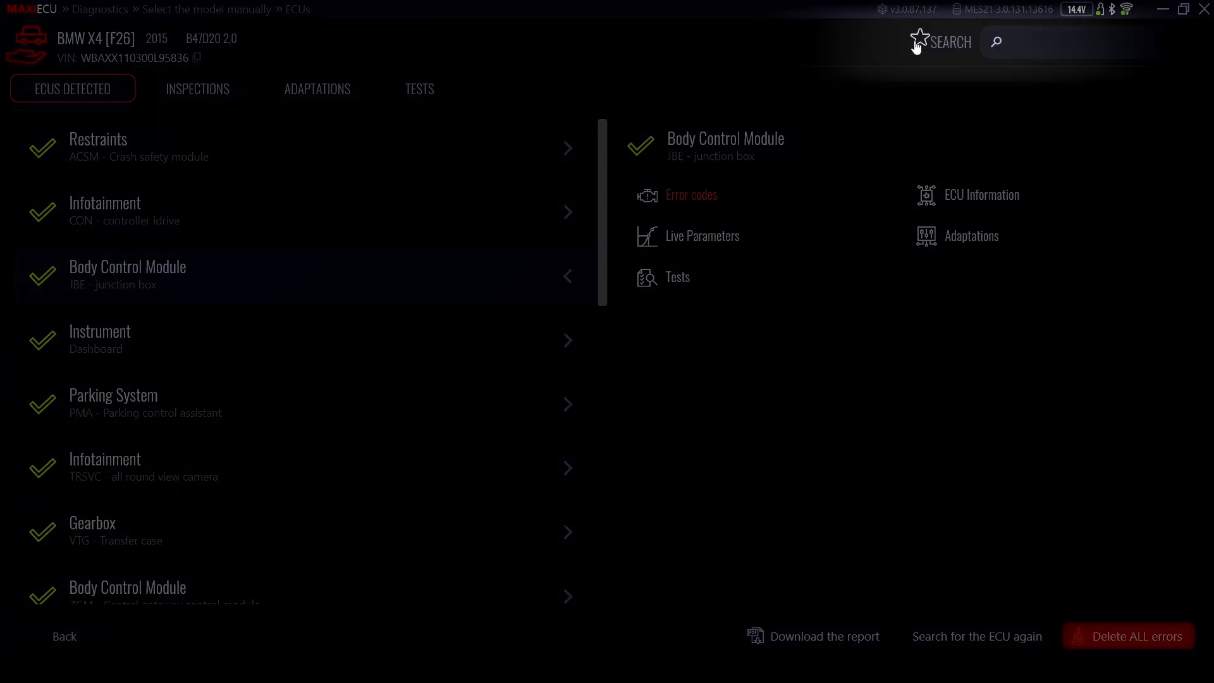
# Step: Save the car as favourite vehicle 'BMW X4' and return to the diagnostics home
pyautogui.click(918, 40)
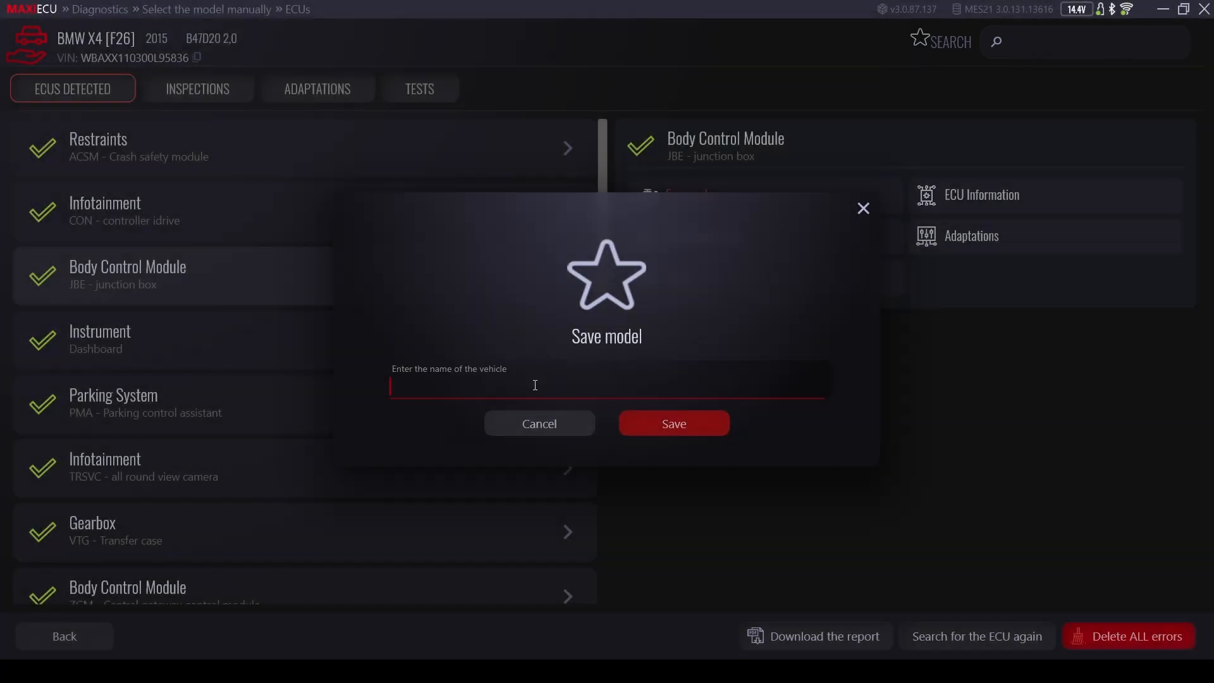
pyautogui.write('B')
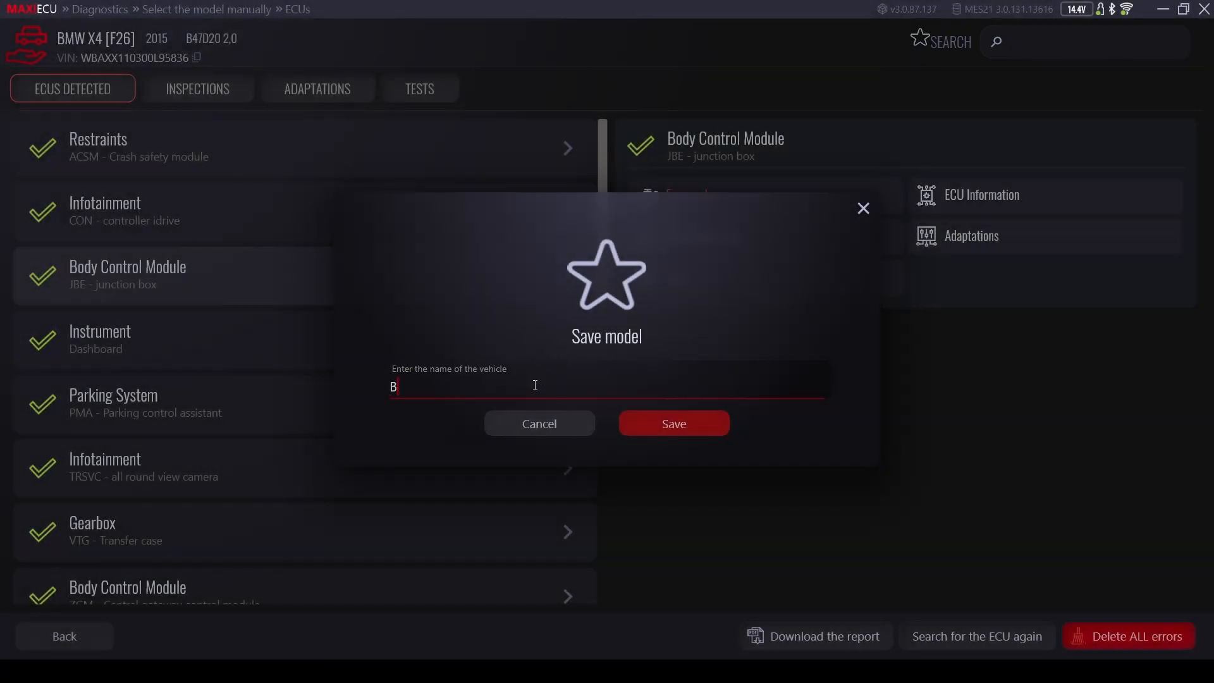
pyautogui.write('MW X4')
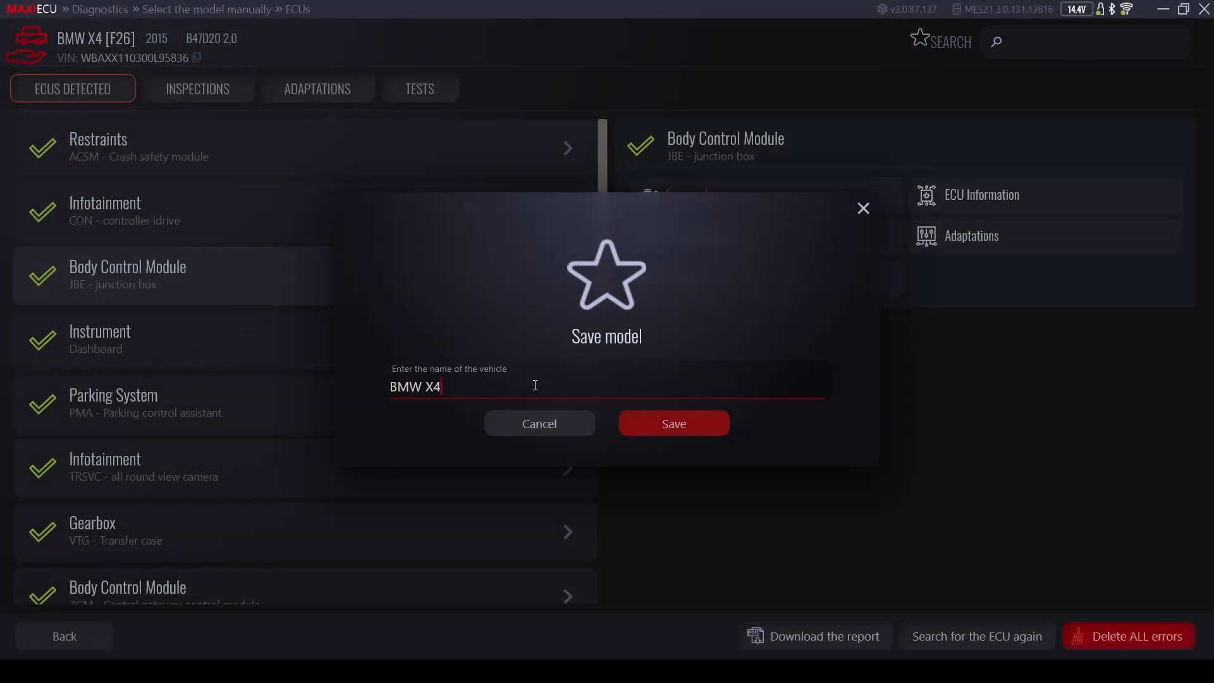
pyautogui.click(671, 423)
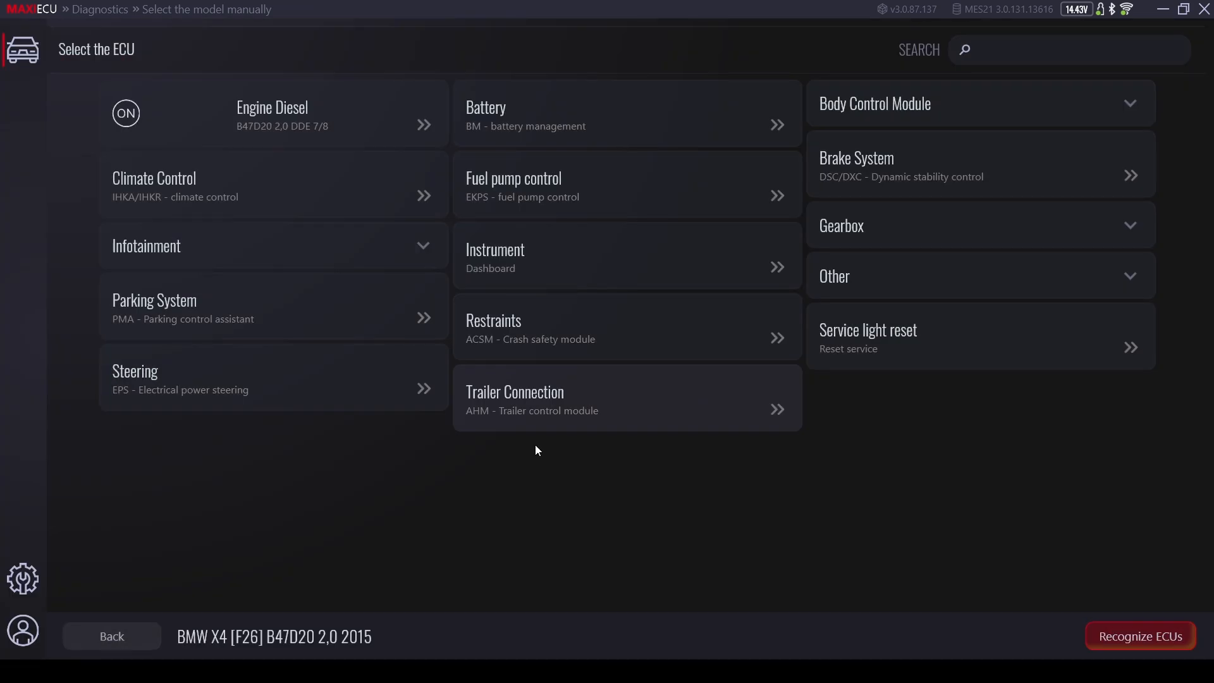
pyautogui.click(111, 636)
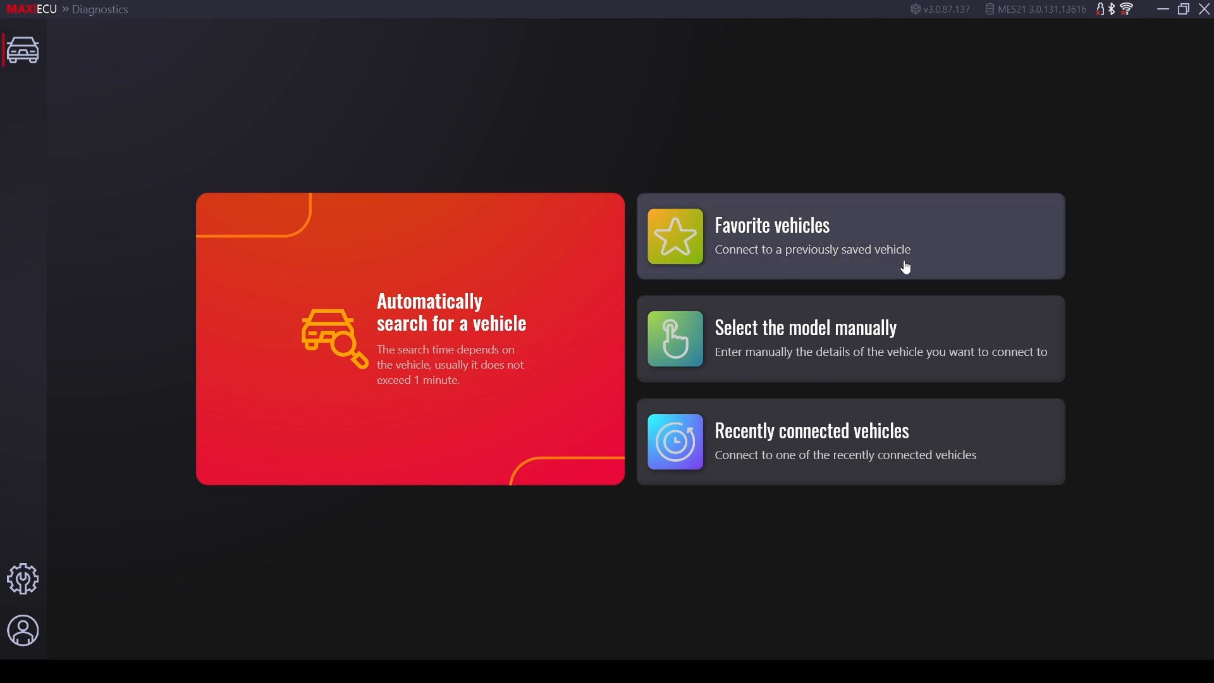
# Step: Start manual vehicle selection from the Diagnostics screen
pyautogui.click(850, 237)
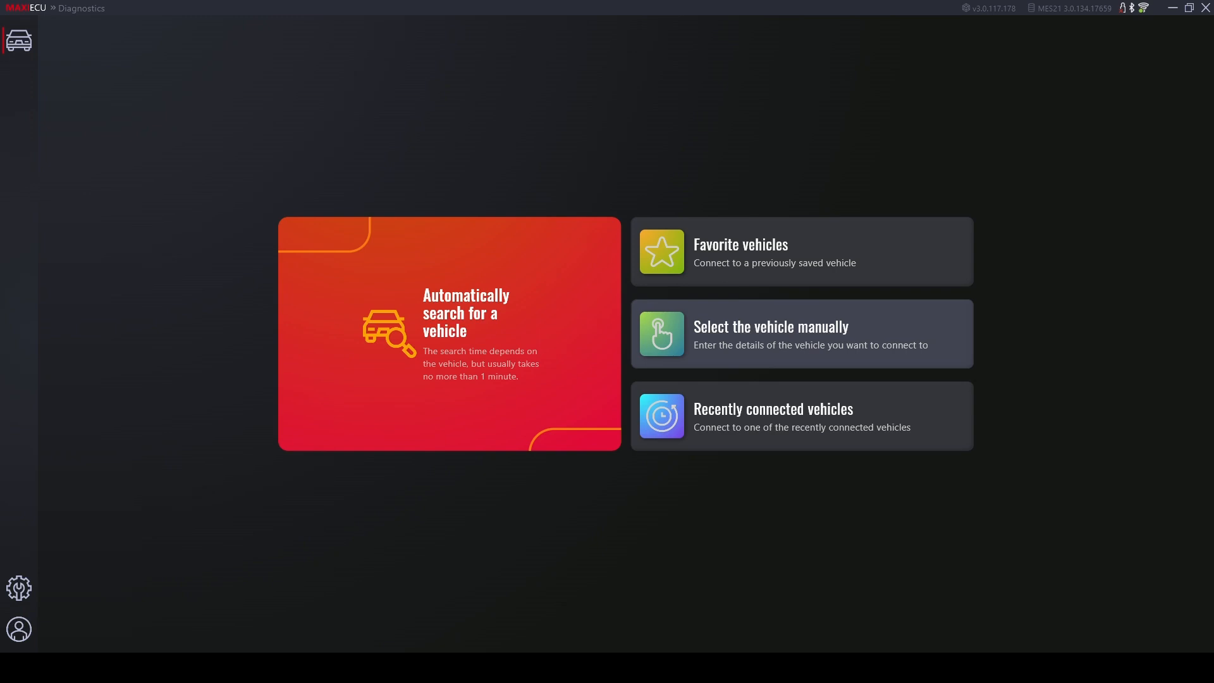
pyautogui.click(802, 334)
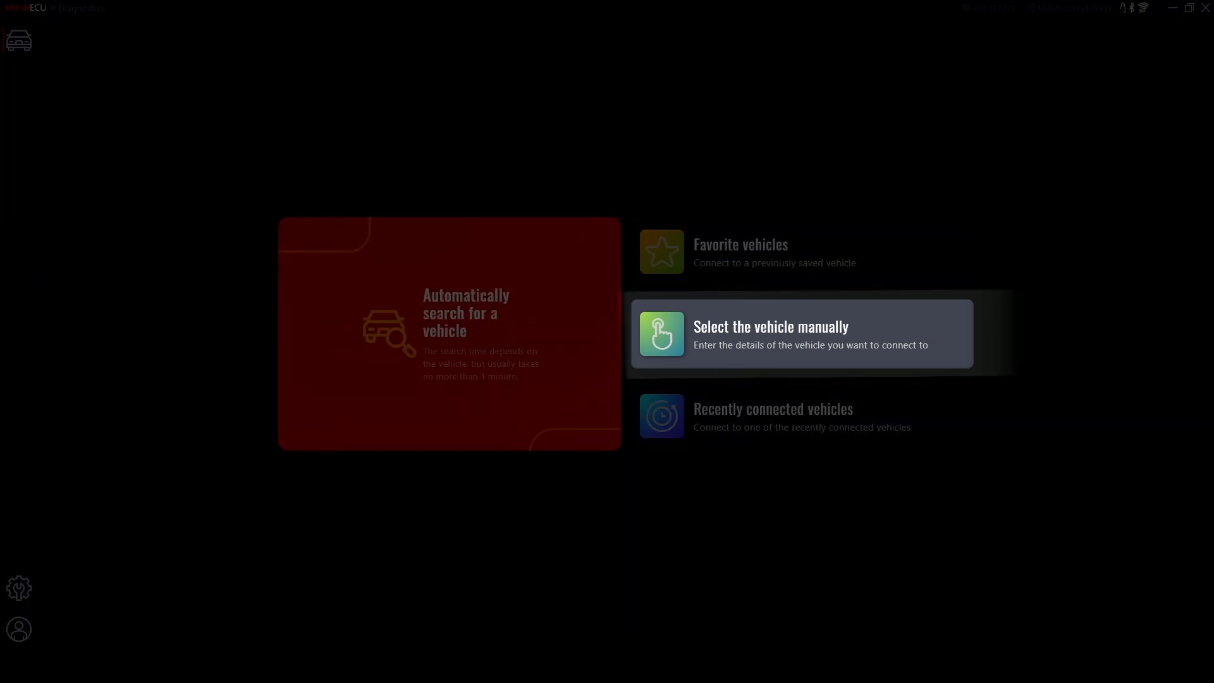
pyautogui.click(802, 333)
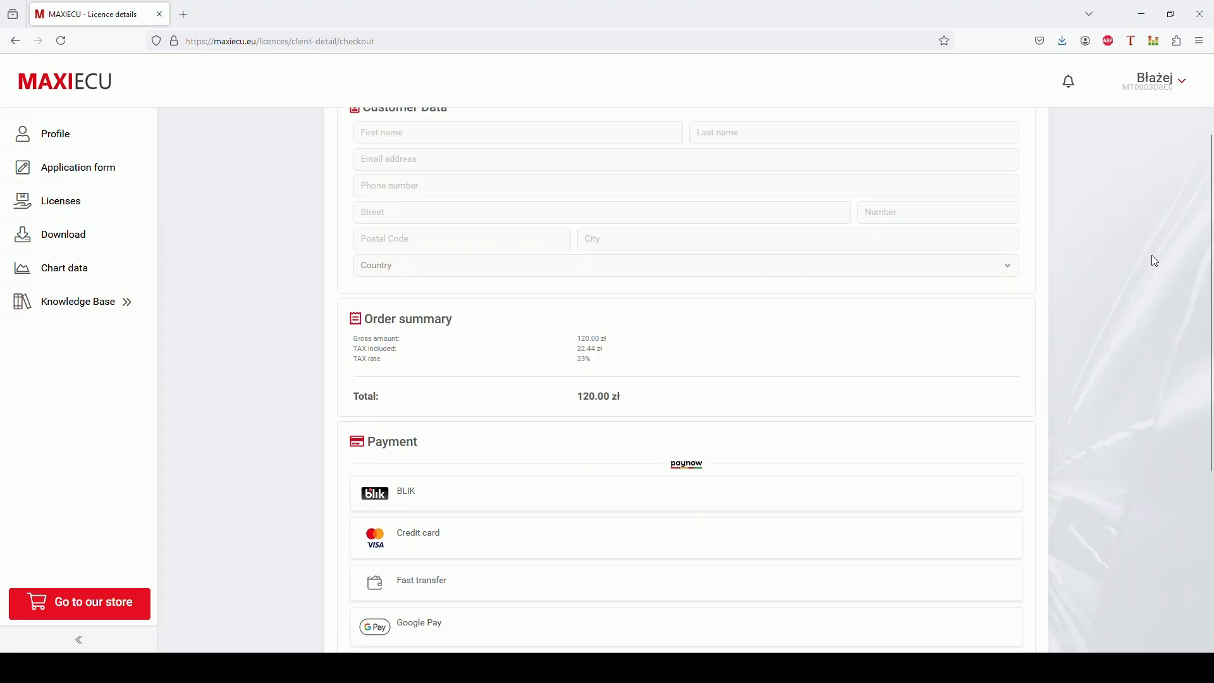
# Step: Scroll the maxiecu.eu checkout to the 120.00 zł order summary and payment options
pyautogui.scroll(-3)
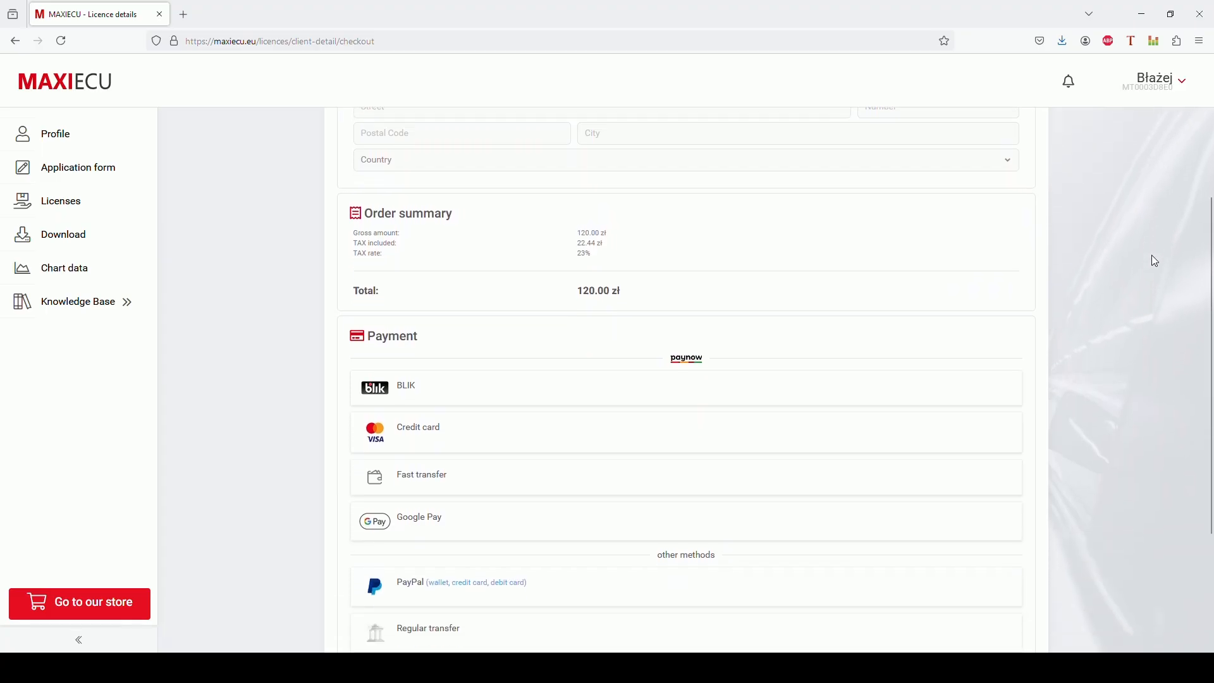
pyautogui.scroll(-3)
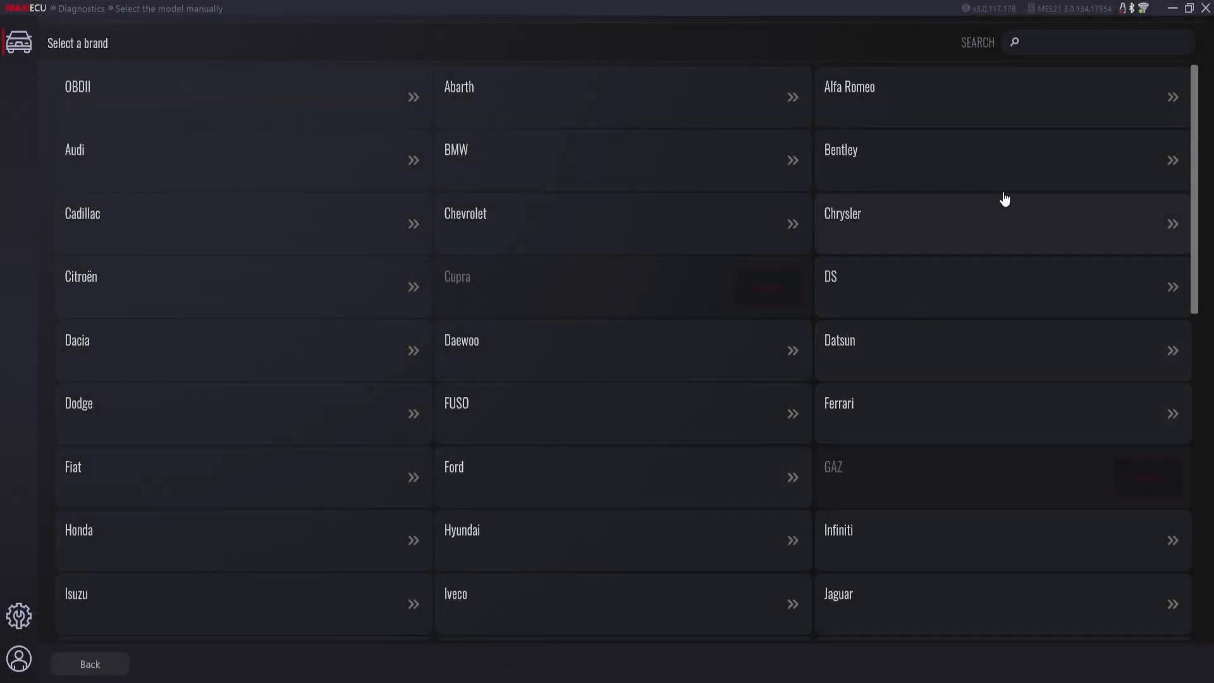
# Step: Find Audi, filter models to 'a5', choose A5/S5/RS5 (F5) and model year 2019
pyautogui.write('aud')
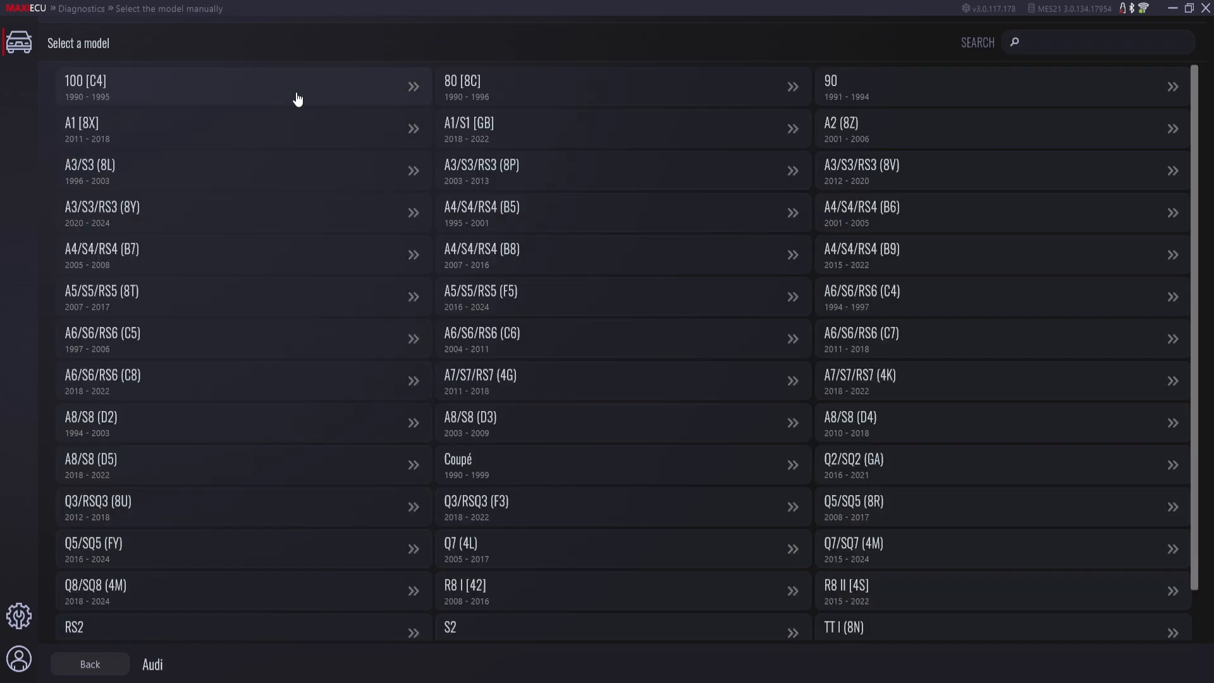
pyautogui.click(1097, 41)
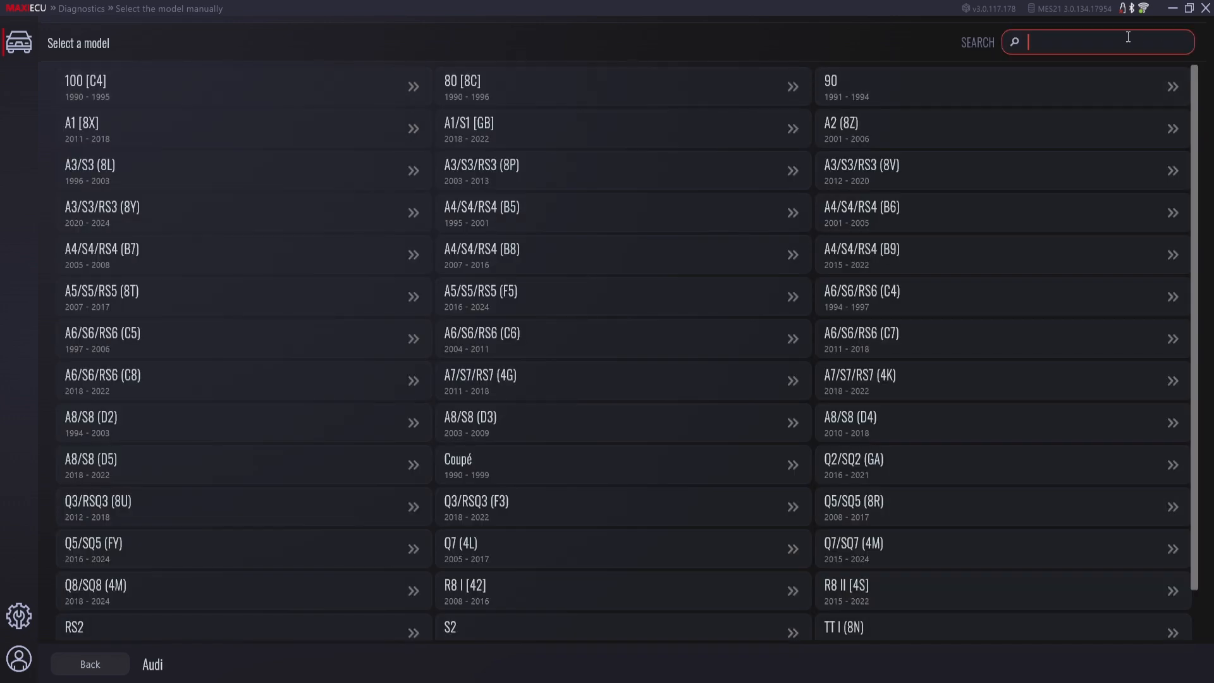
pyautogui.write('a5')
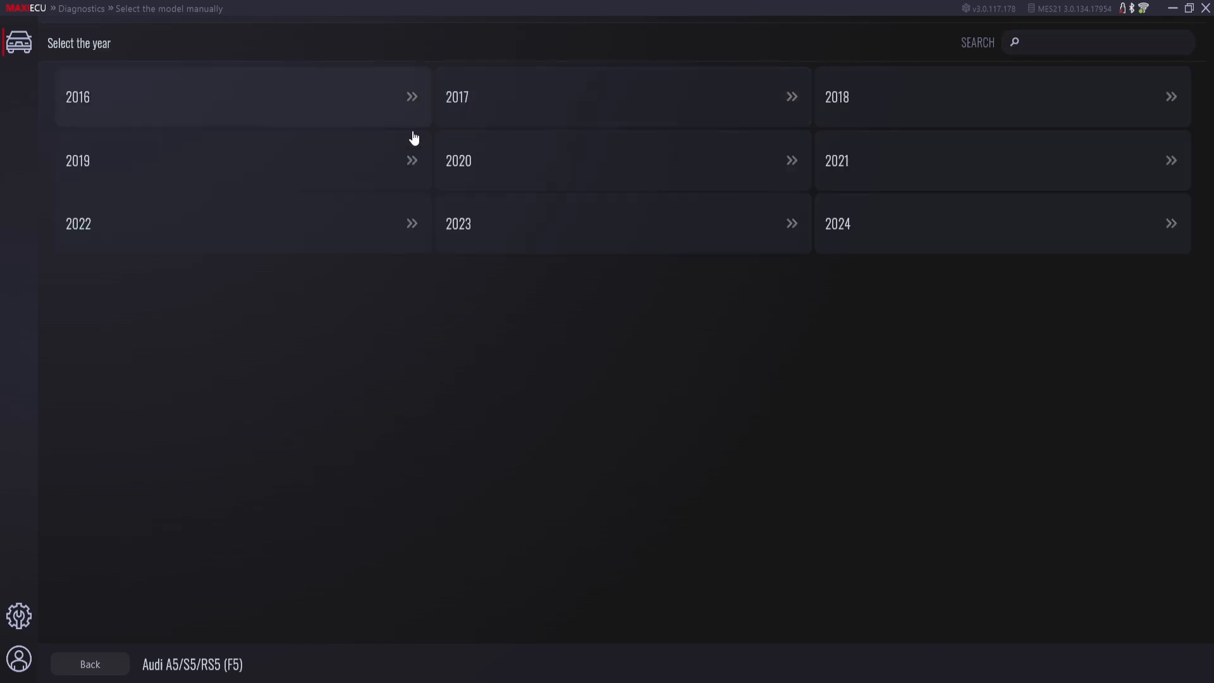
pyautogui.click(77, 161)
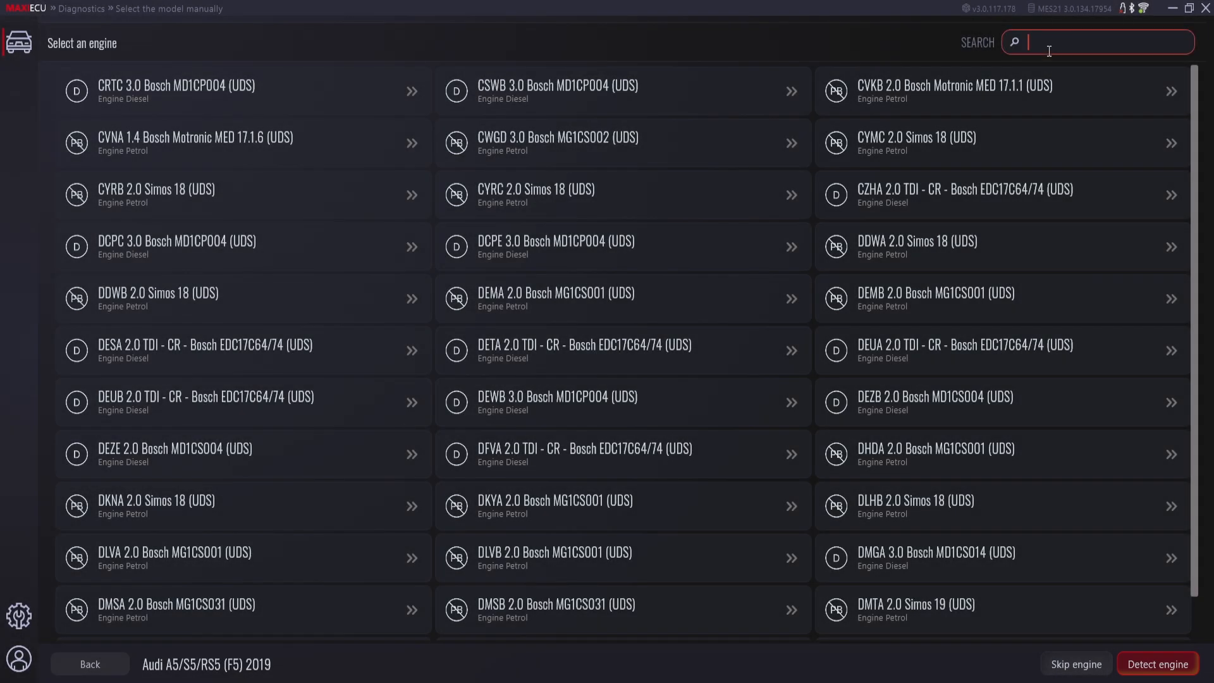
# Step: Filter engines to 'dez' and choose DEZE 2.0 Bosch MD1CS004 (UDS)
pyautogui.write('dez')
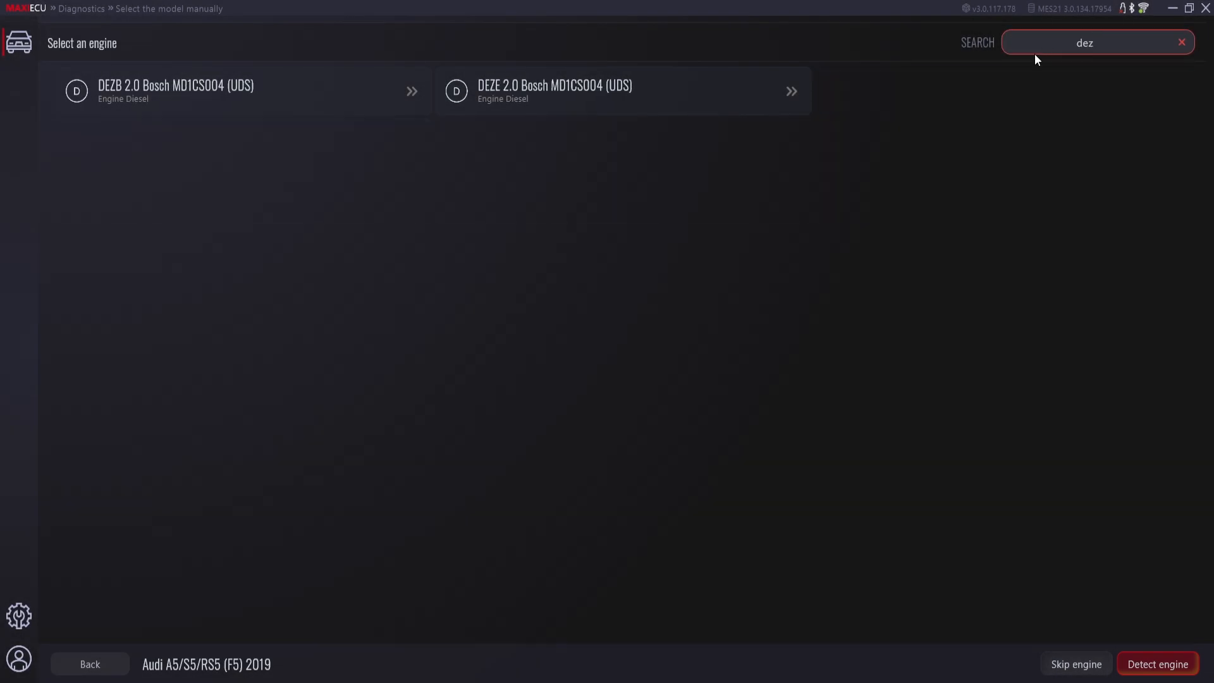
pyautogui.click(555, 91)
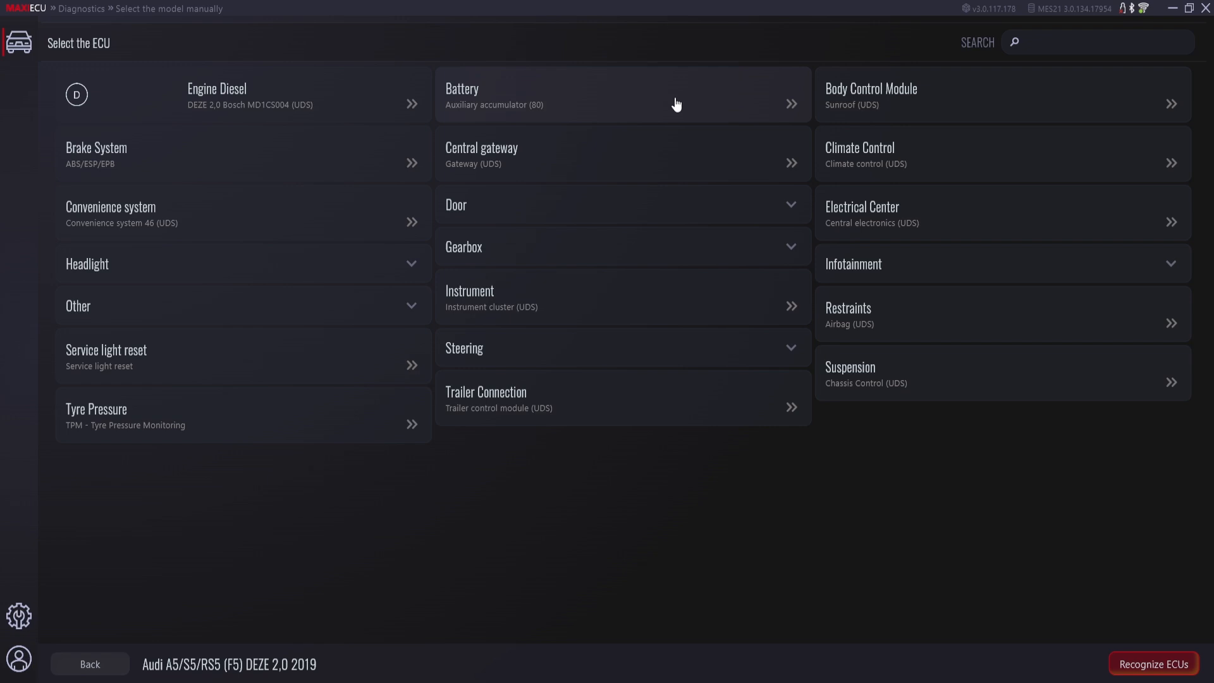
pyautogui.moveTo(589, 401)
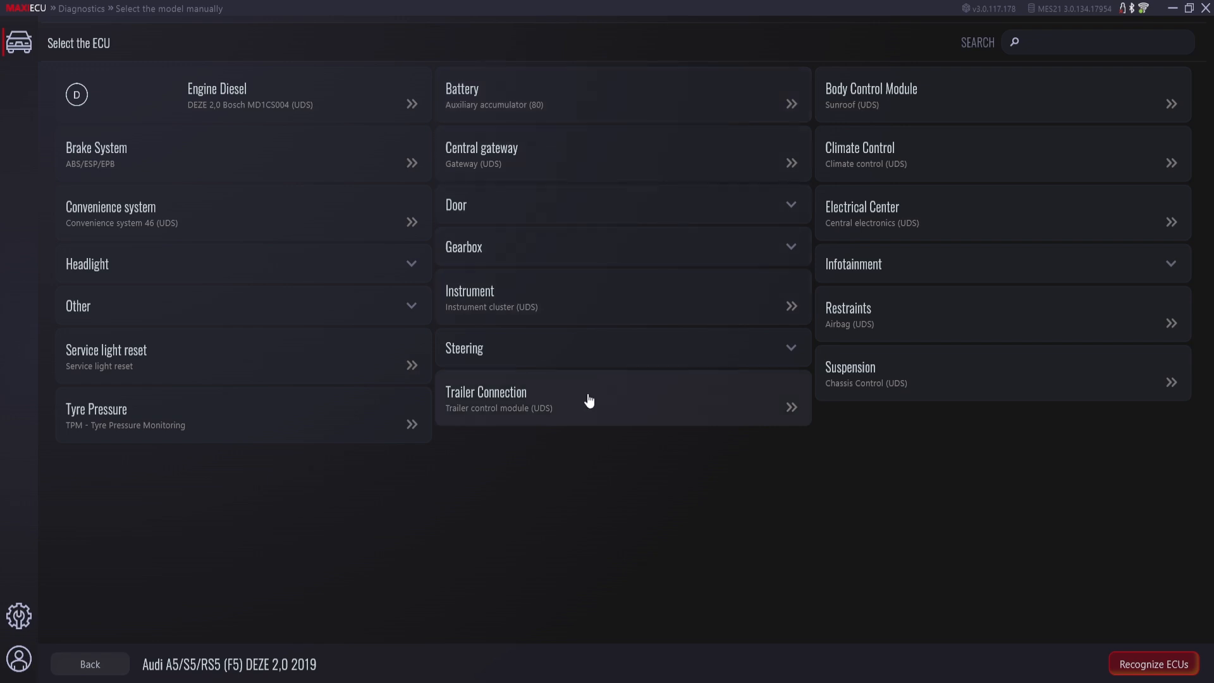
pyautogui.moveTo(534, 439)
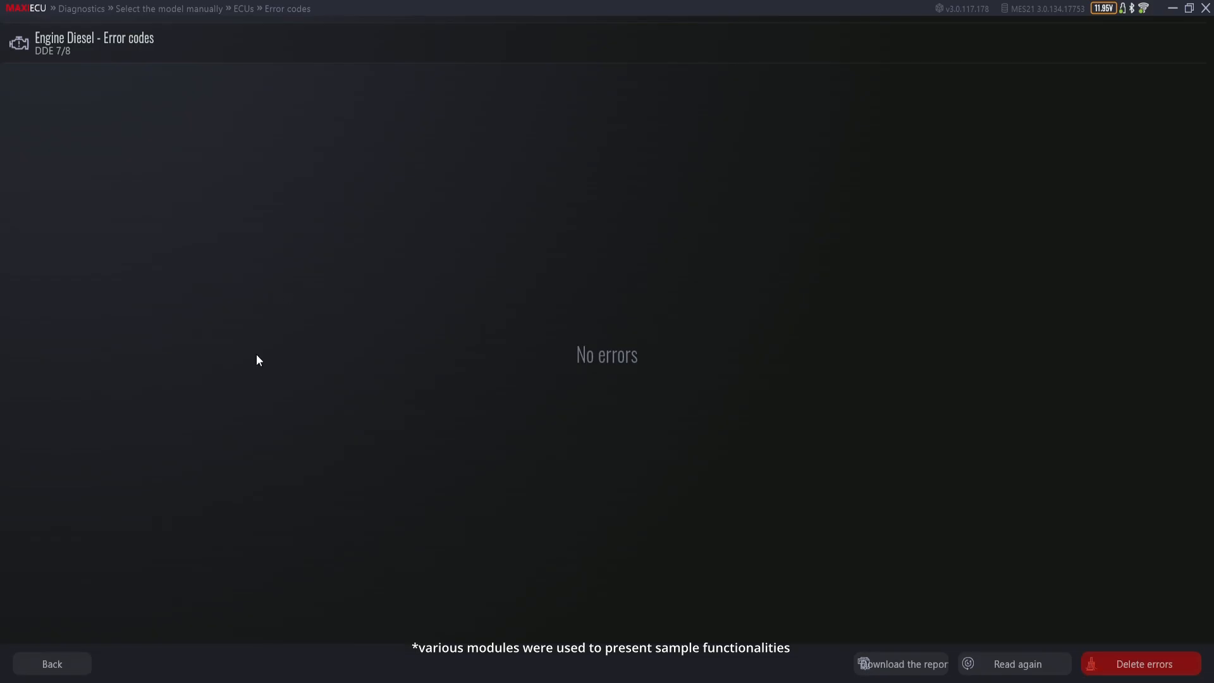
pyautogui.moveTo(240, 378)
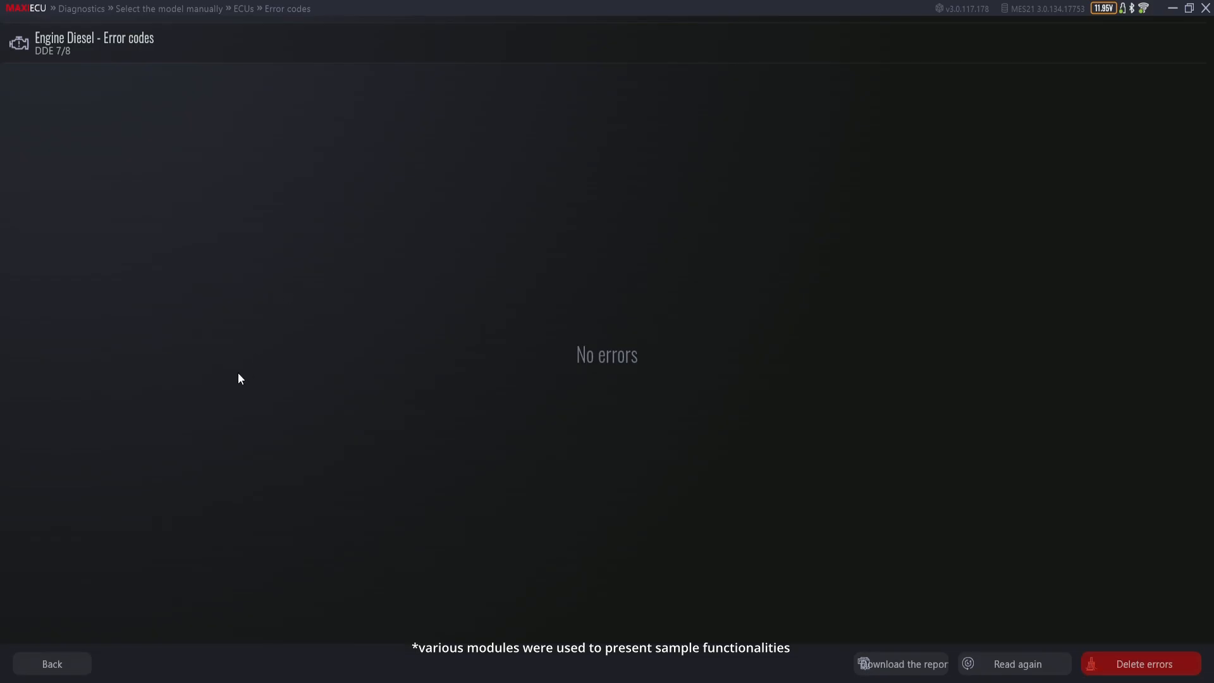
# Step: Leave error codes, review the engine ECU Information table, then return to the function tiles
pyautogui.click(50, 664)
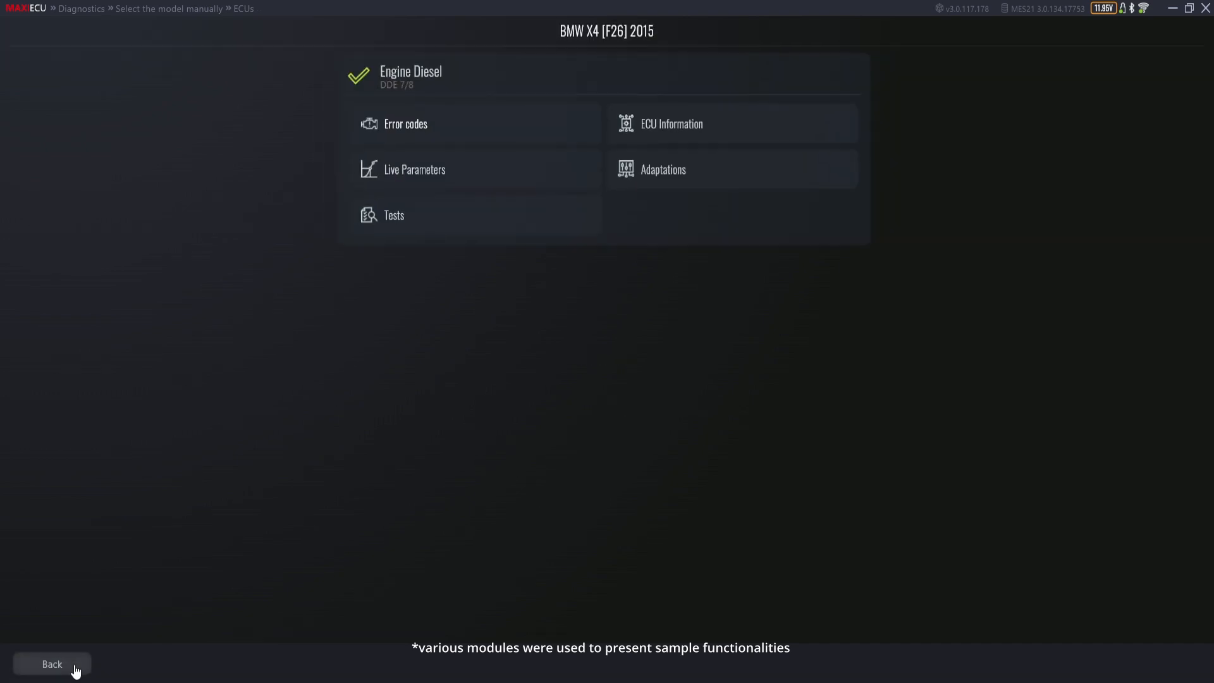
pyautogui.moveTo(1075, 158)
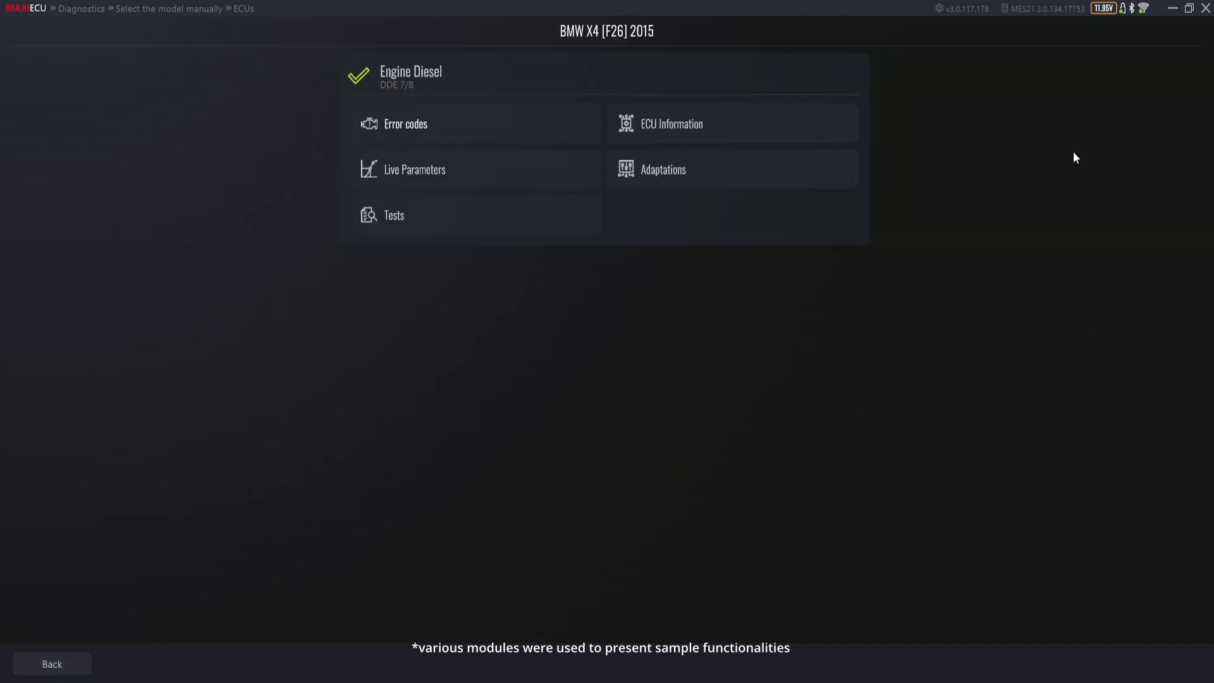
pyautogui.click(671, 123)
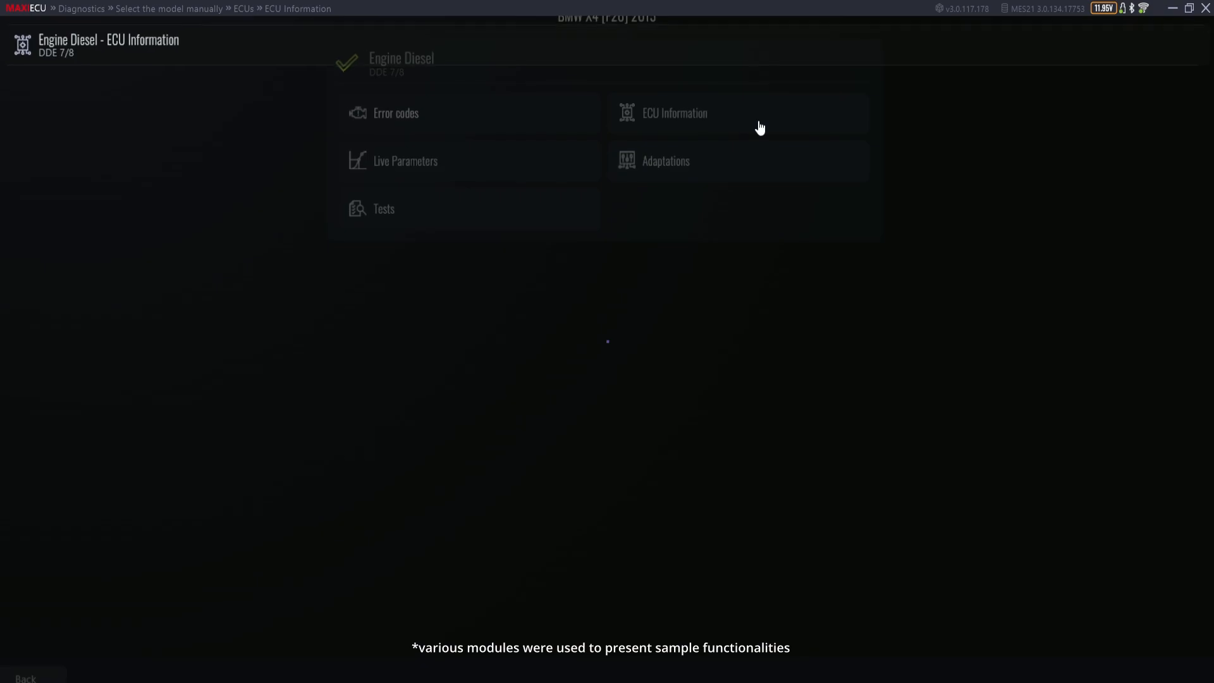
pyautogui.click(675, 112)
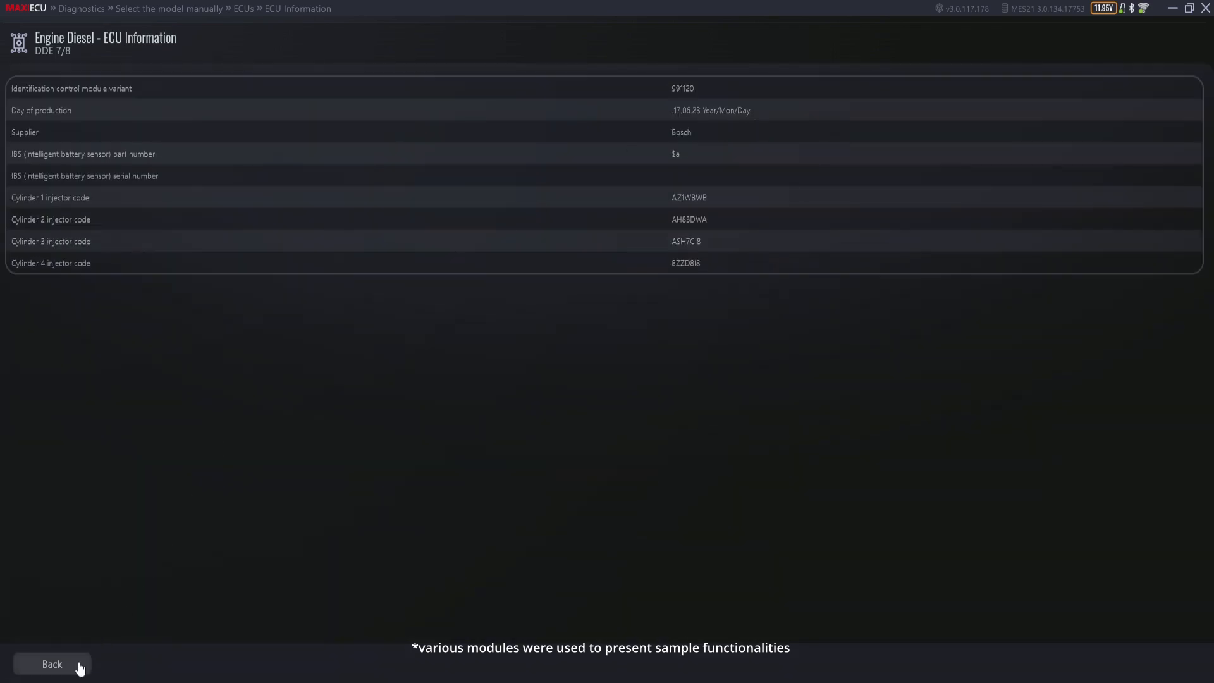
pyautogui.click(51, 664)
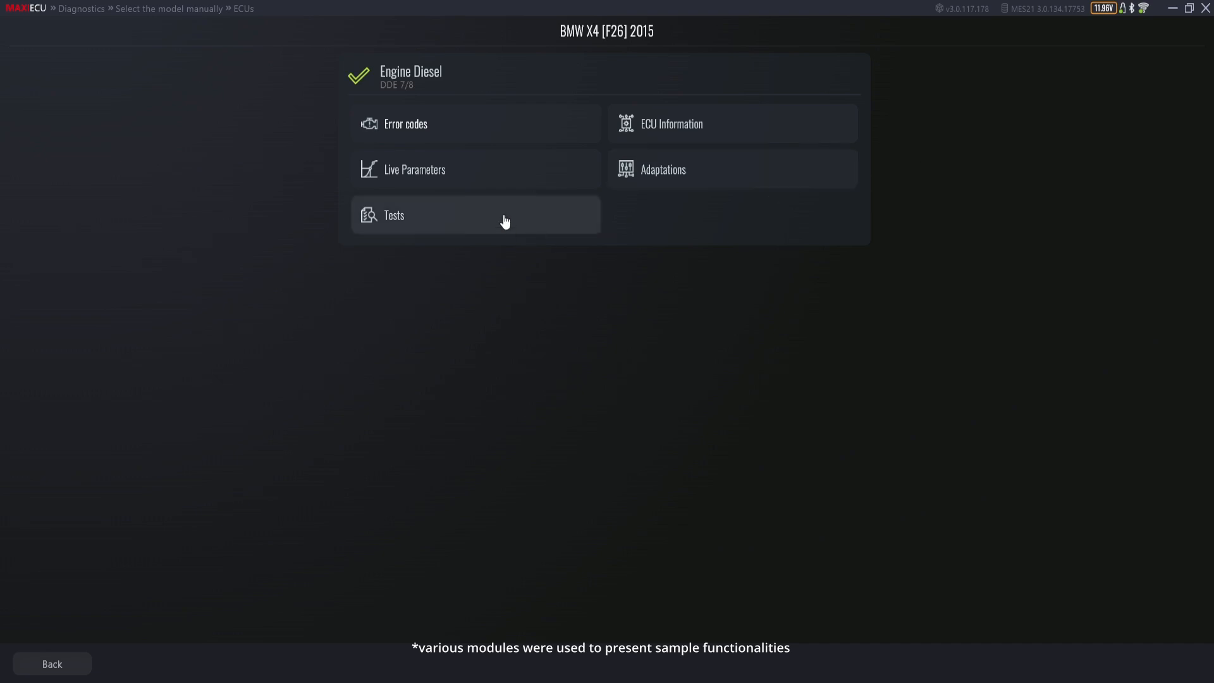
pyautogui.click(415, 168)
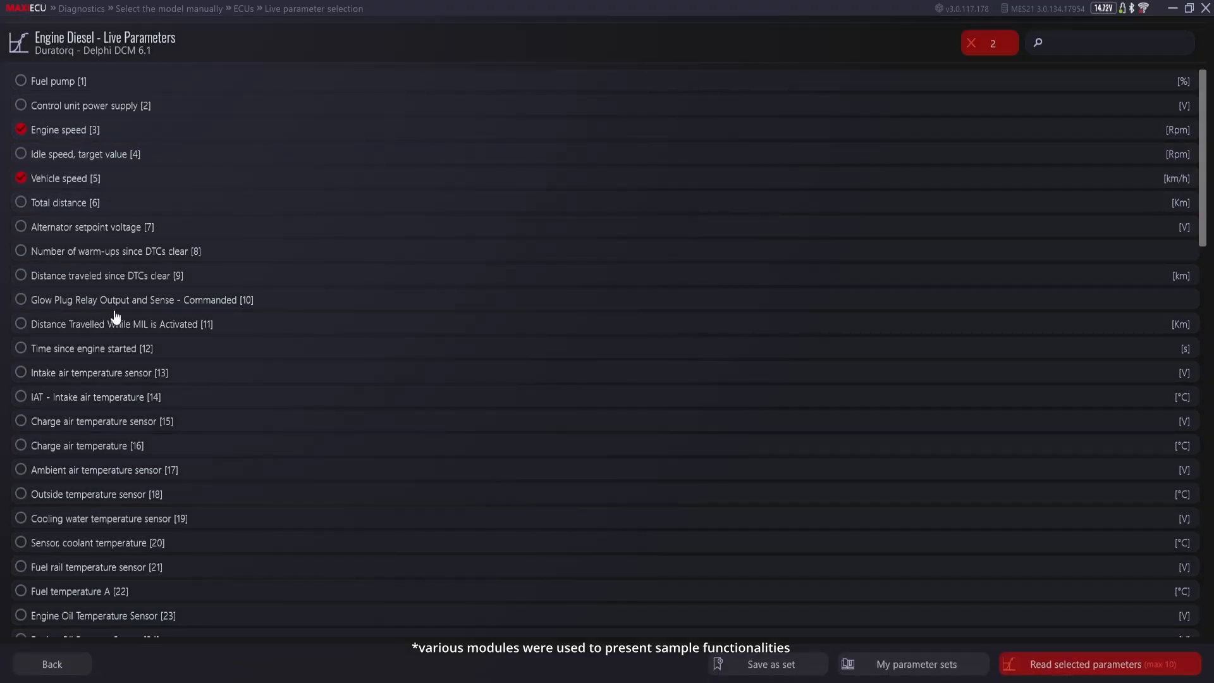
# Step: Tick coolant temperature [20], Fuel Rail Pressure - Desired [38] and particle filter soot [68] as live parameters
pyautogui.write('cool')
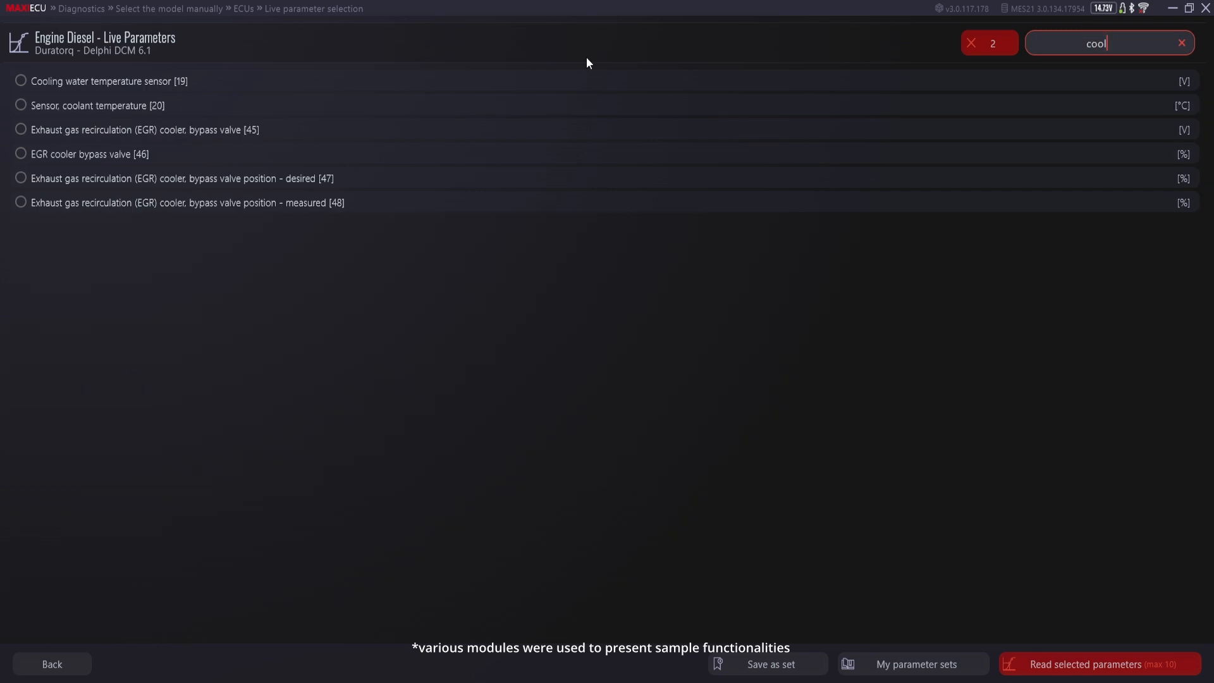
pyautogui.click(22, 105)
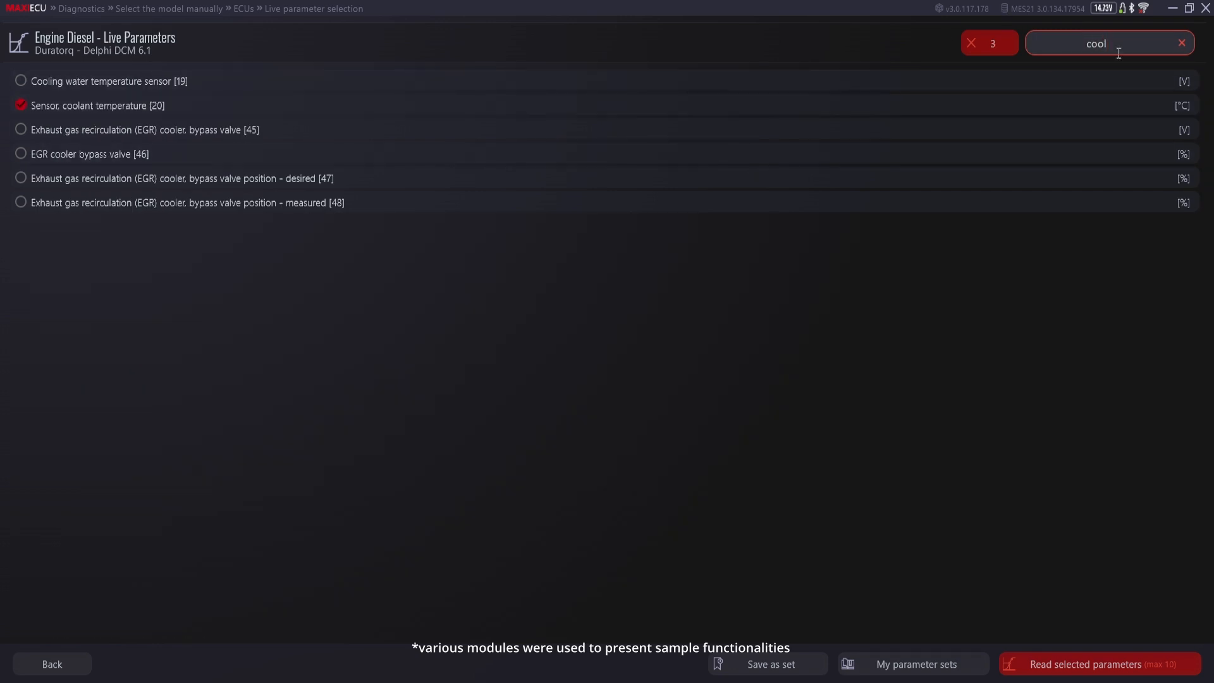
pyautogui.write('rail')
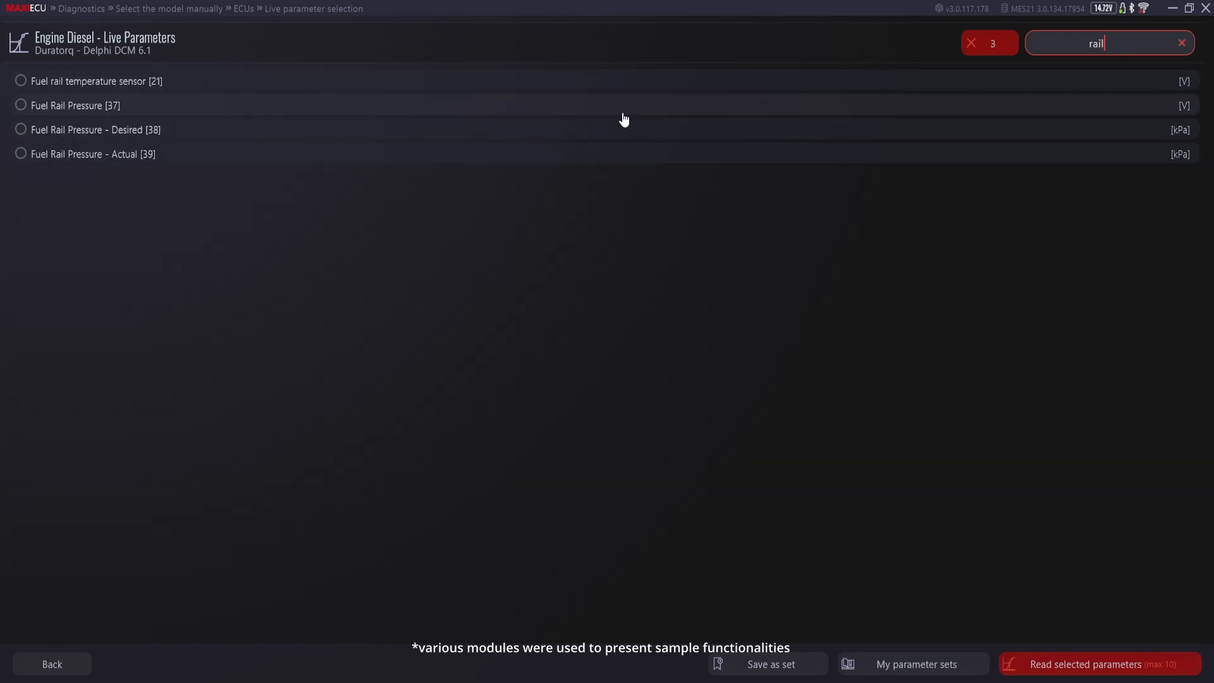
pyautogui.click(22, 129)
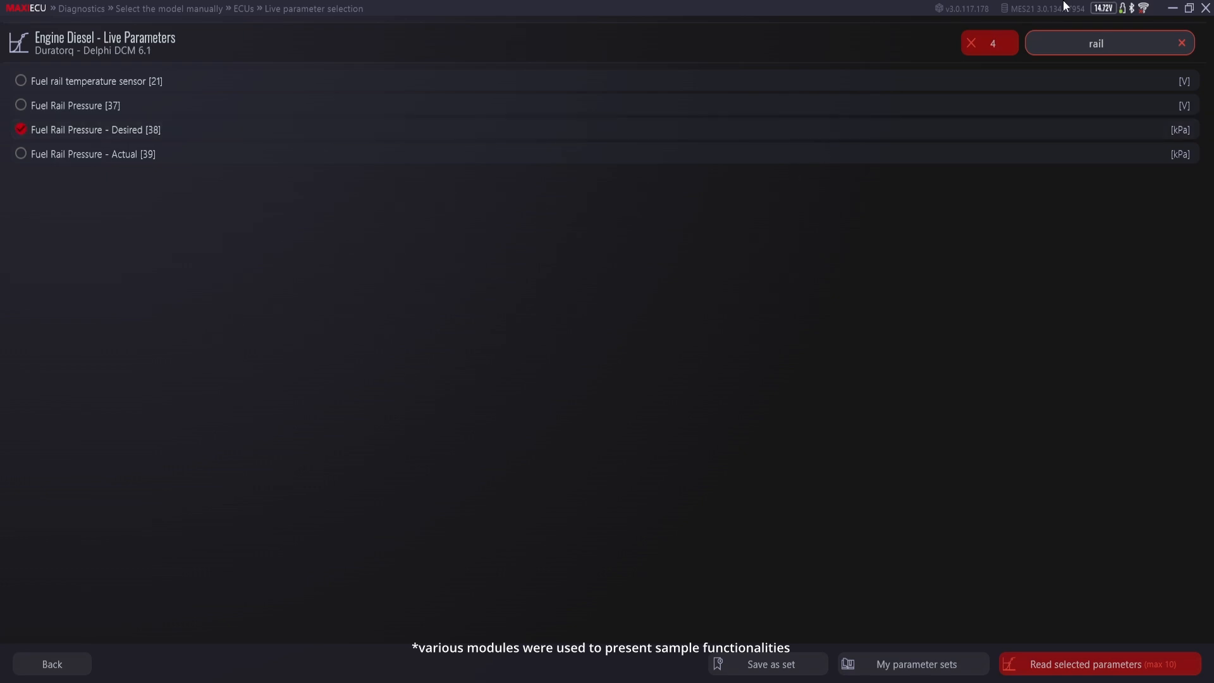
pyautogui.write('soot')
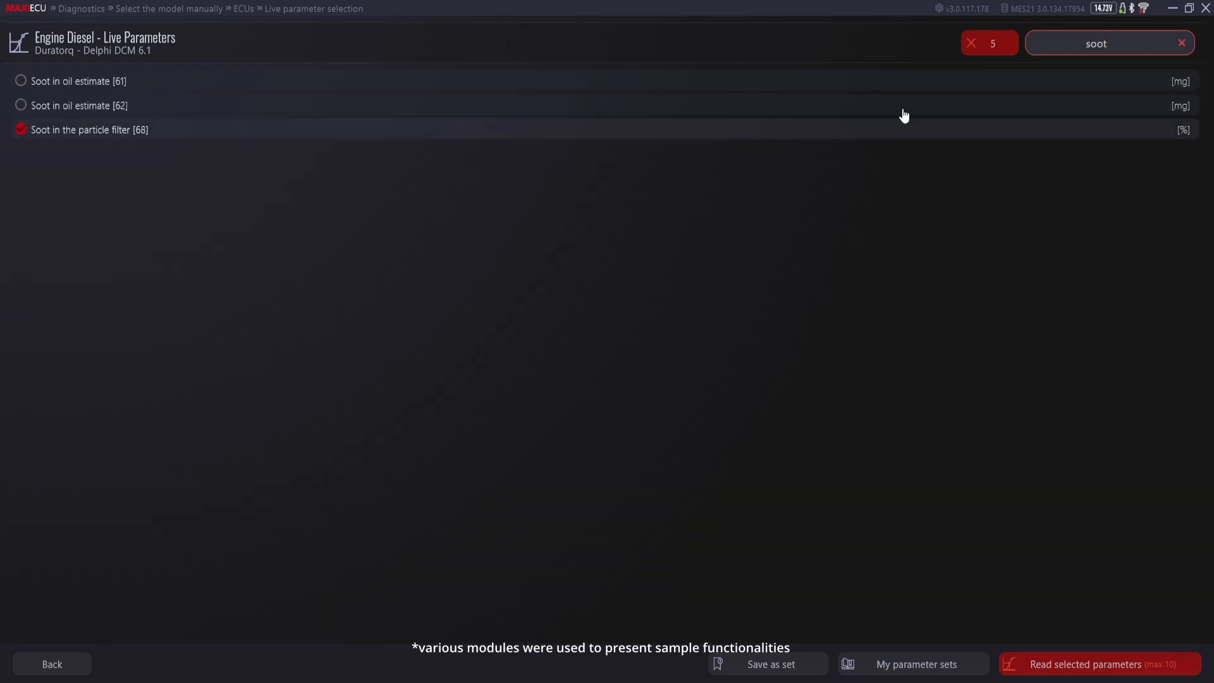
pyautogui.click(1096, 664)
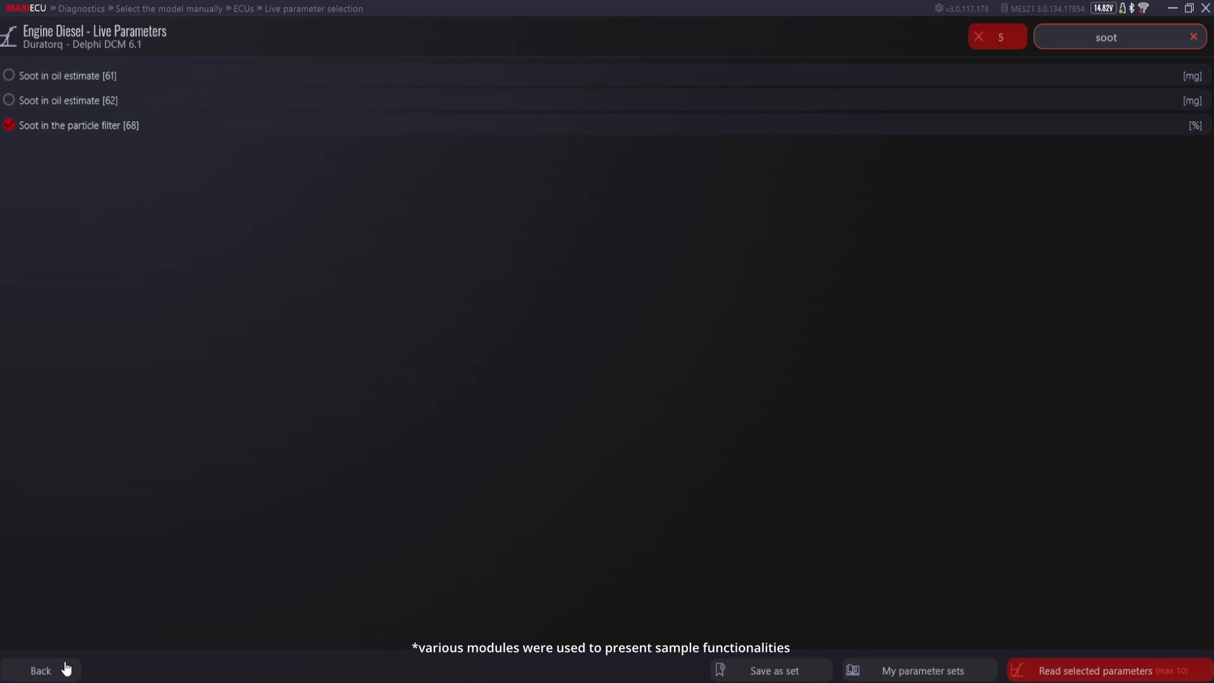
# Step: Save the five chosen live parameters as a set named 'Set 1'
pyautogui.click(773, 670)
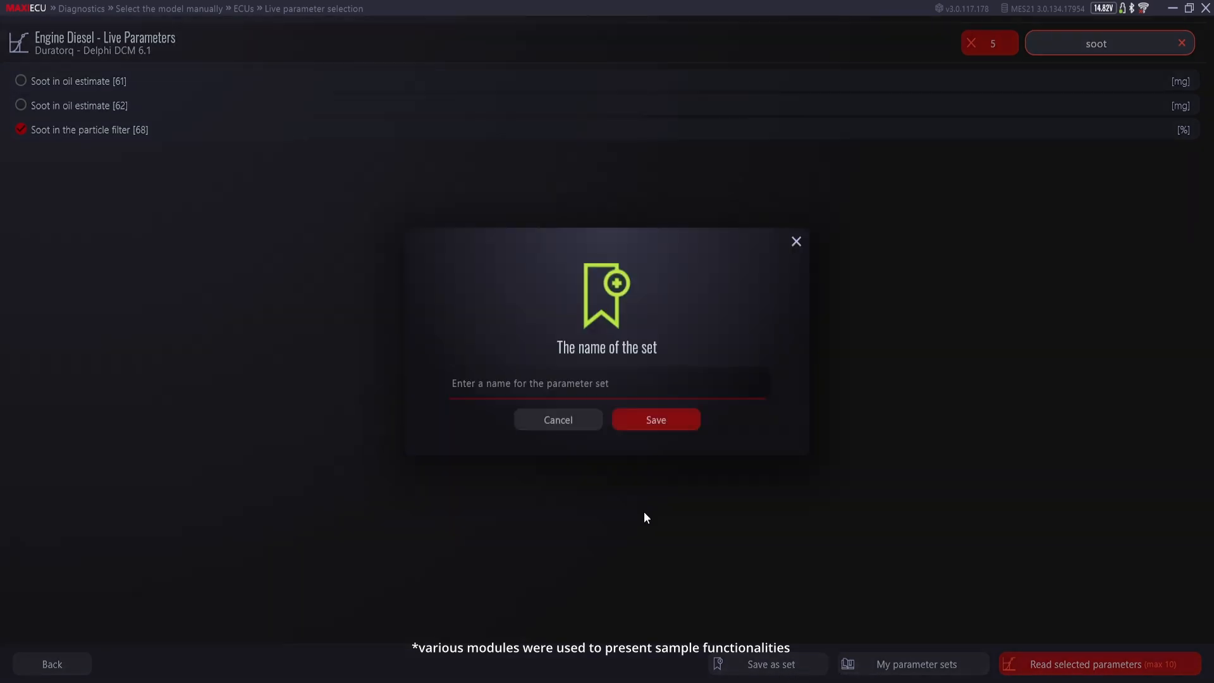
pyautogui.write('Set 1')
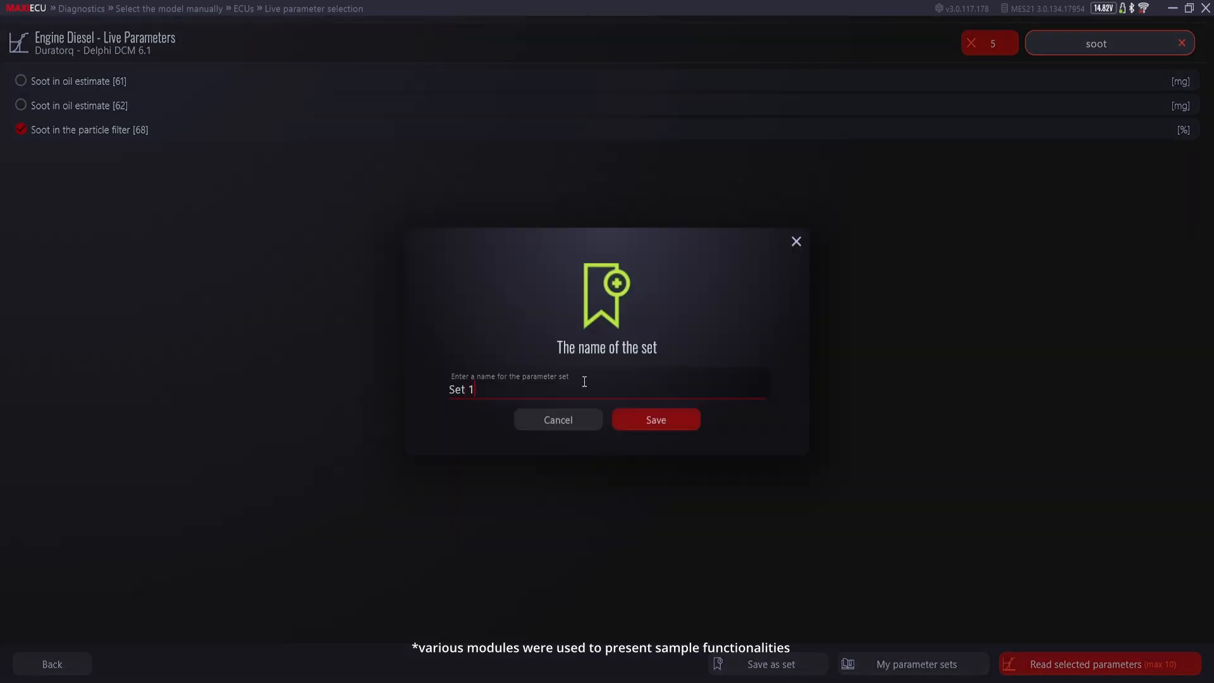
pyautogui.click(655, 419)
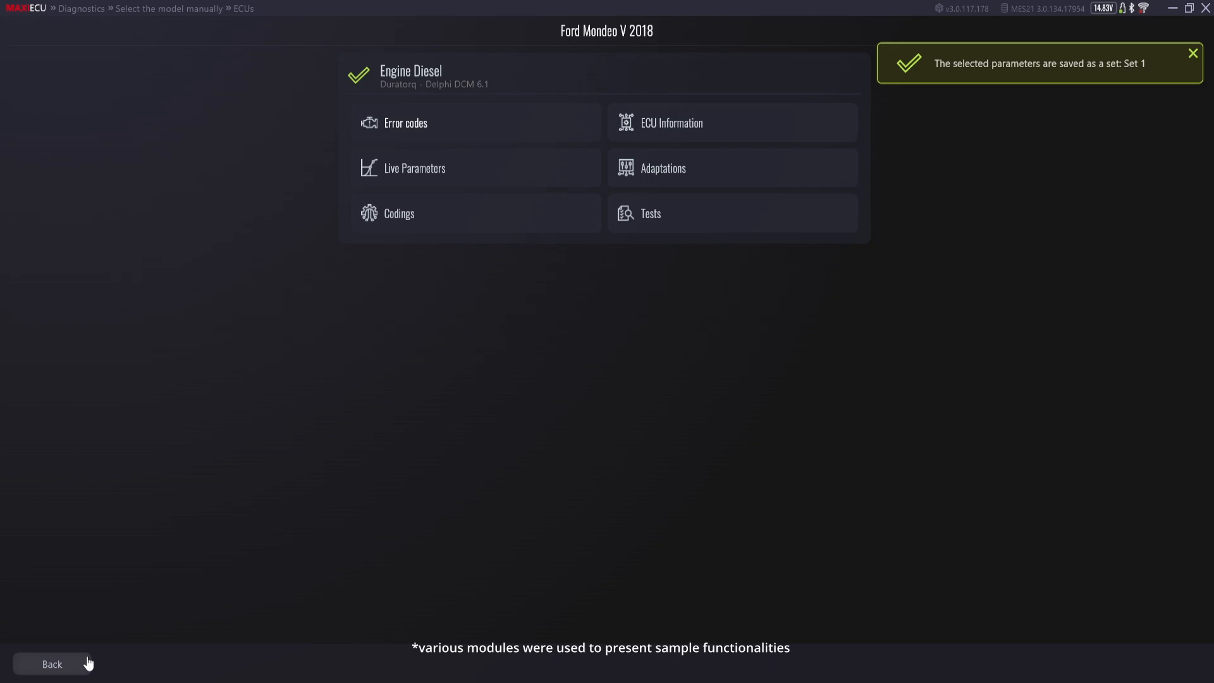
pyautogui.click(415, 168)
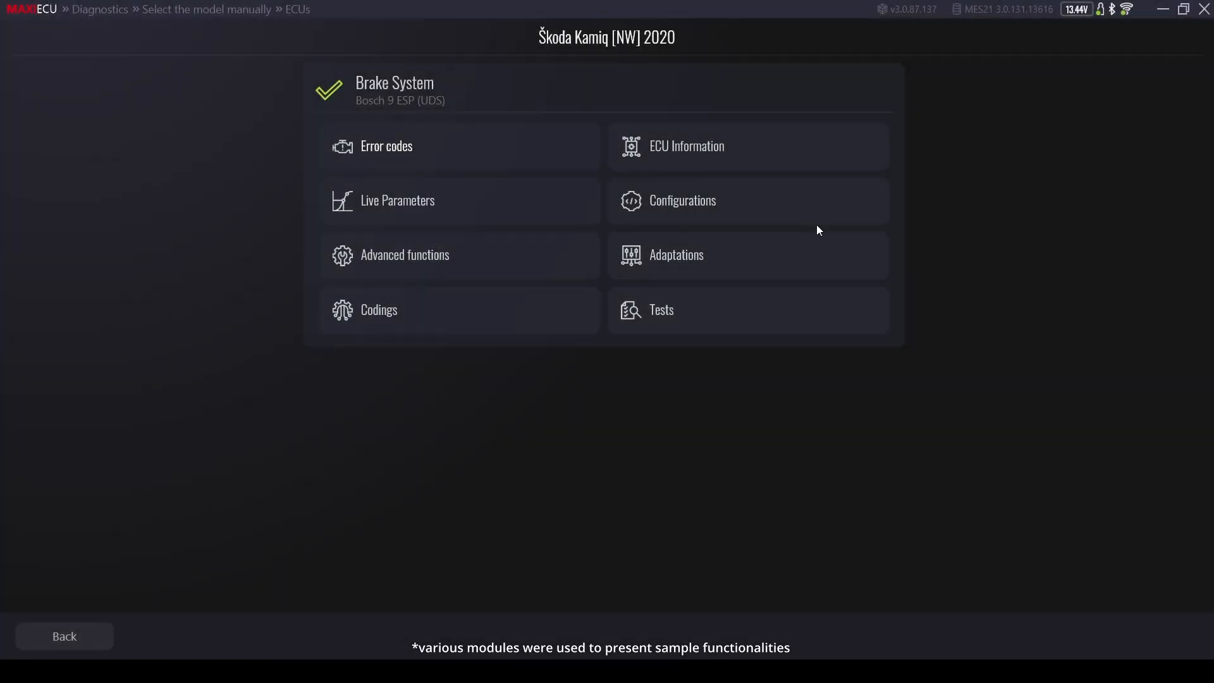
# Step: Review the Škoda Kamiq brake system's configuration values, then leave them
pyautogui.click(682, 199)
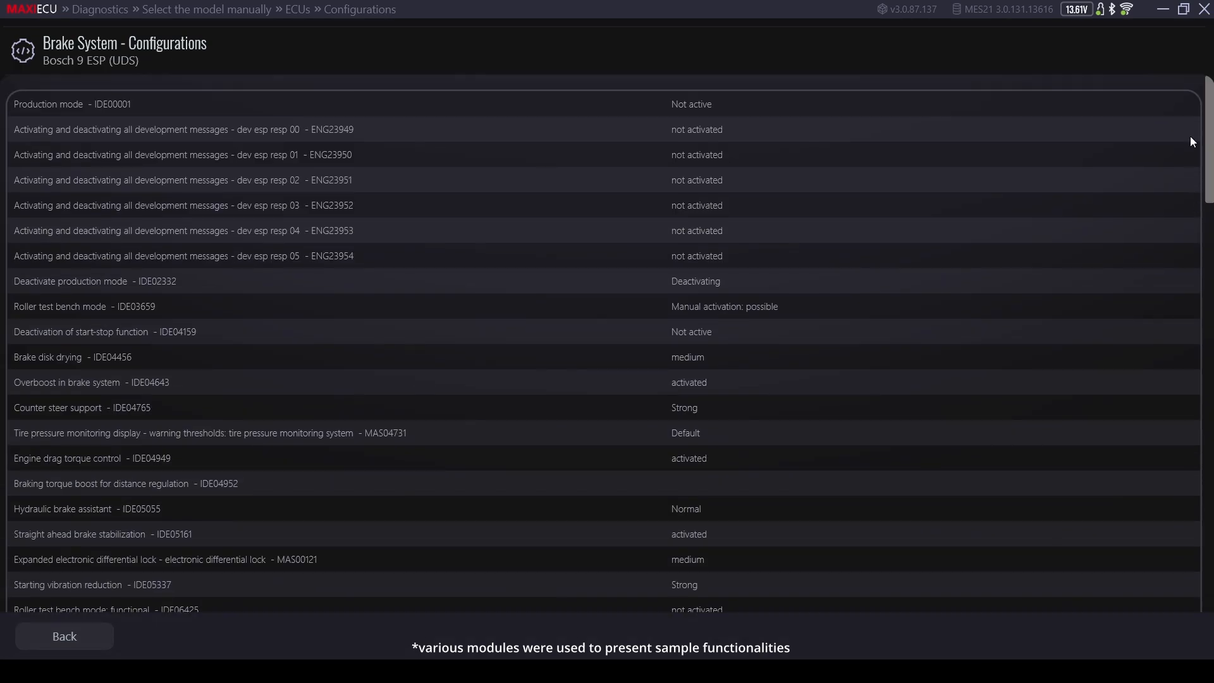
pyautogui.moveTo(1208, 123)
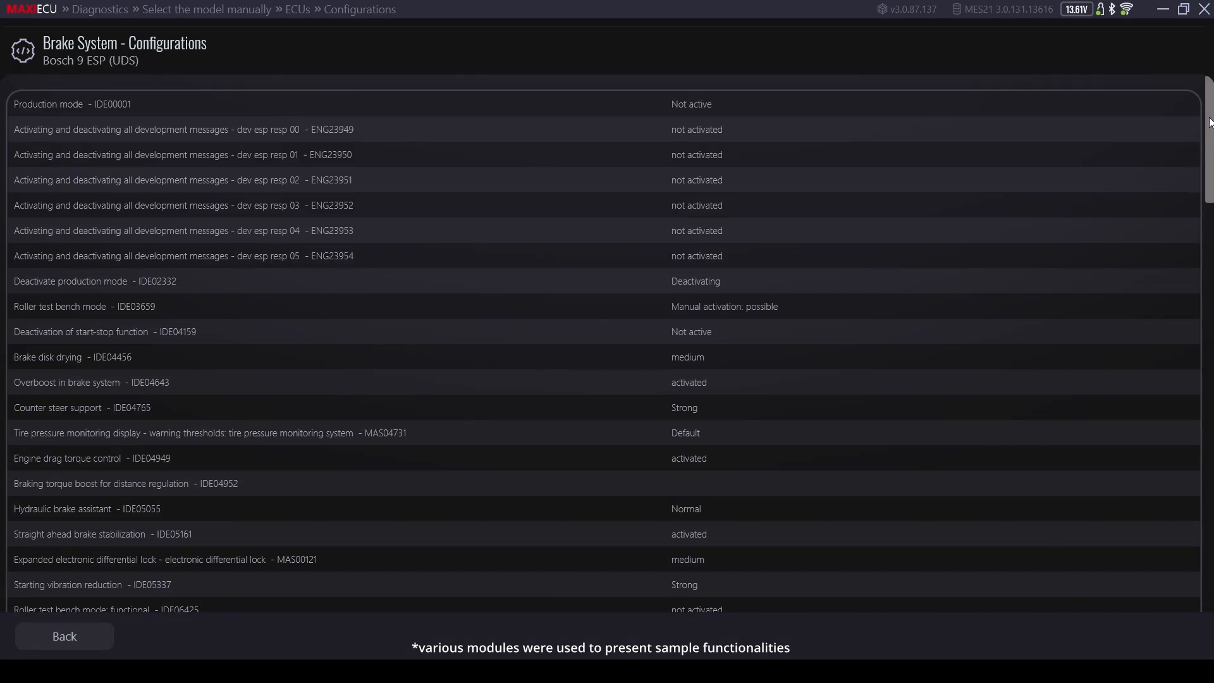
pyautogui.scroll(-3)
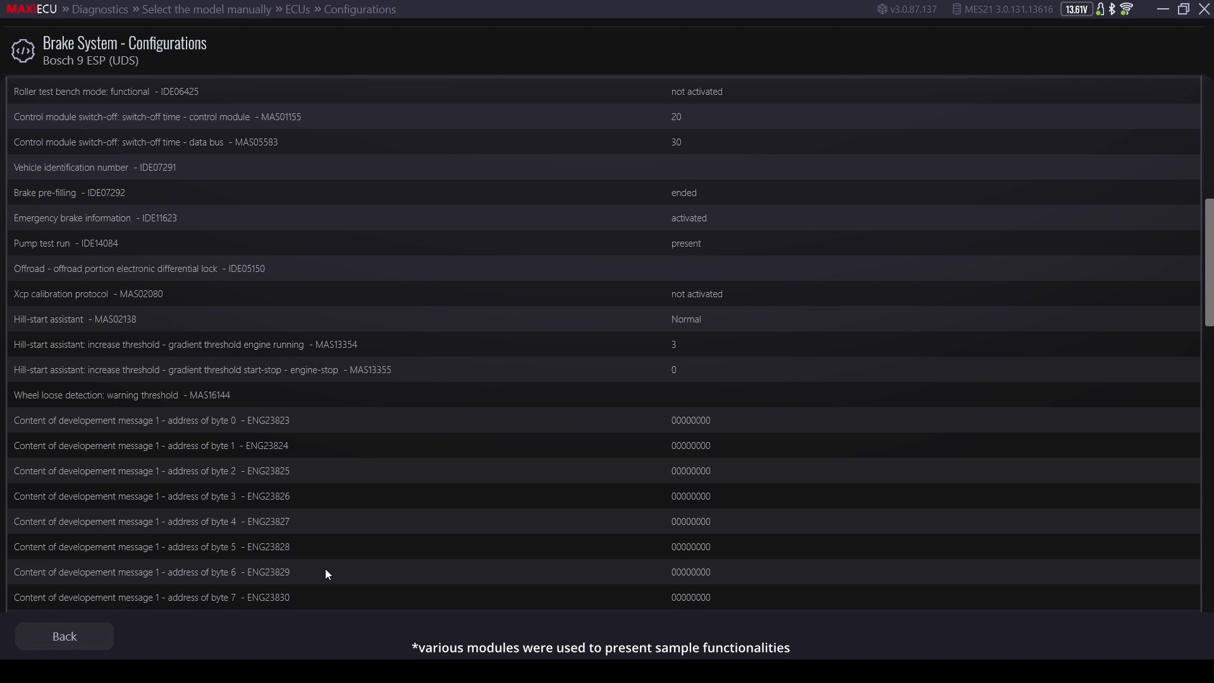
pyautogui.click(64, 636)
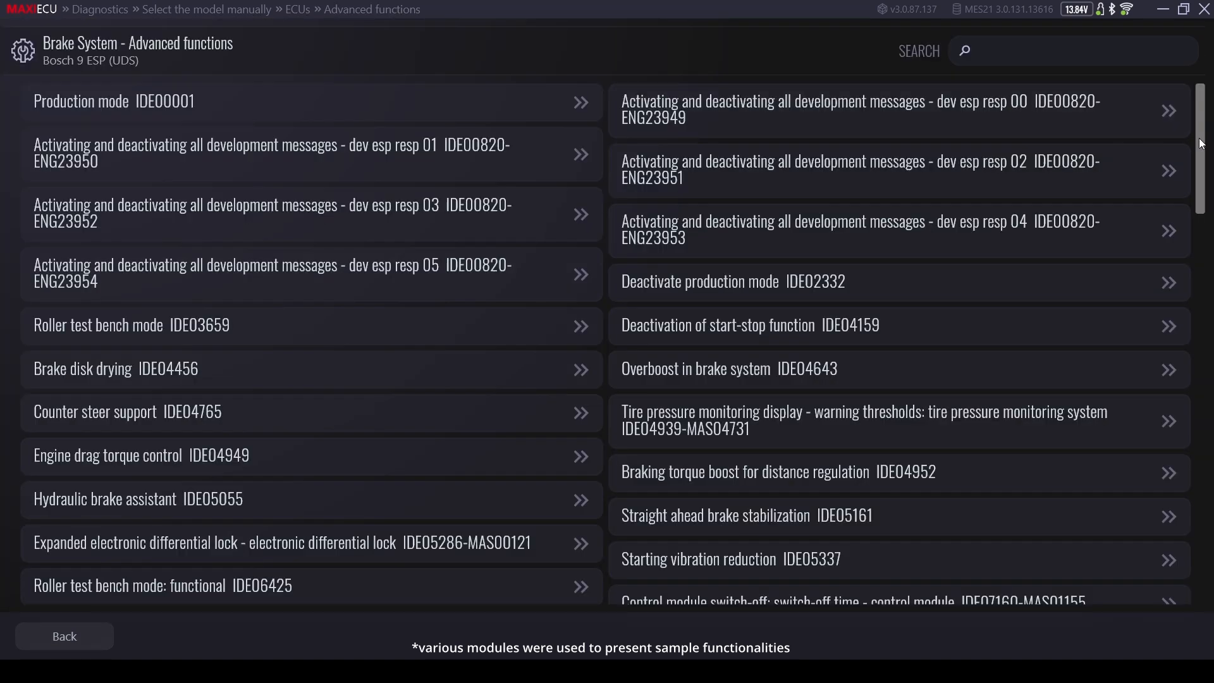
# Step: Scroll the brake advanced functions and cancel the advanced-user damage warning on one
pyautogui.scroll(-3)
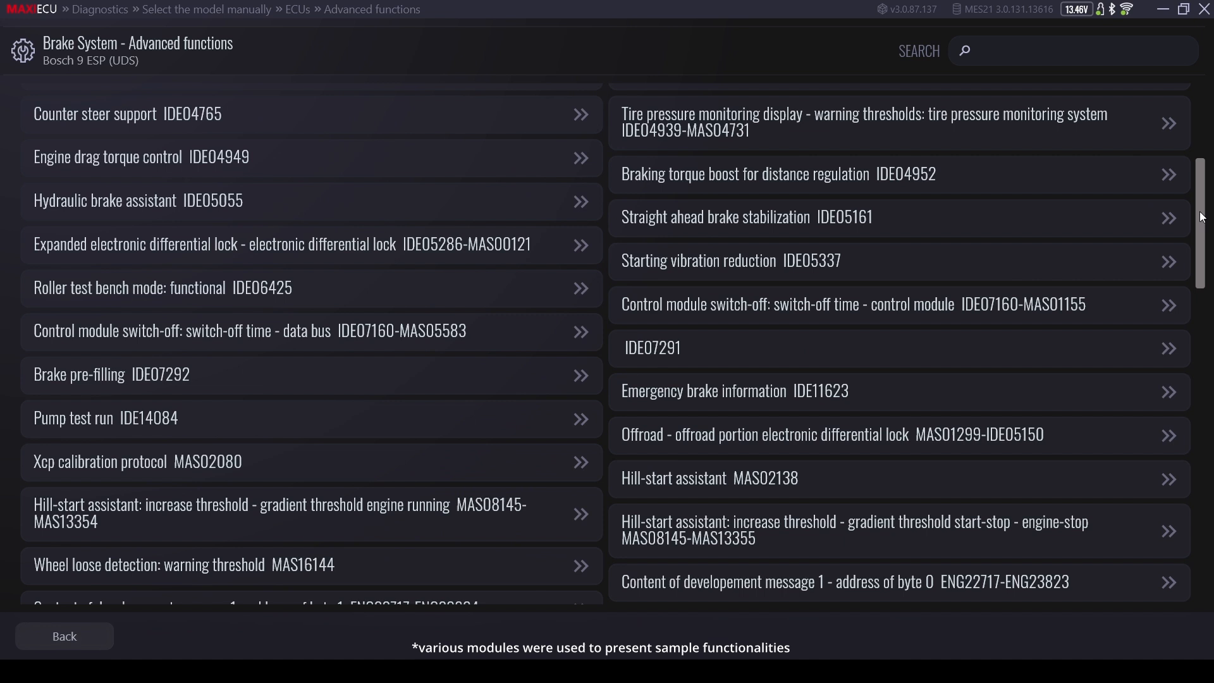
pyautogui.scroll(-3)
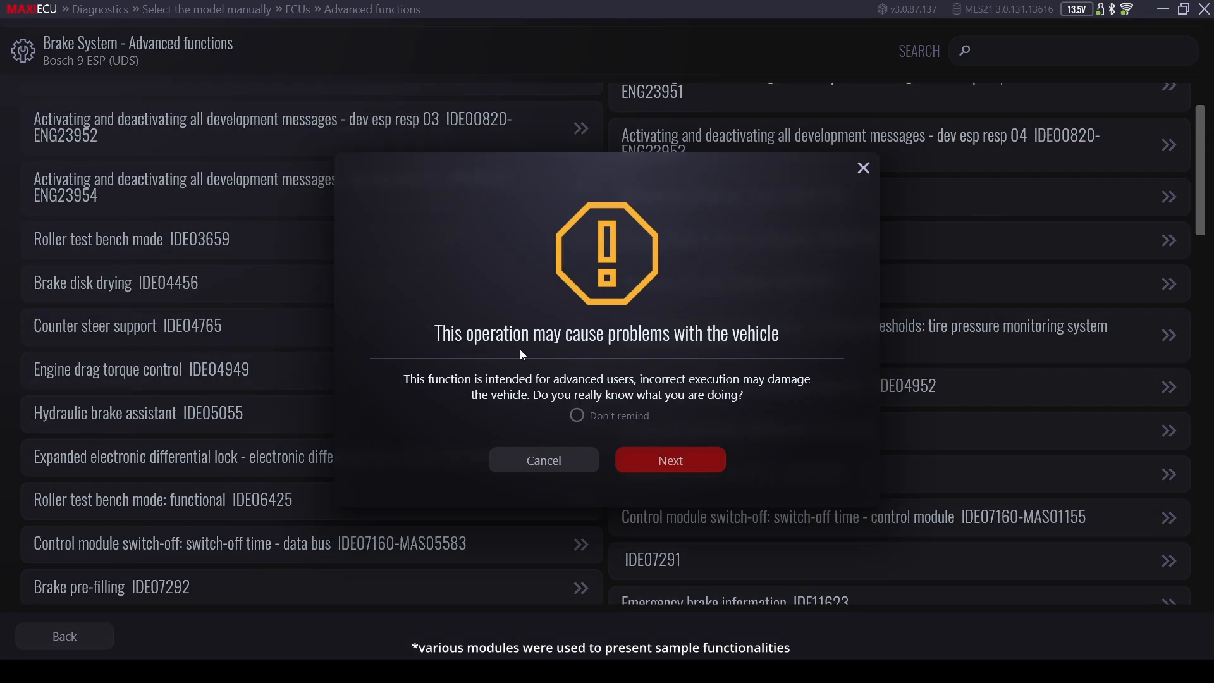
pyautogui.click(669, 460)
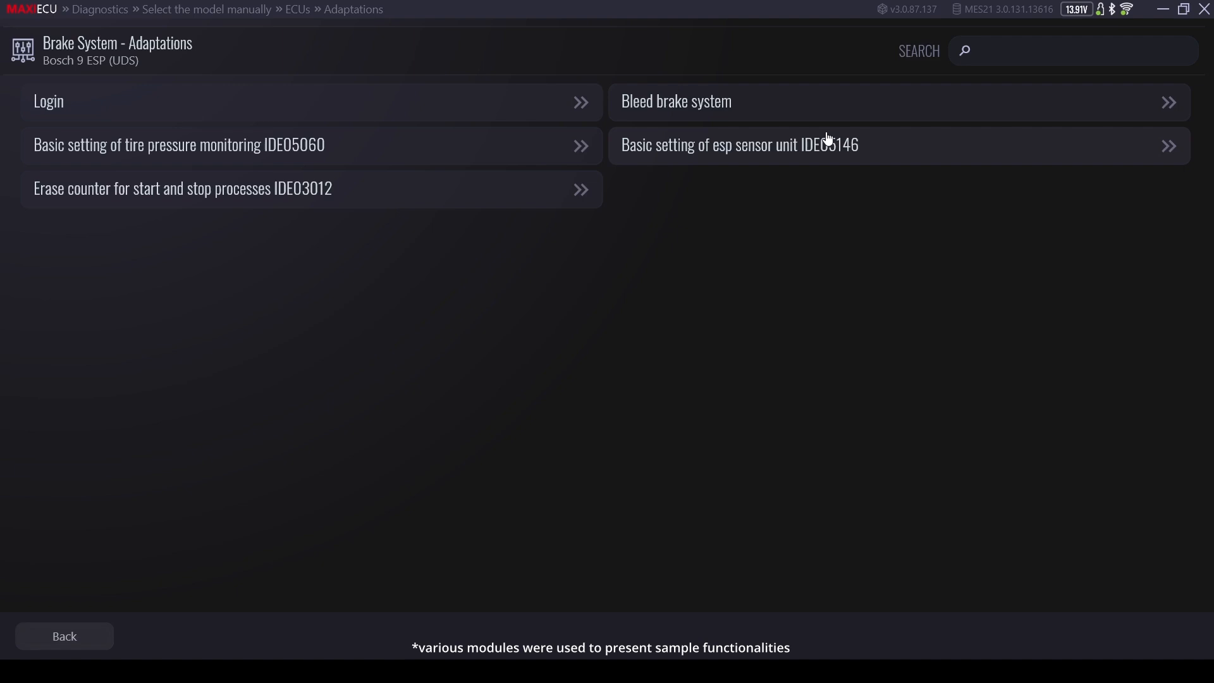
# Step: Cancel a brake adaptation's warning, then review the diesel particle filter regeneration instructions
pyautogui.click(826, 144)
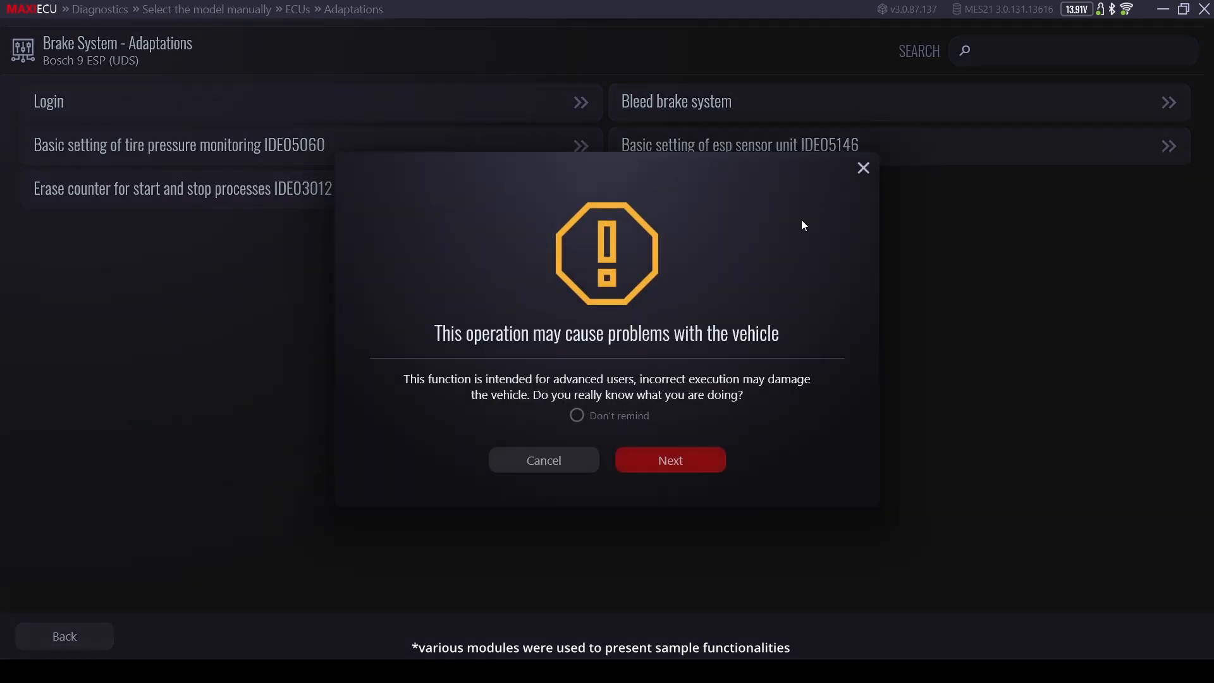
pyautogui.click(669, 460)
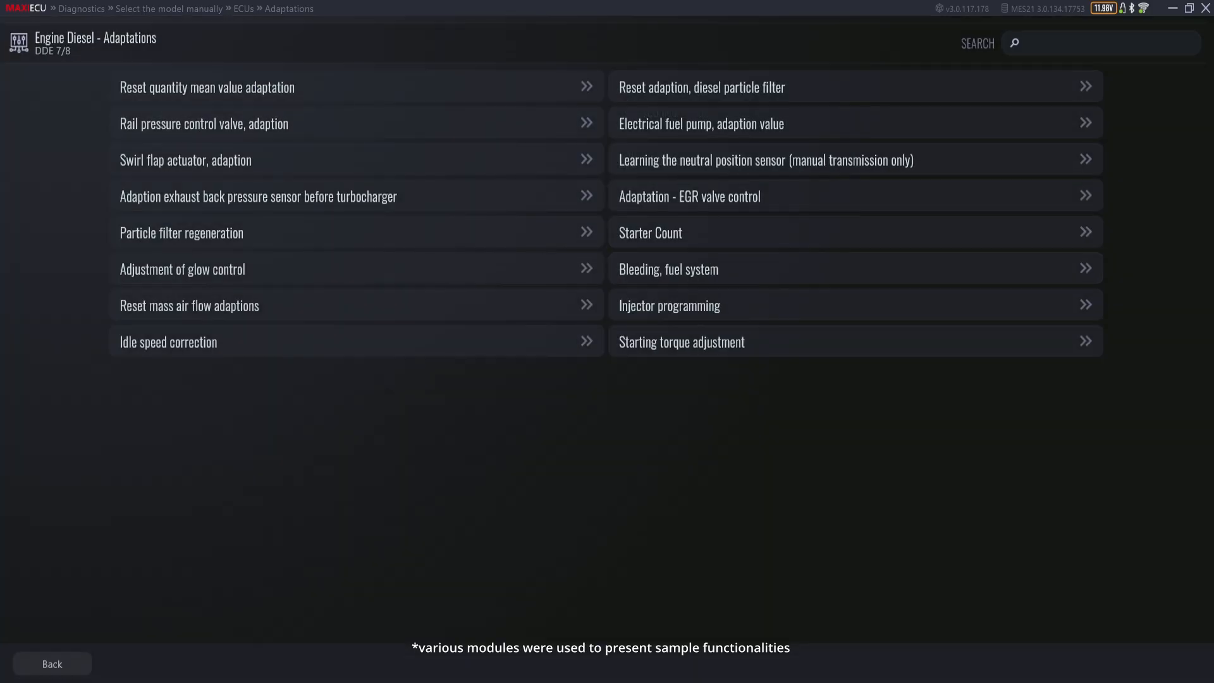
pyautogui.click(181, 233)
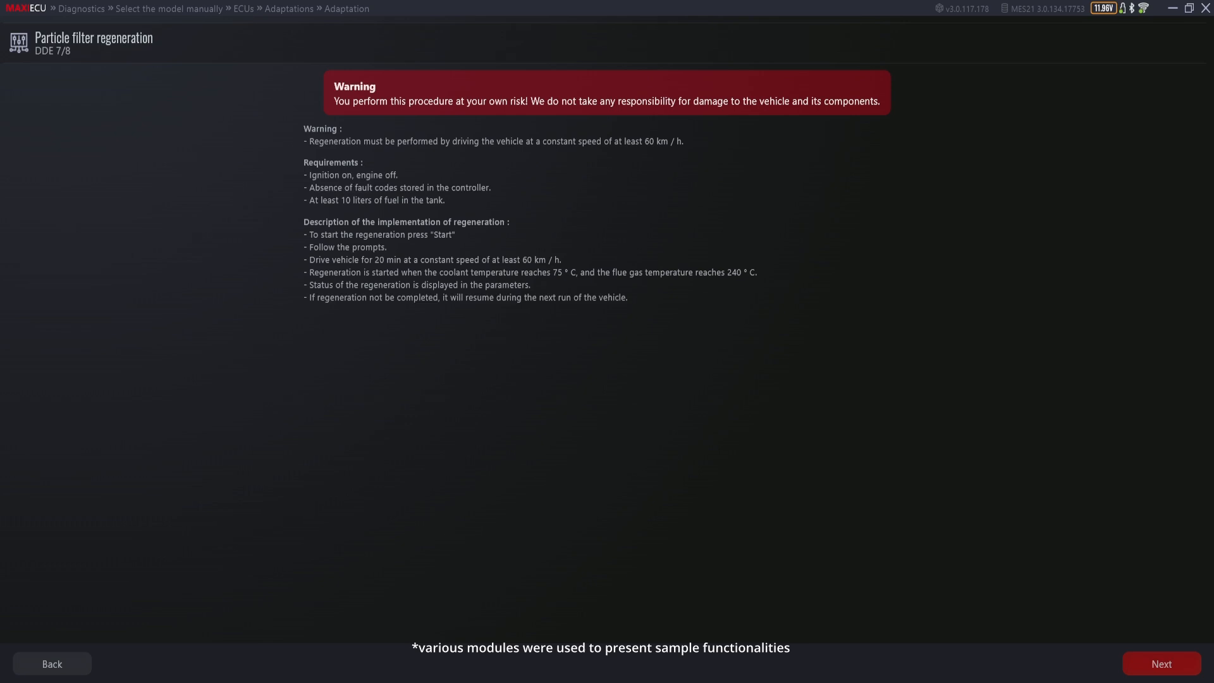
pyautogui.click(50, 664)
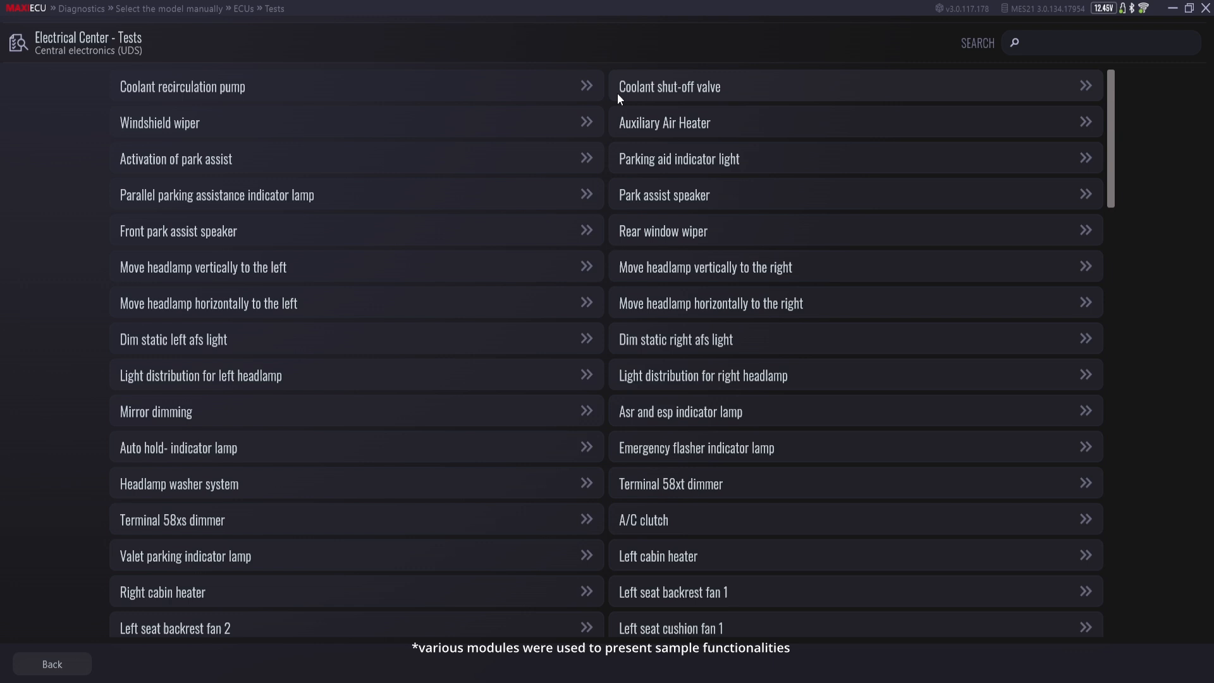
# Step: Step into the Rear window wiper test past its conditions, then exit it
pyautogui.scroll(-3)
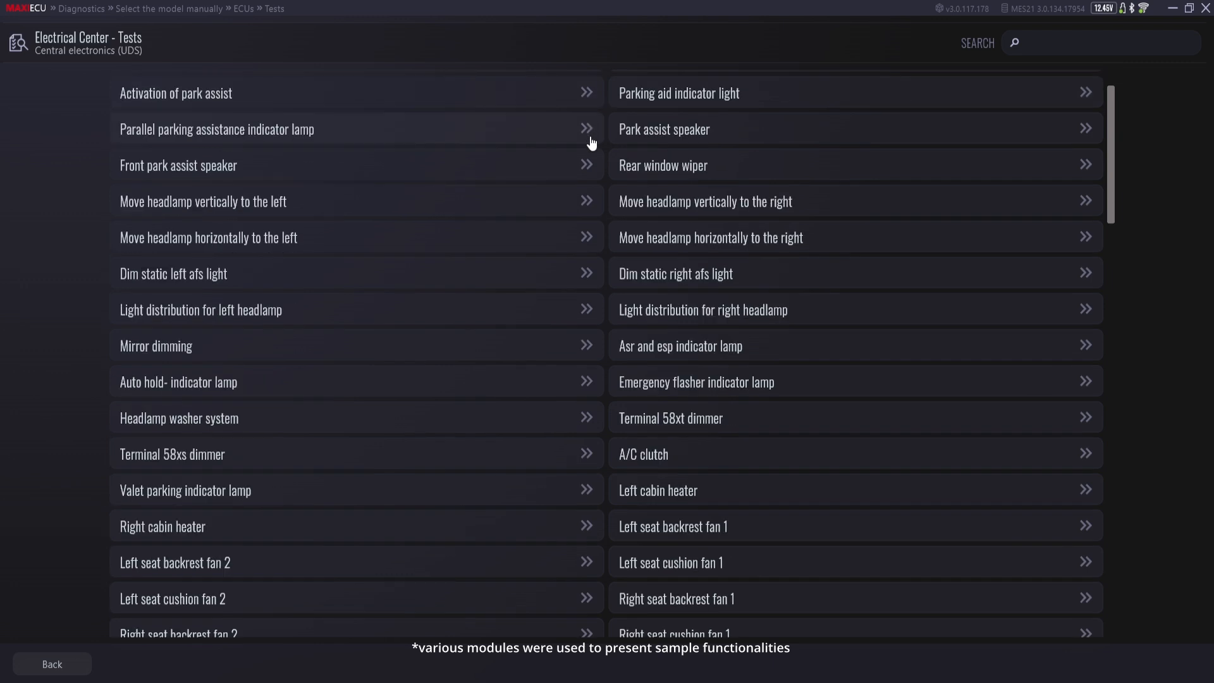
pyautogui.moveTo(582, 289)
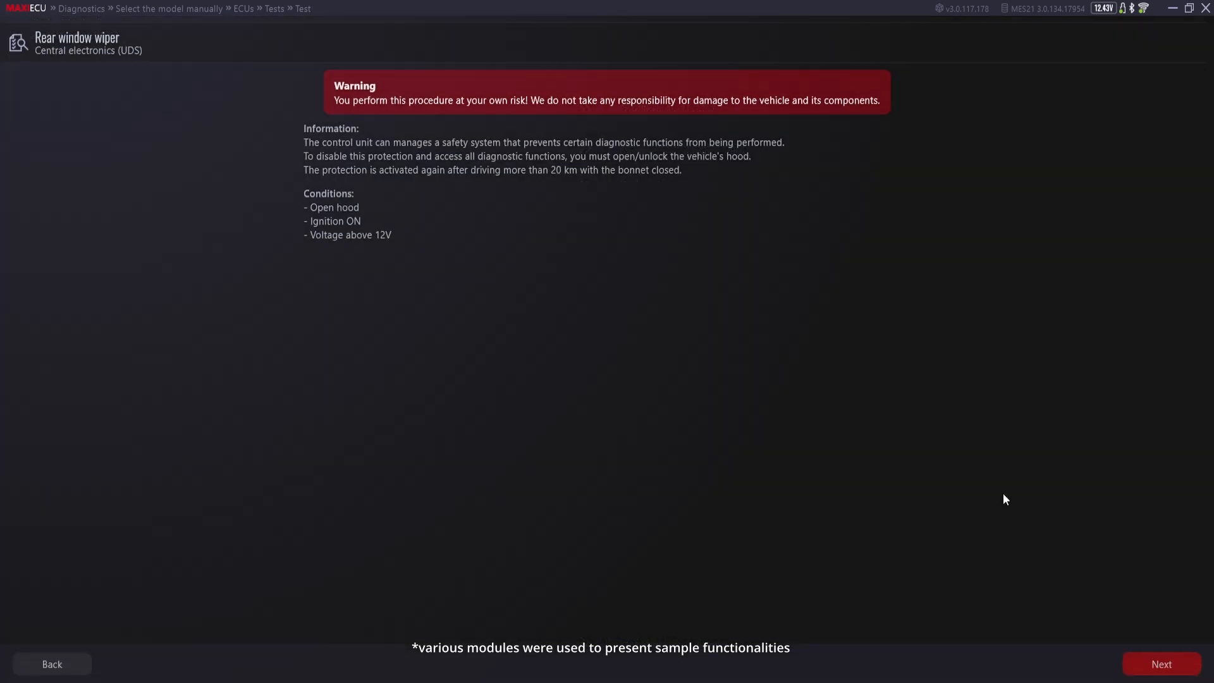
pyautogui.click(1161, 664)
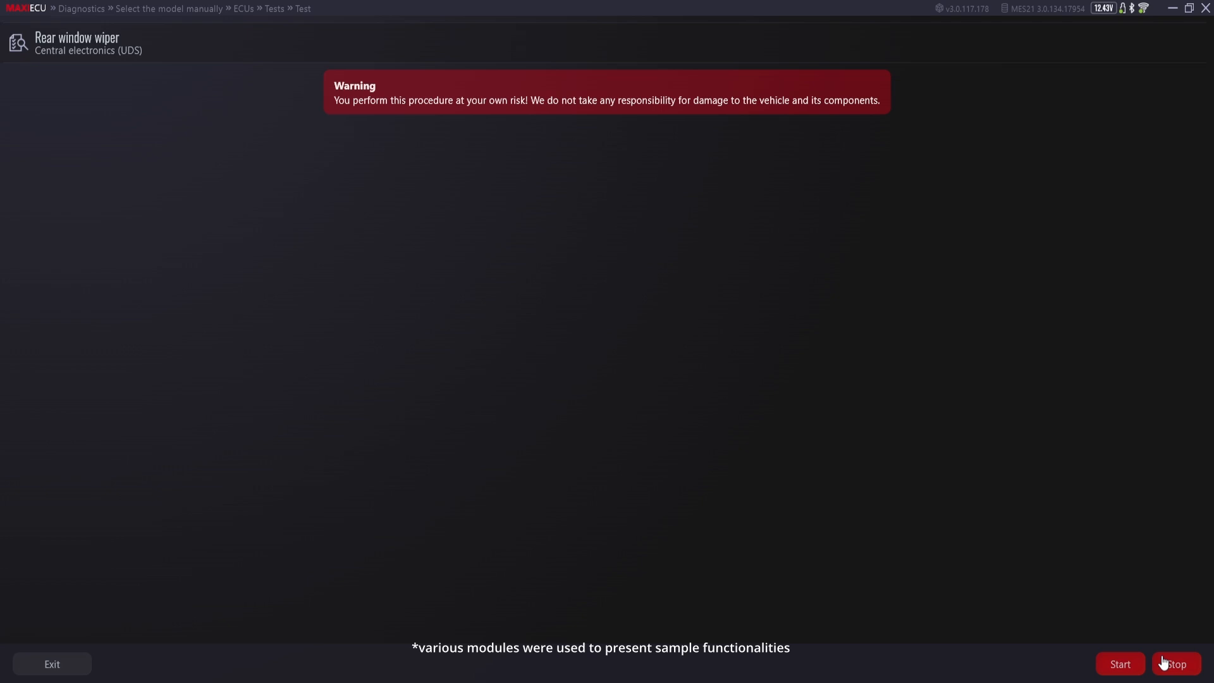
pyautogui.moveTo(37, 657)
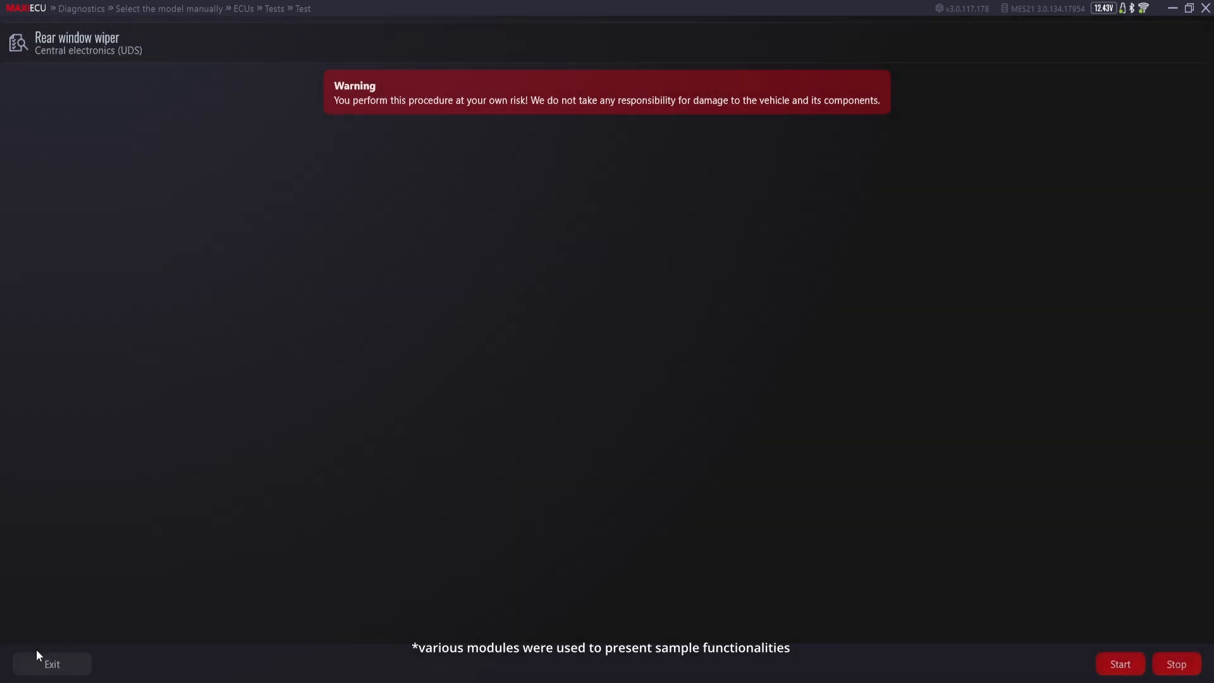
pyautogui.click(50, 664)
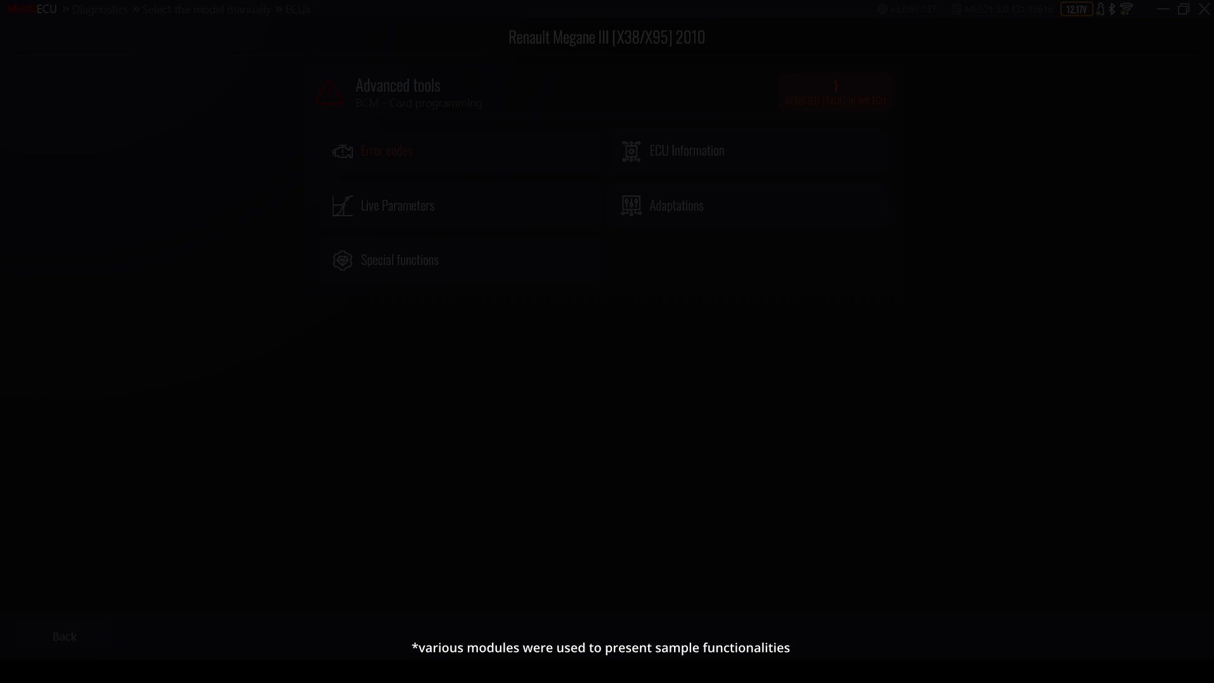
# Step: Browse the paid special-function list on maxiecu.eu and expand the Read ISK entry
pyautogui.click(399, 259)
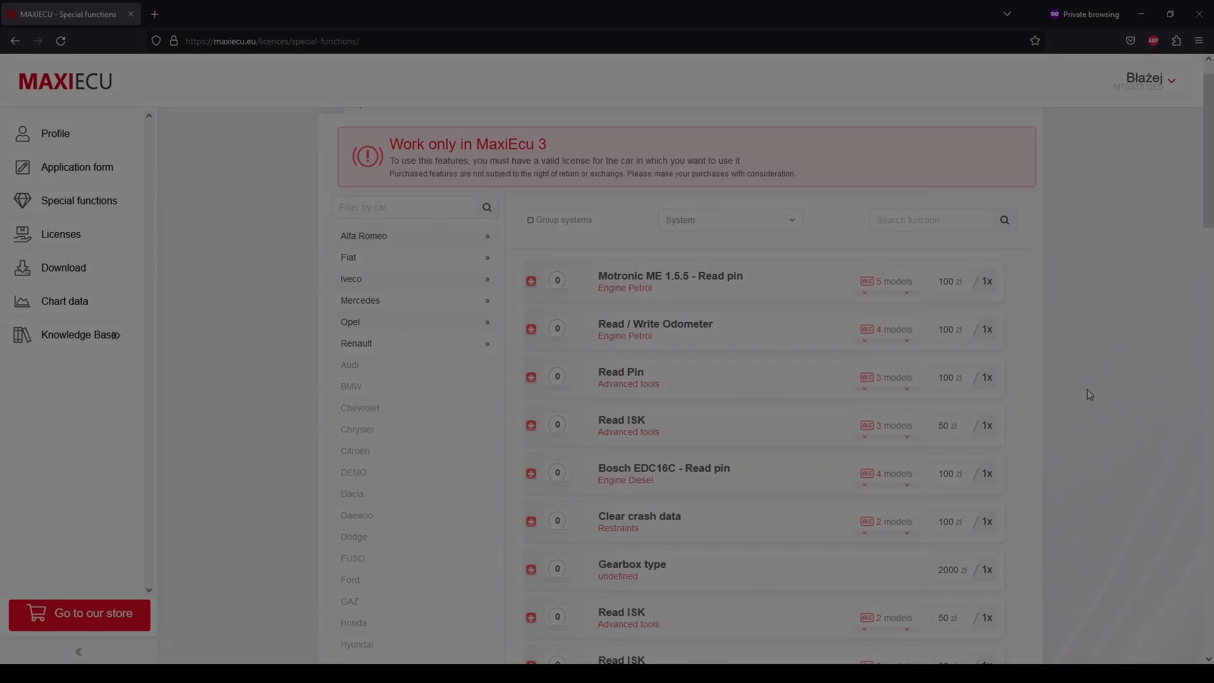
pyautogui.scroll(-3)
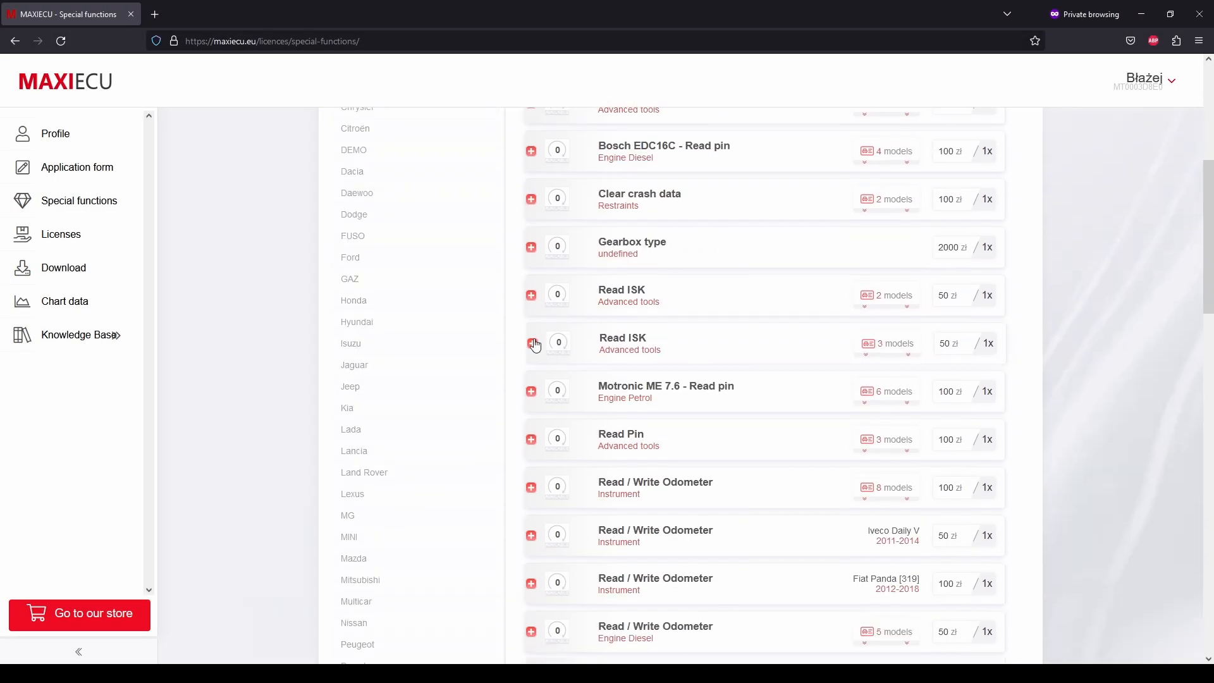
pyautogui.click(531, 343)
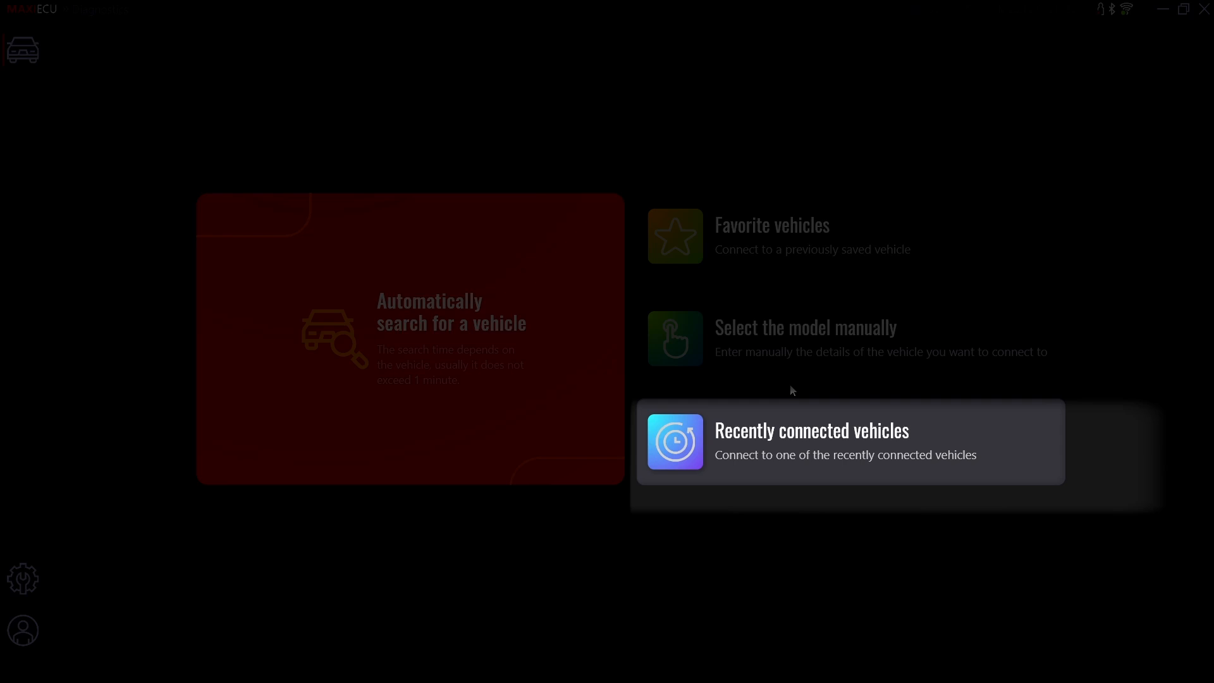
# Step: Pick the BMW X4 from recently connected vehicles and scan its previously known ECUs
pyautogui.click(811, 441)
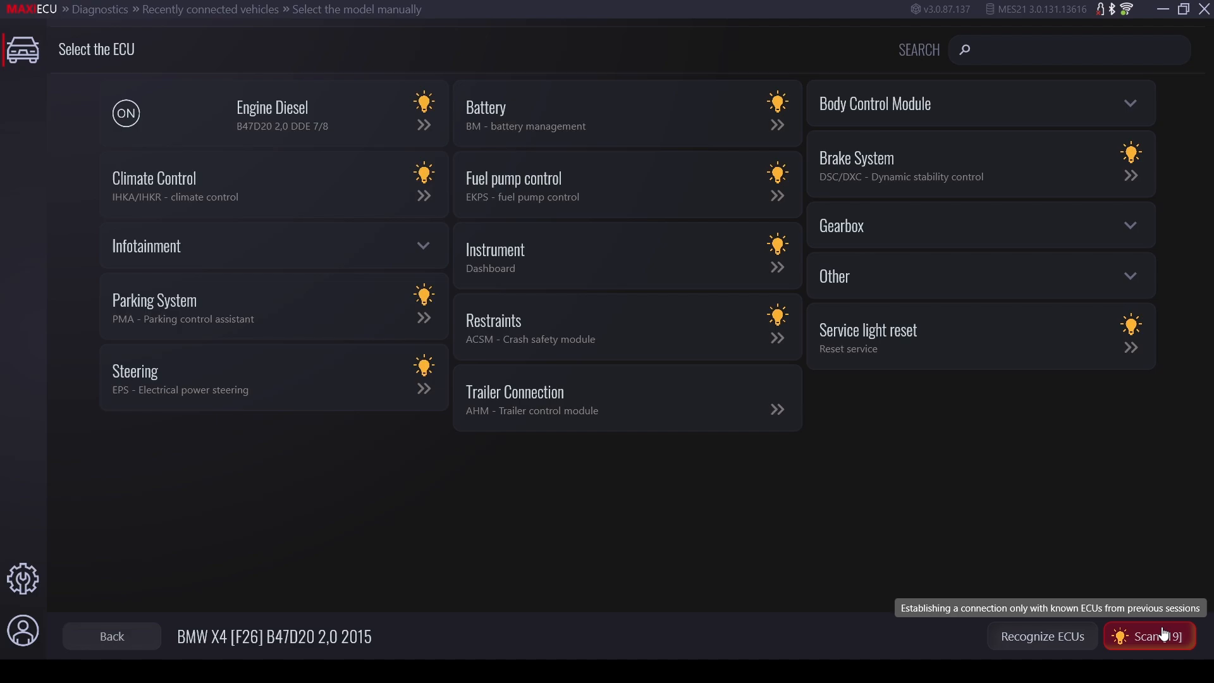
pyautogui.click(1149, 637)
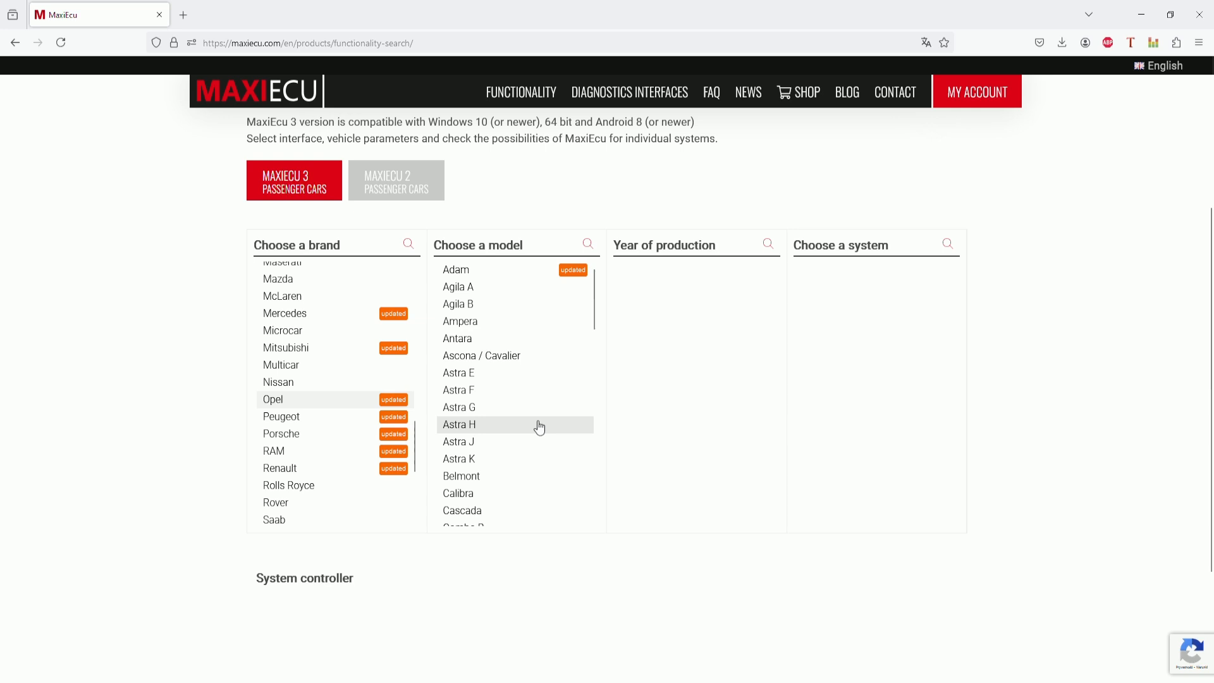
# Step: Select Opel Astra K, year 2018, Engine Diesel and review the supported functions list
pyautogui.click(458, 425)
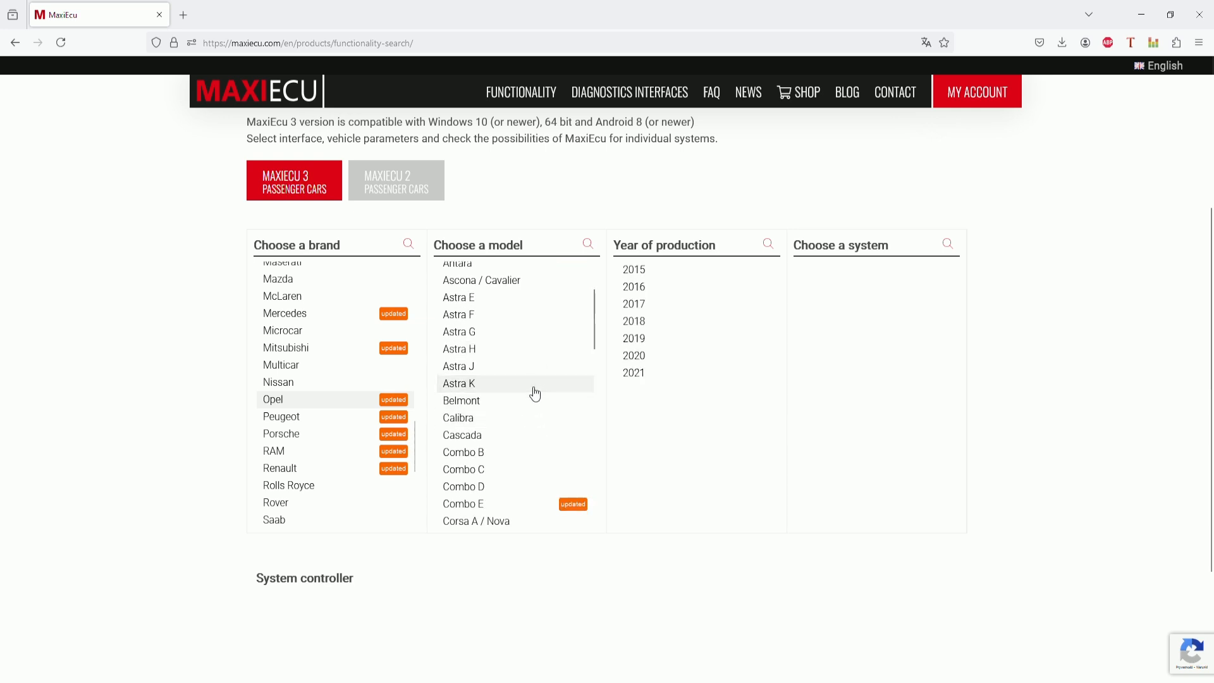
pyautogui.click(634, 320)
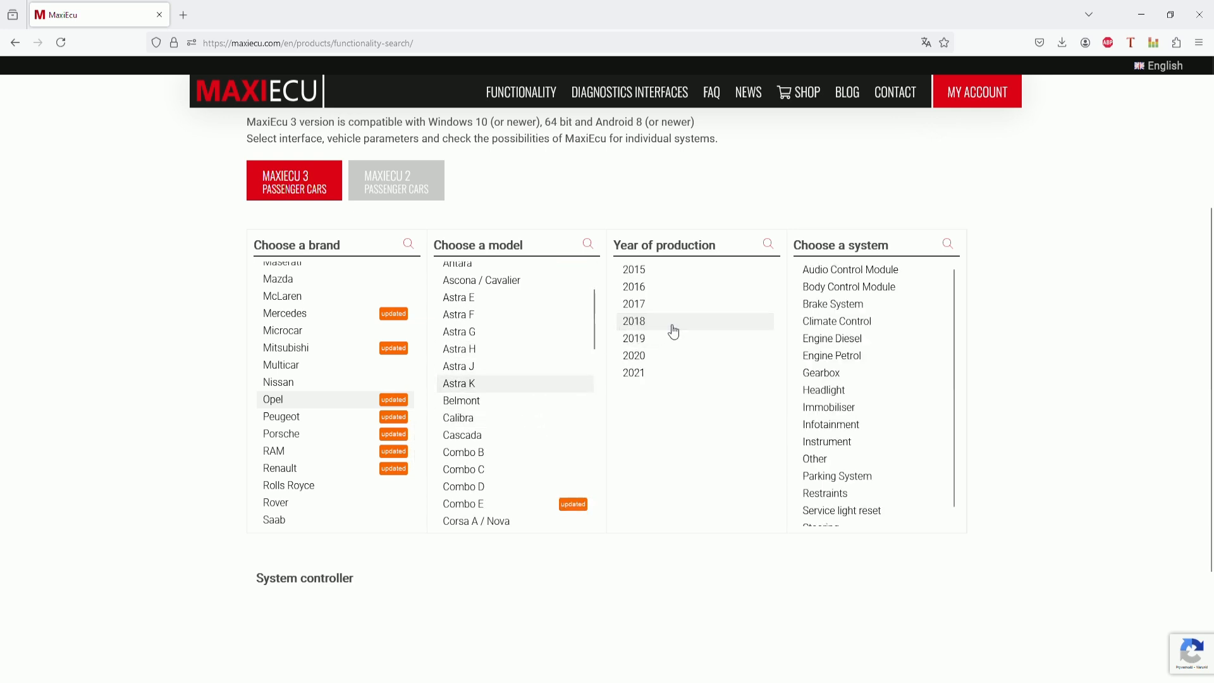
pyautogui.click(832, 339)
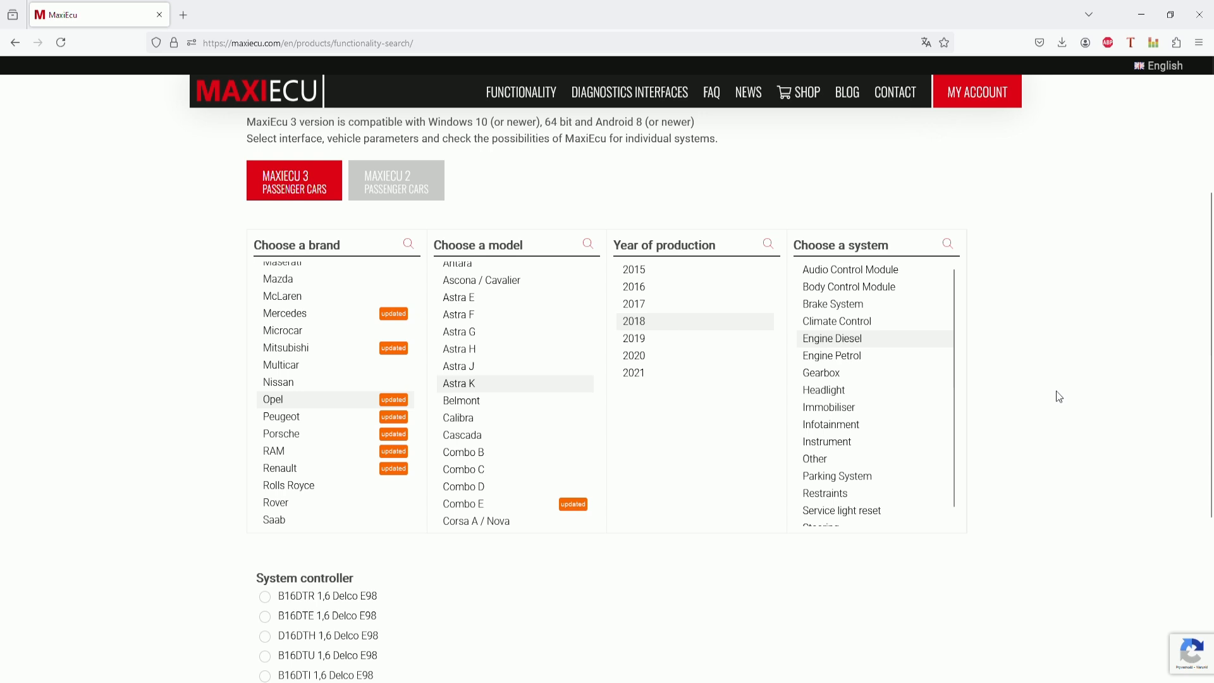
pyautogui.scroll(-3)
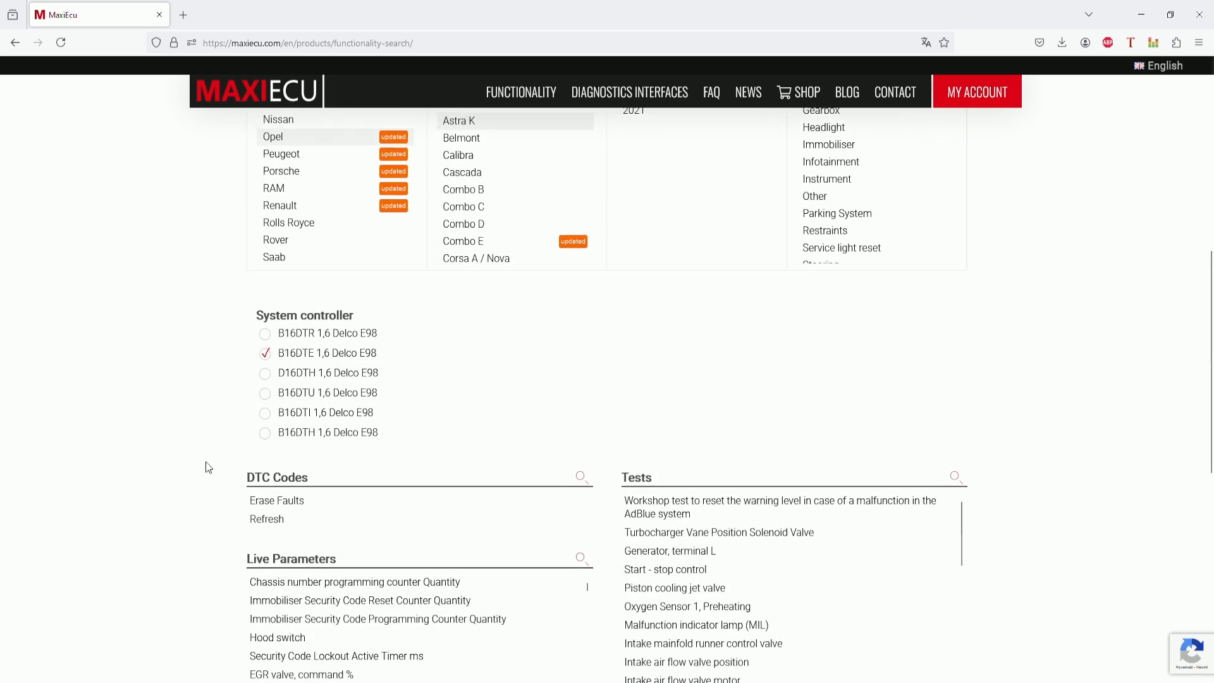
pyautogui.scroll(-3)
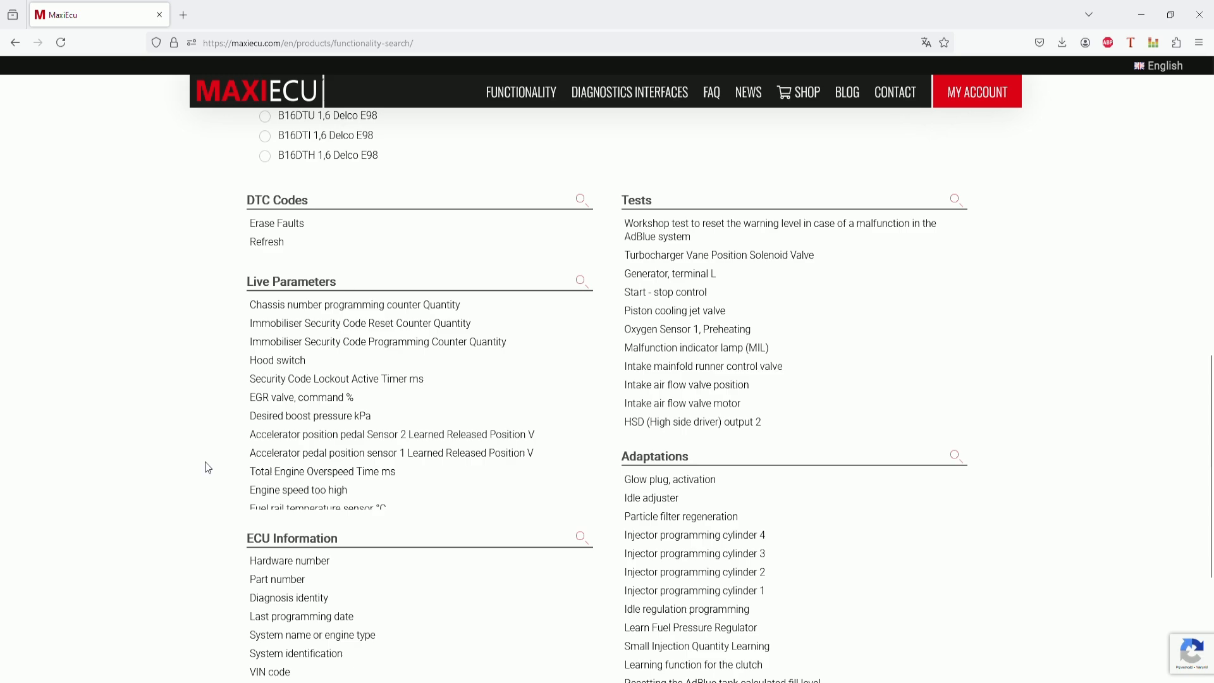